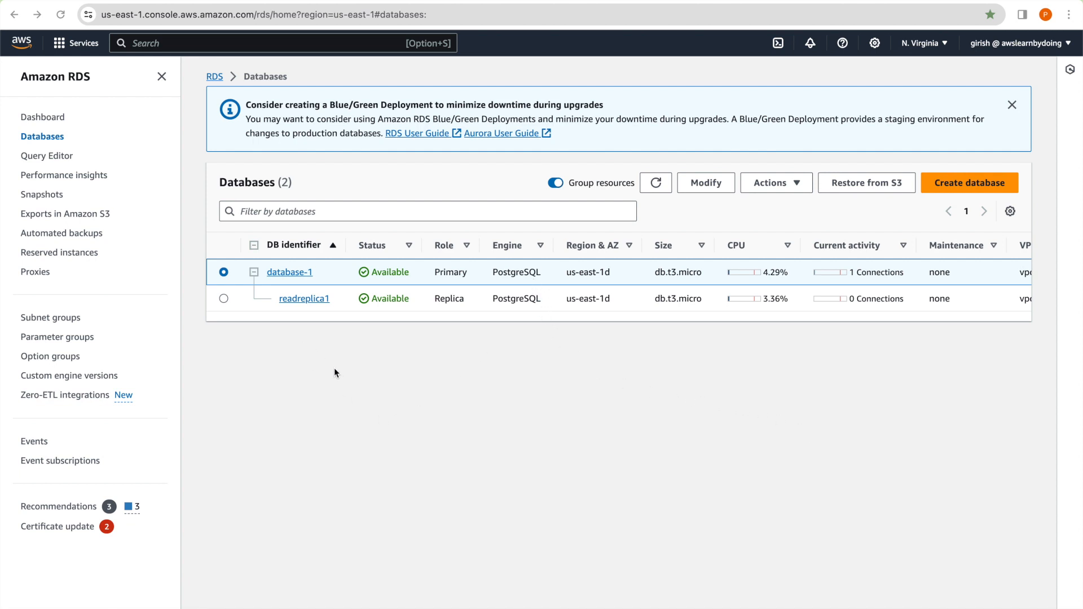
pyautogui.moveTo(599, 288)
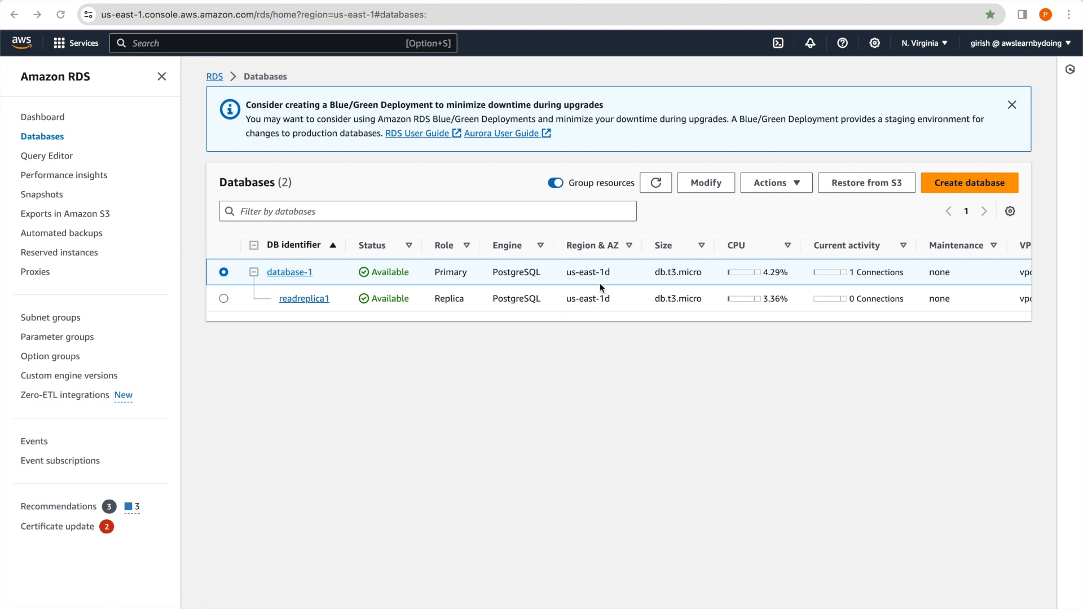
pyautogui.moveTo(591, 309)
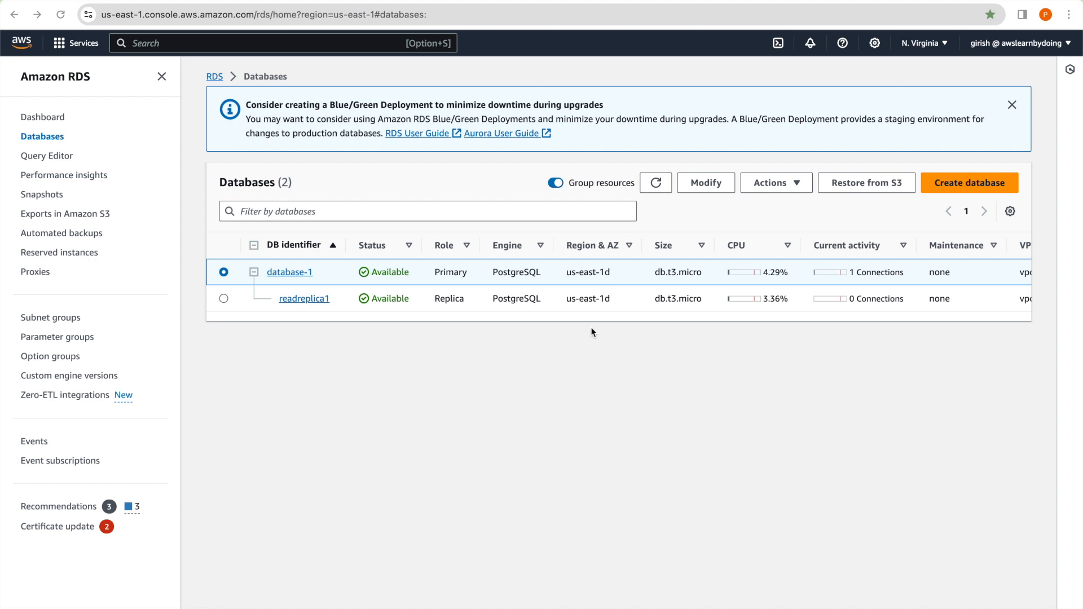
pyautogui.moveTo(579, 354)
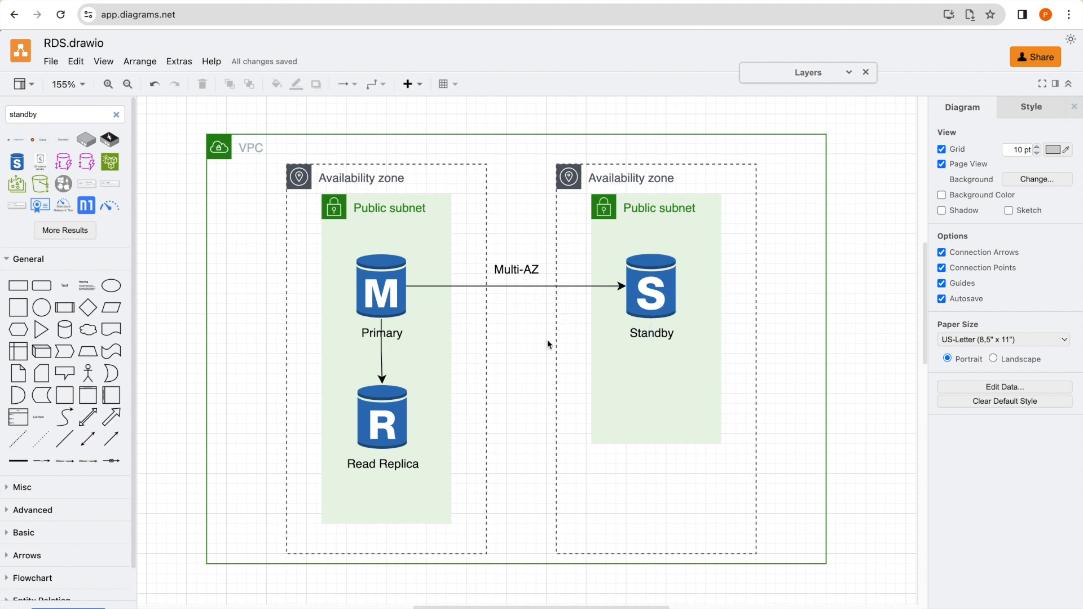
pyautogui.moveTo(420, 347)
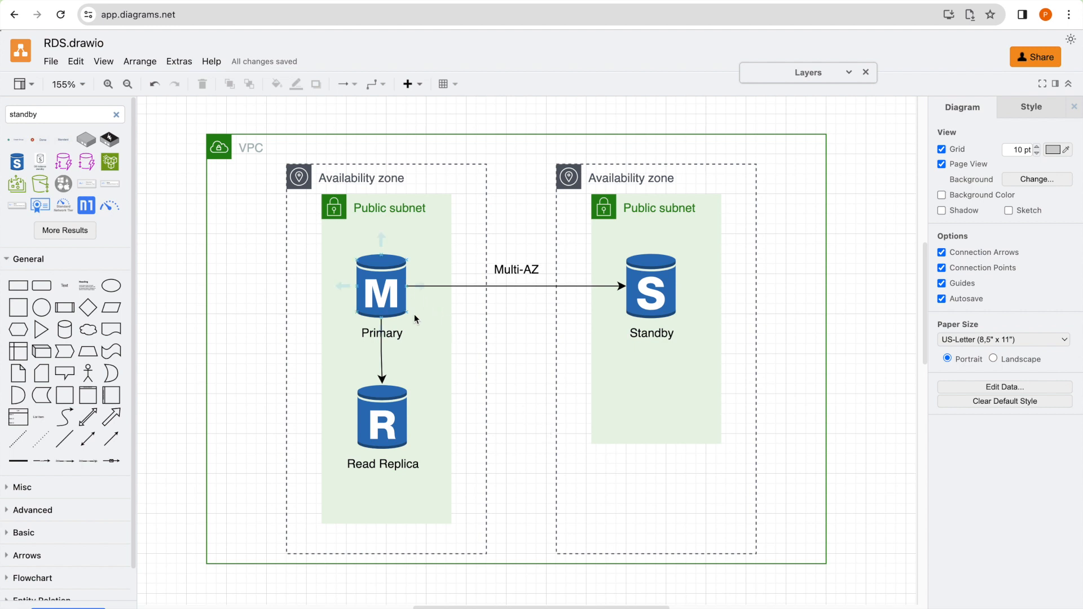
pyautogui.moveTo(517, 407)
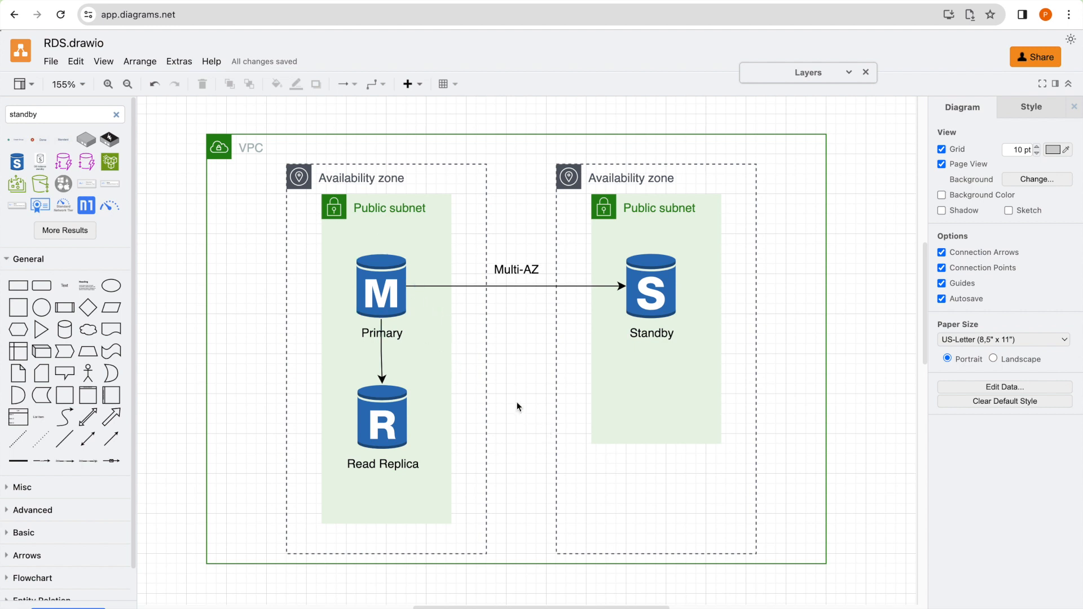
pyautogui.moveTo(498, 309)
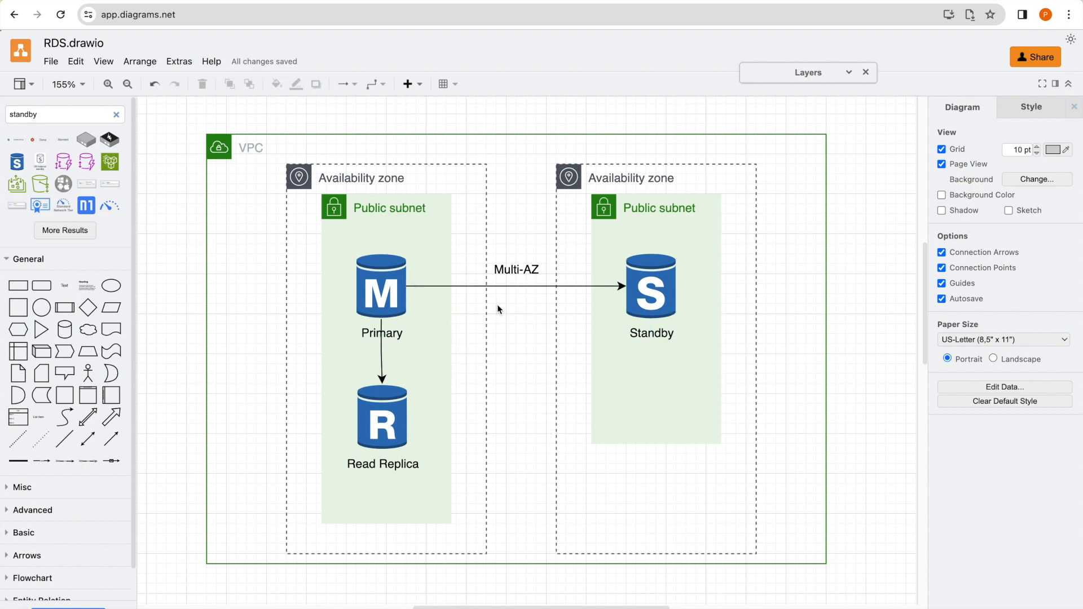
pyautogui.moveTo(529, 365)
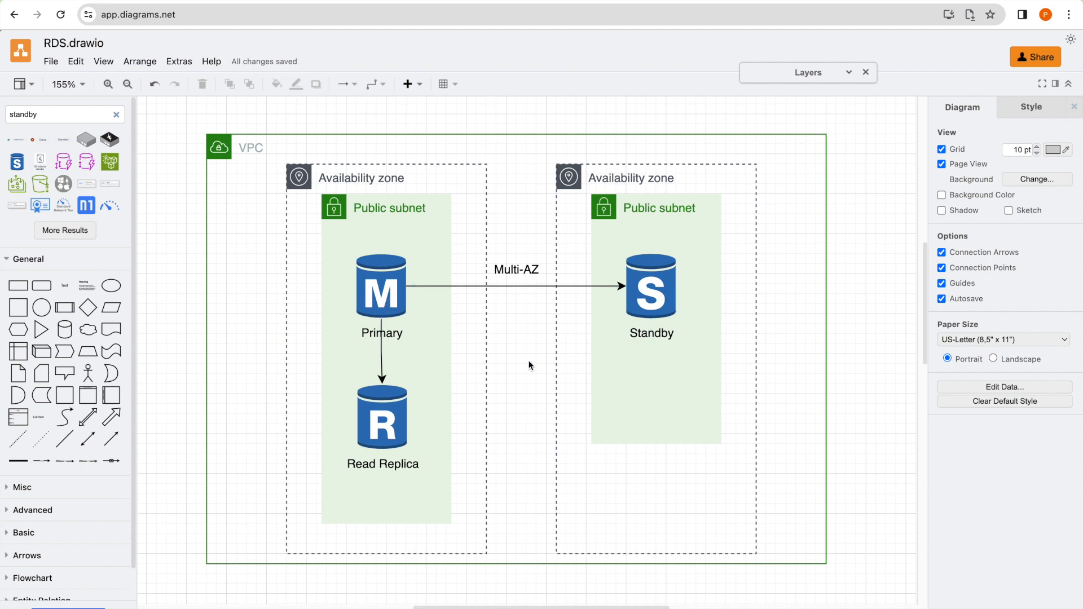
pyautogui.moveTo(397, 364)
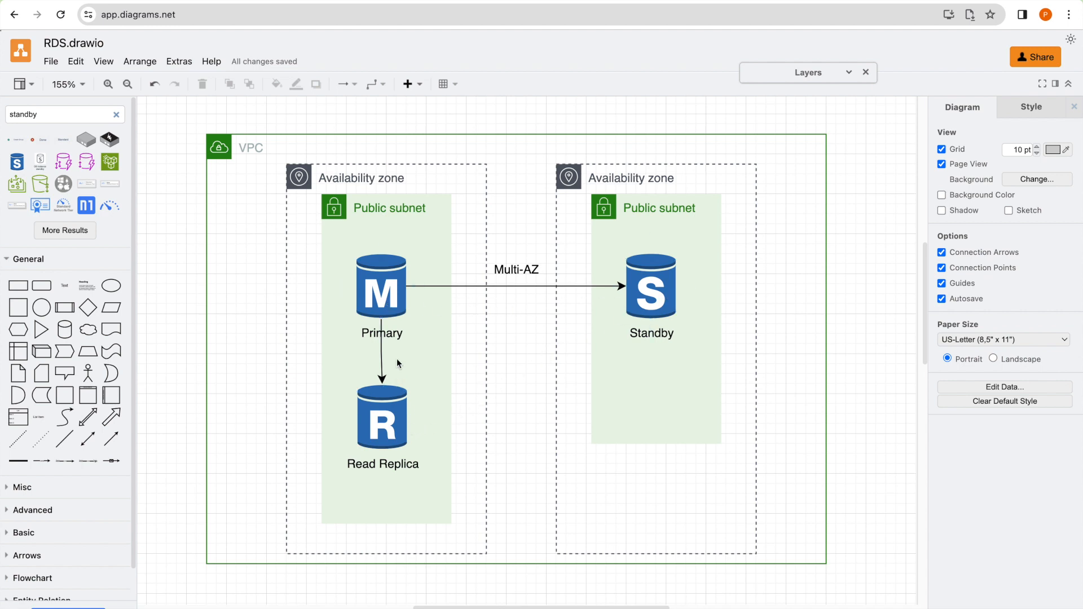
# Click through items in the Amazon RDS console.
pyautogui.click(381, 420)
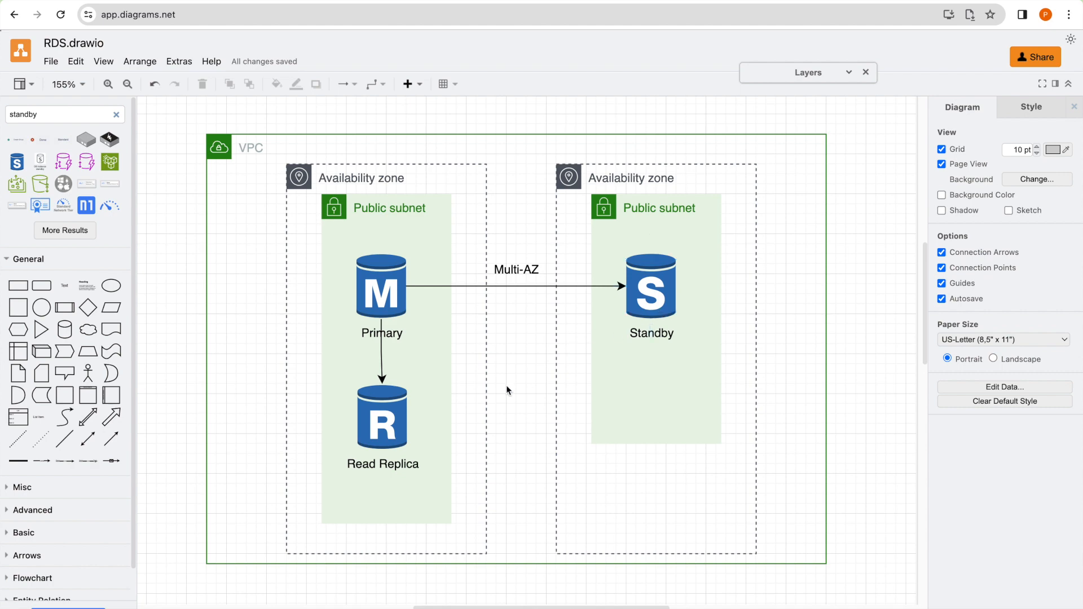
pyautogui.click(381, 418)
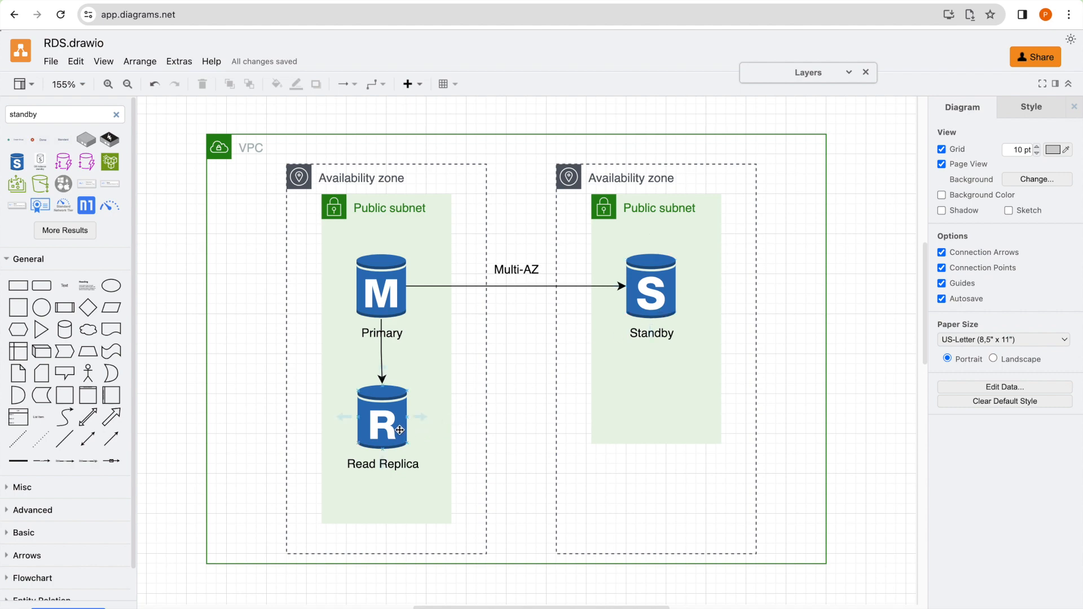
pyautogui.click(668, 488)
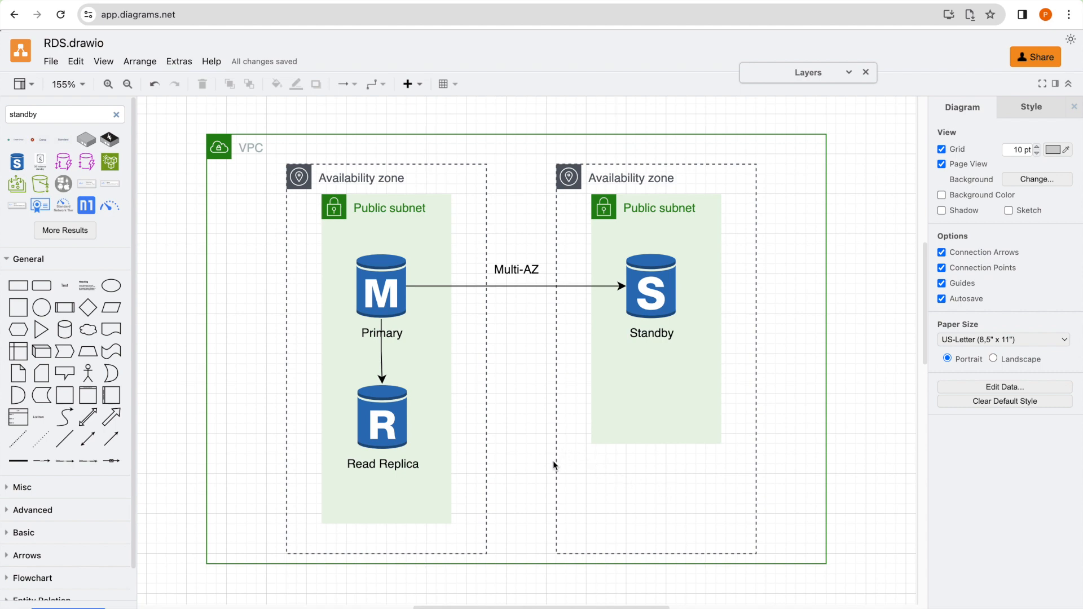
pyautogui.click(381, 286)
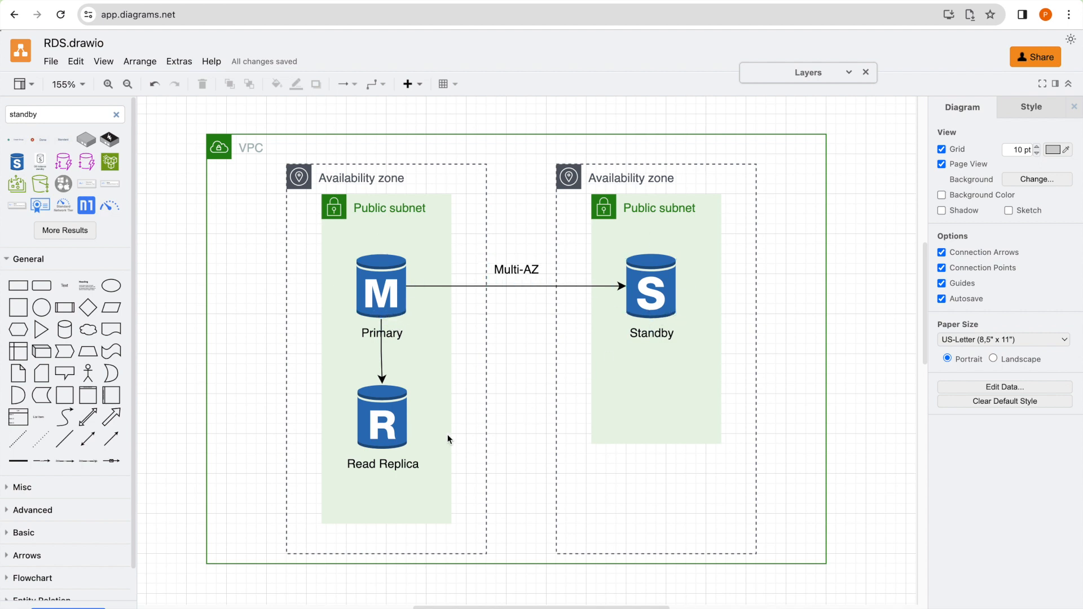
pyautogui.moveTo(440, 437)
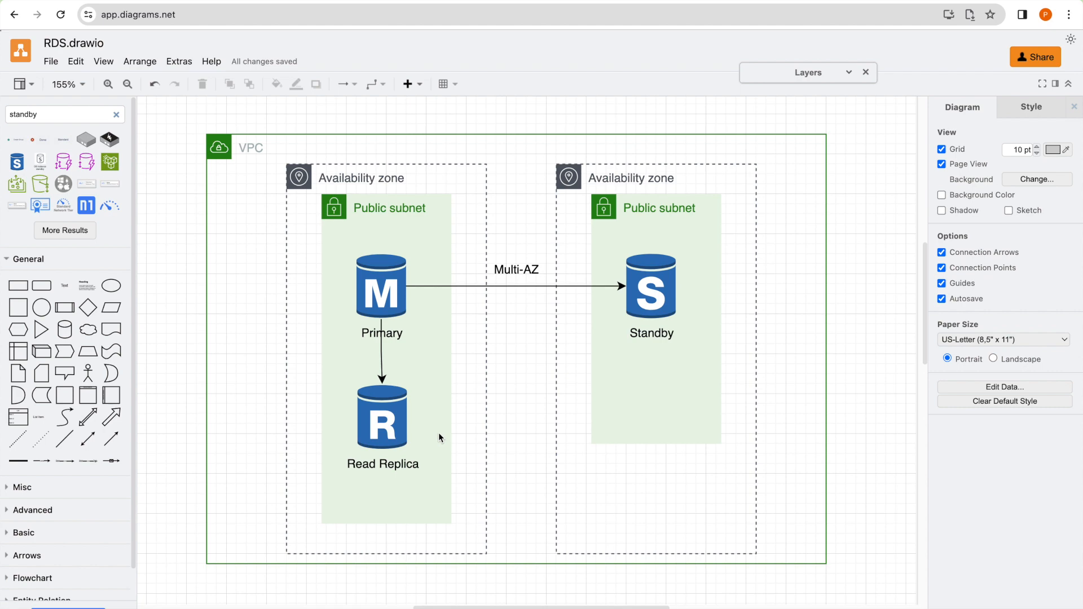
pyautogui.moveTo(495, 437)
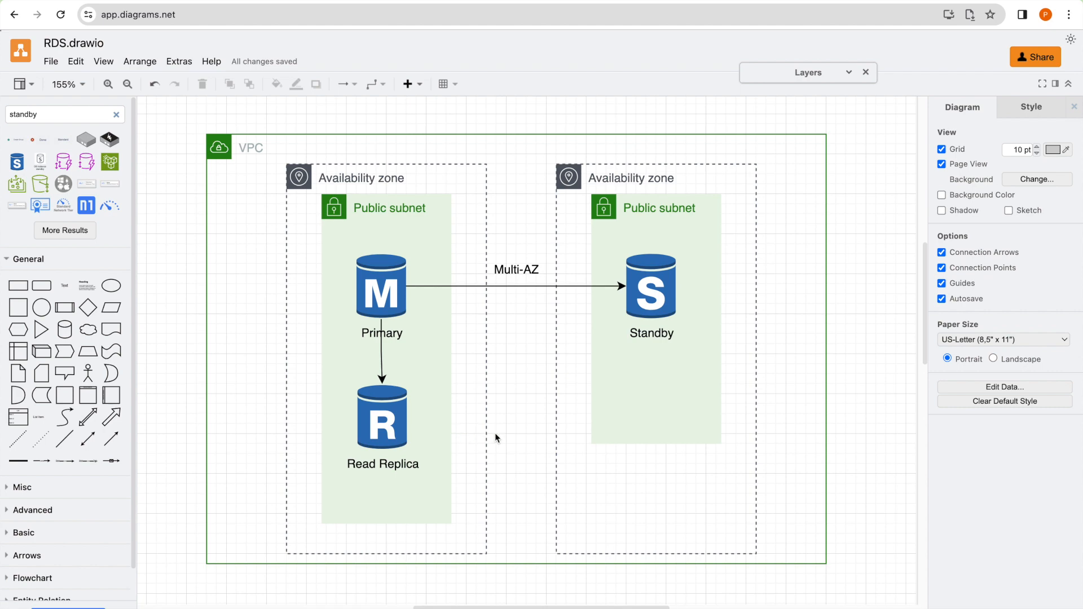
pyautogui.click(381, 287)
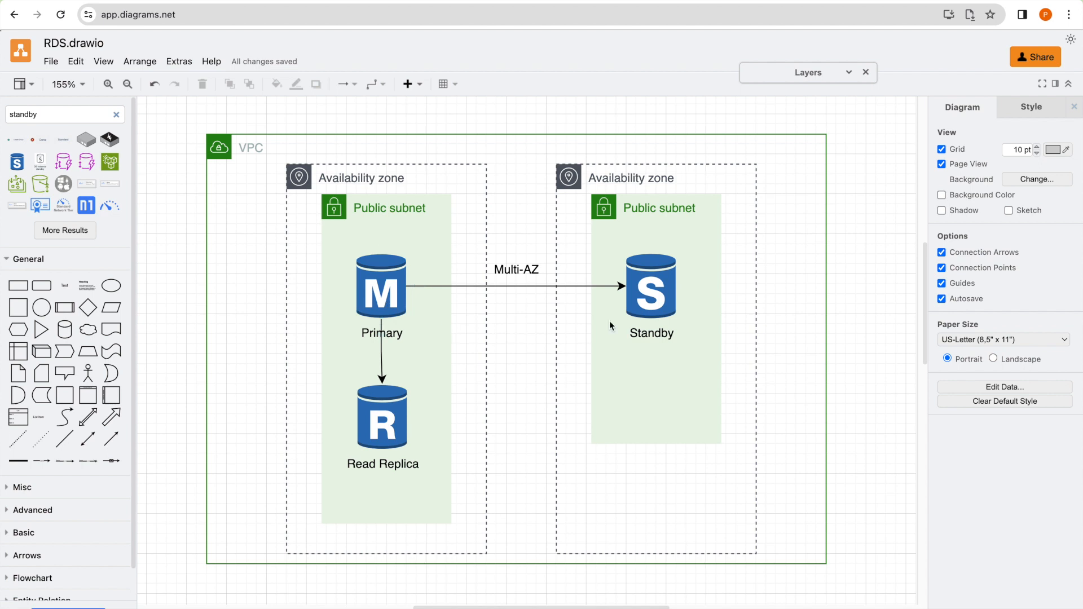
pyautogui.click(381, 419)
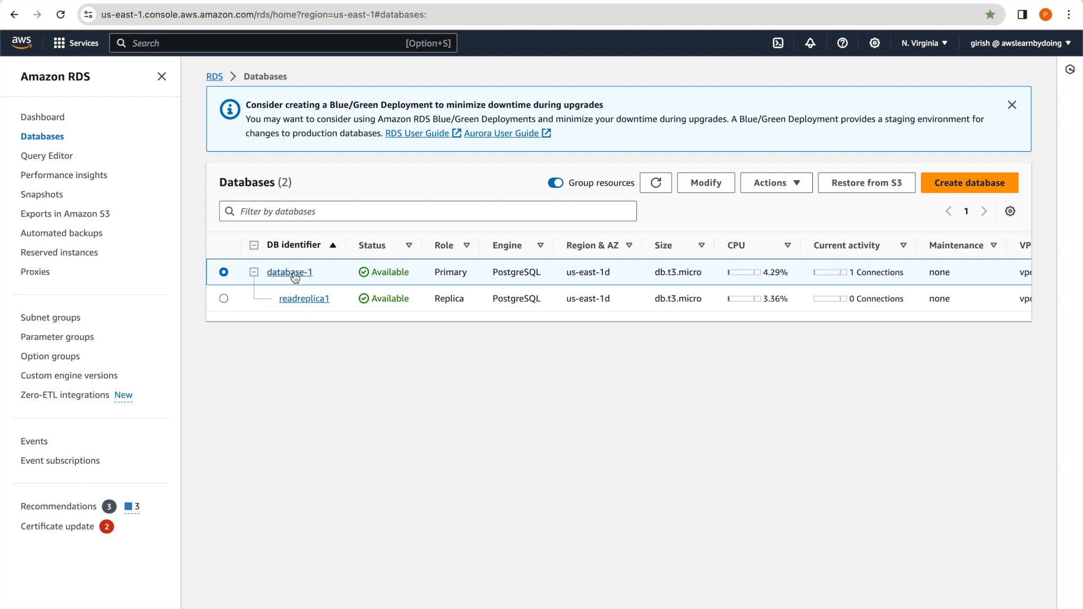
# Open database-1's Configuration tab and highlight Multi-AZ with secondary zone us-east-1c.
pyautogui.click(290, 271)
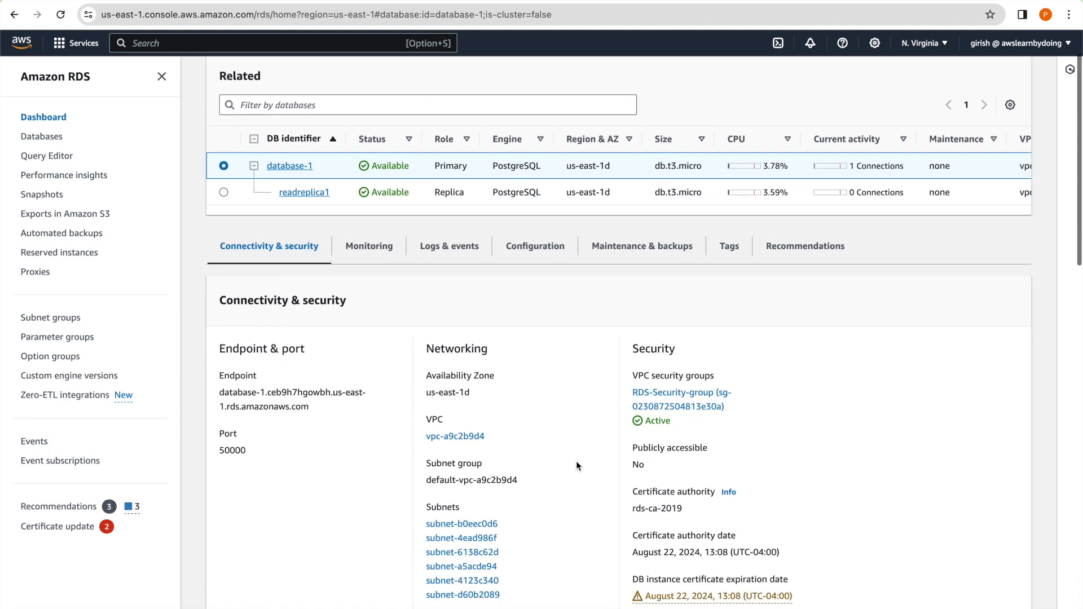
pyautogui.click(534, 246)
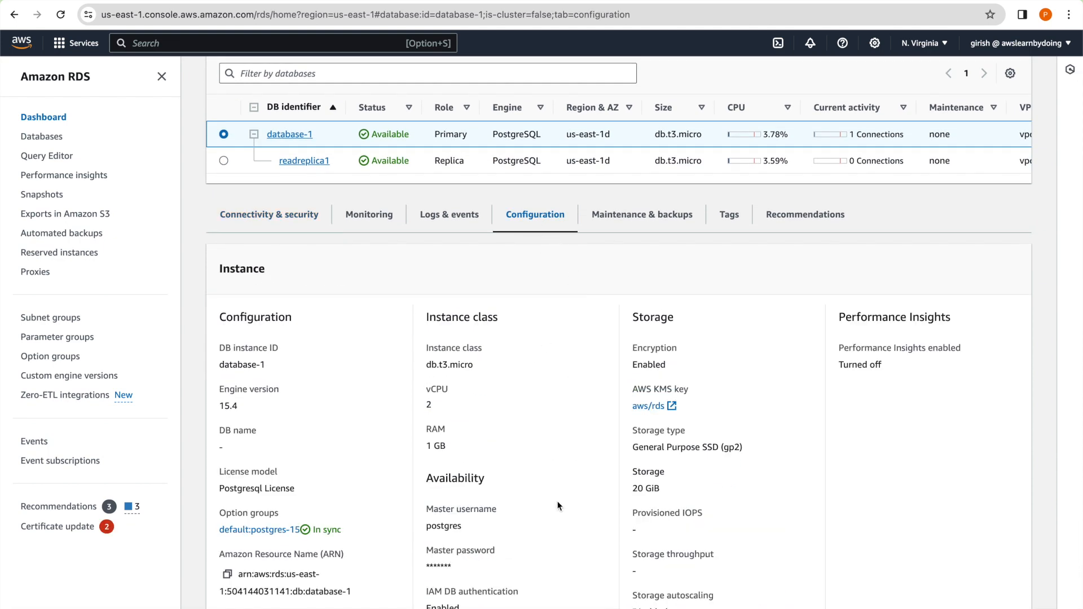
pyautogui.scroll(-3)
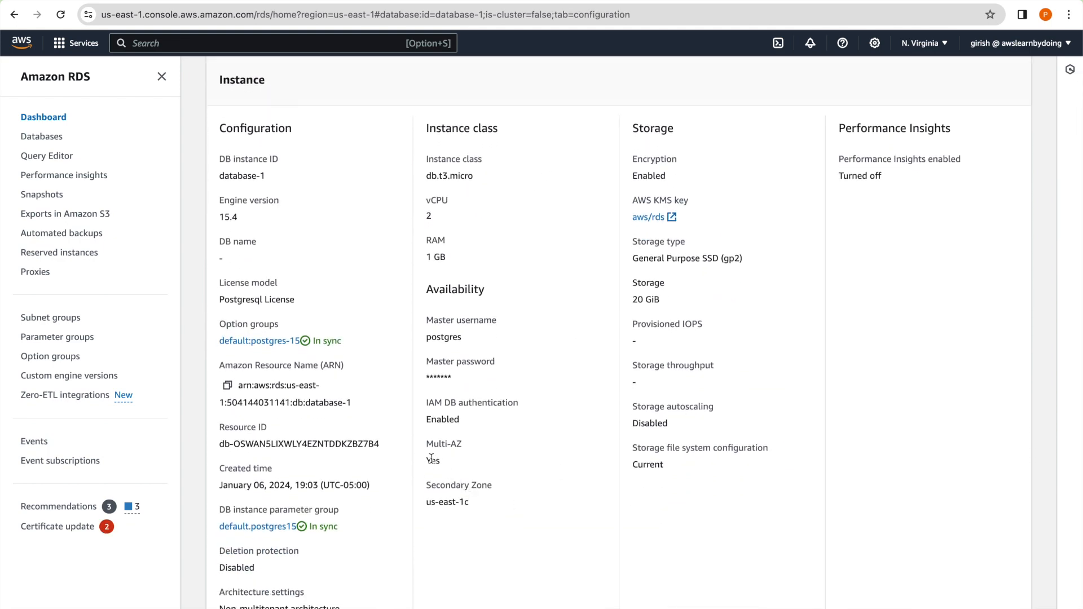
pyautogui.doubleClick(432, 461)
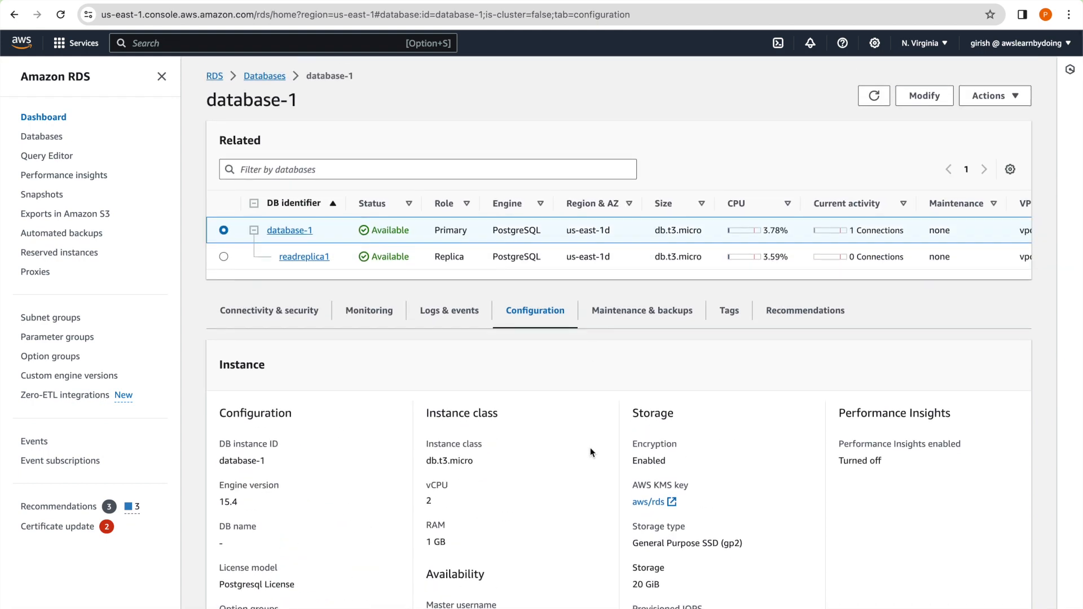
pyautogui.scroll(-3)
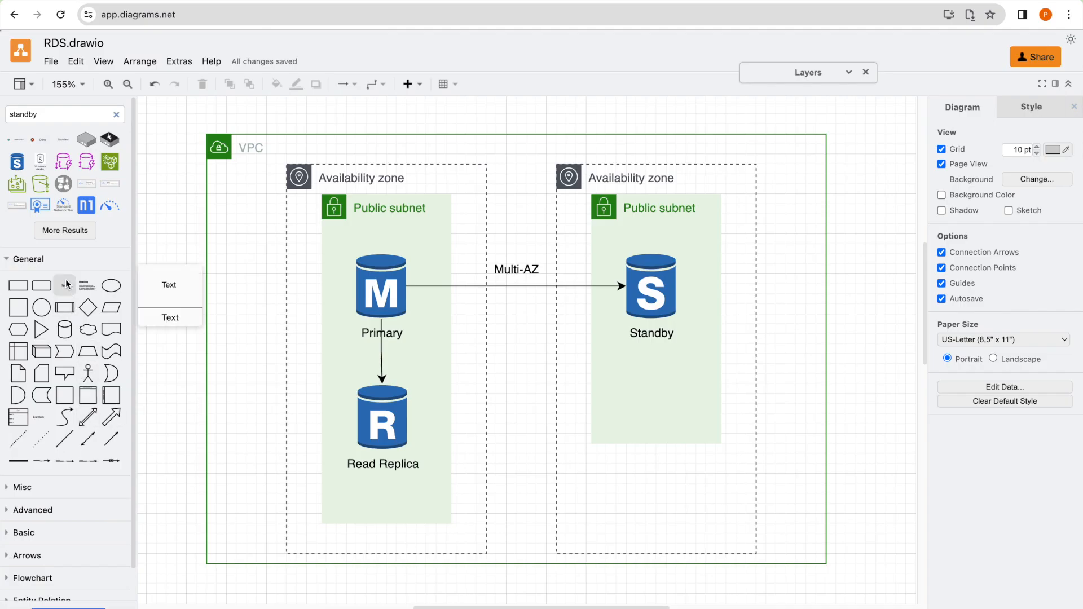
# Add a 'us-east' text label at the bottom of the left availability zone.
pyautogui.moveTo(64, 284); pyautogui.dragTo(335, 519)
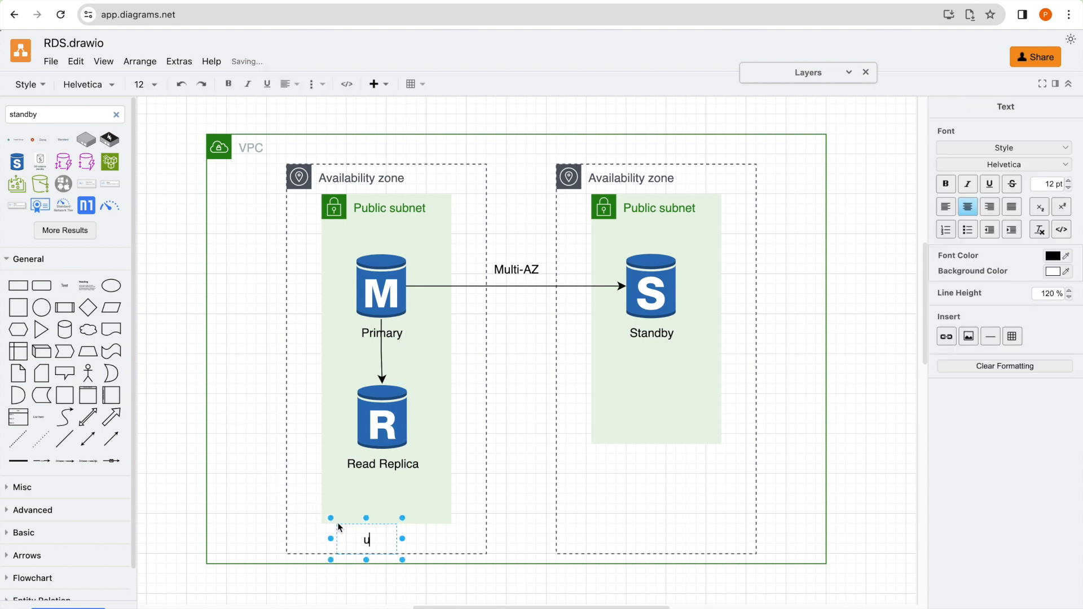
pyautogui.write('us-east')
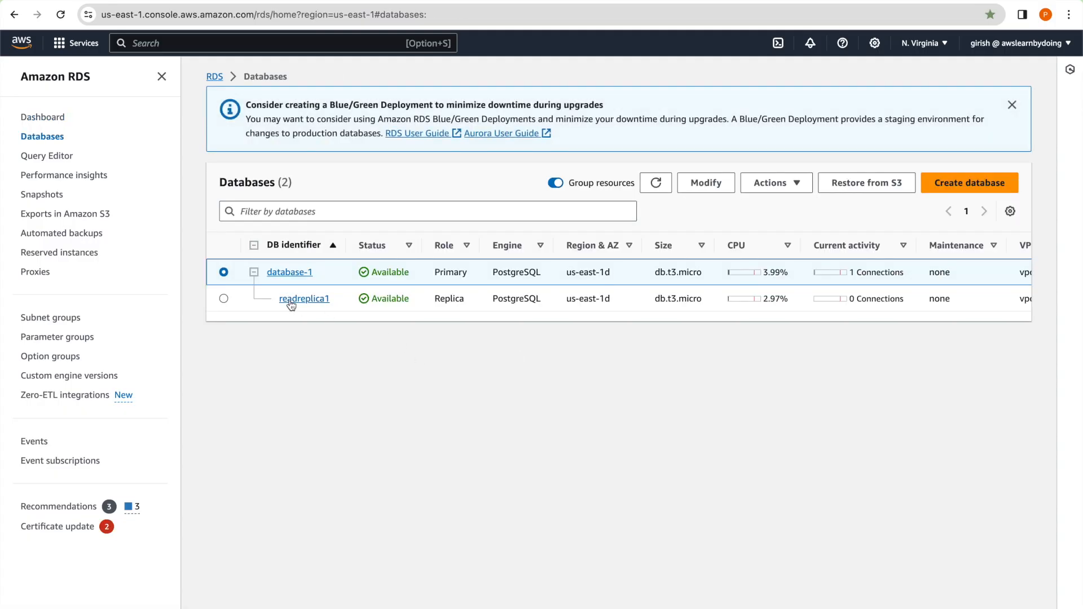
# Start a reboot of database-1 with 'Reboot With Failover?' checked.
pyautogui.click(289, 271)
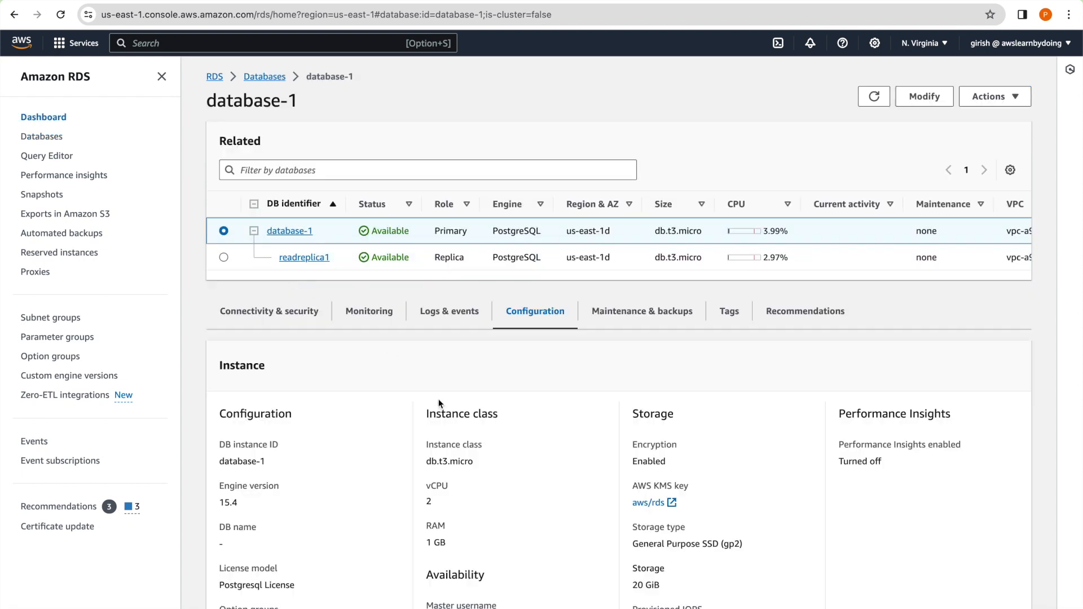
pyautogui.scroll(-3)
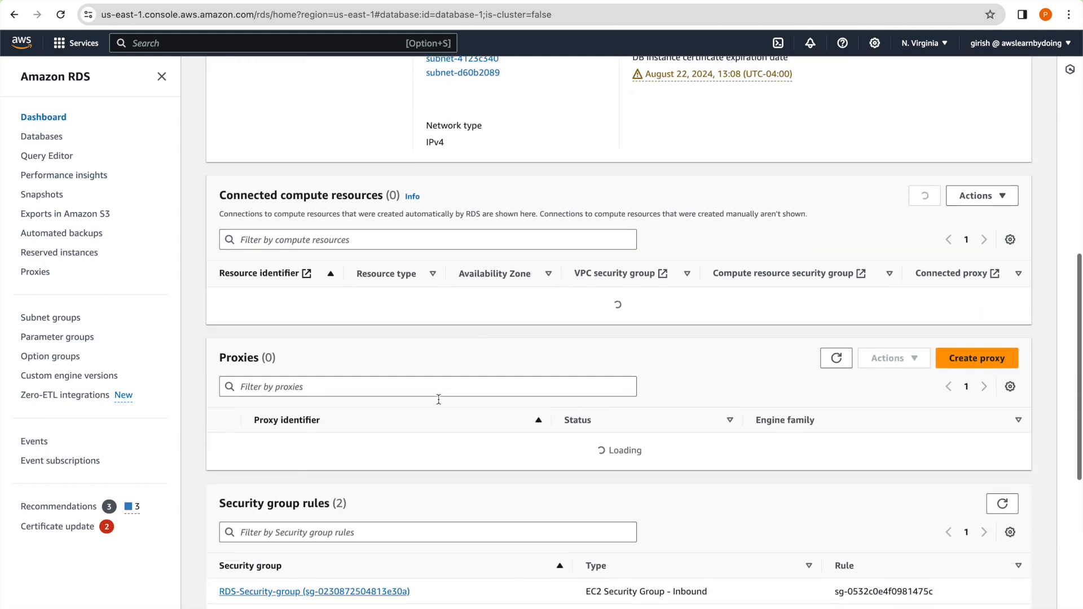
pyautogui.scroll(-3)
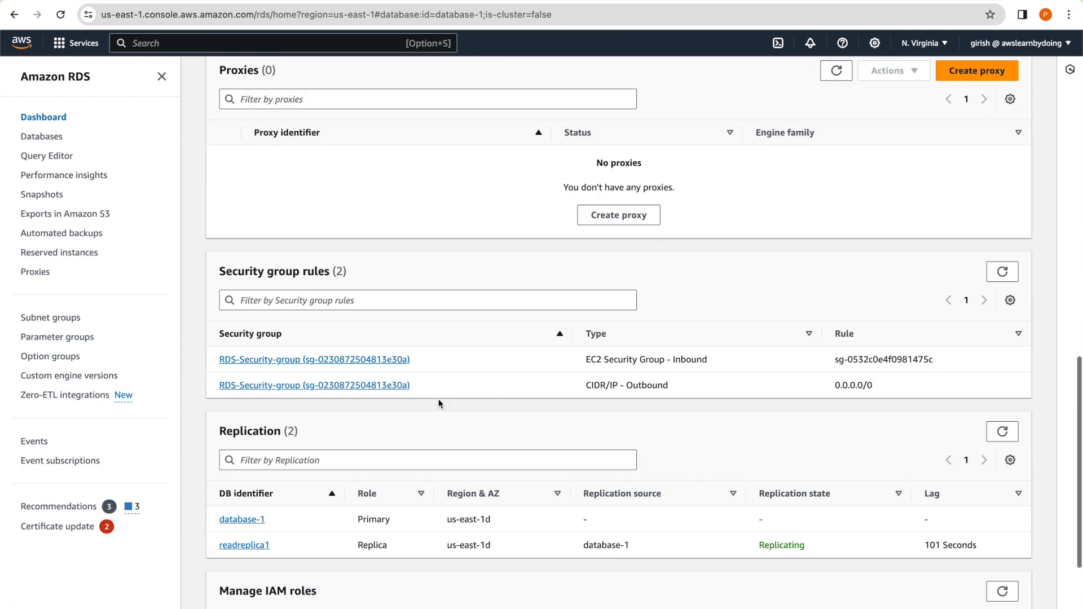
pyautogui.moveTo(497, 408)
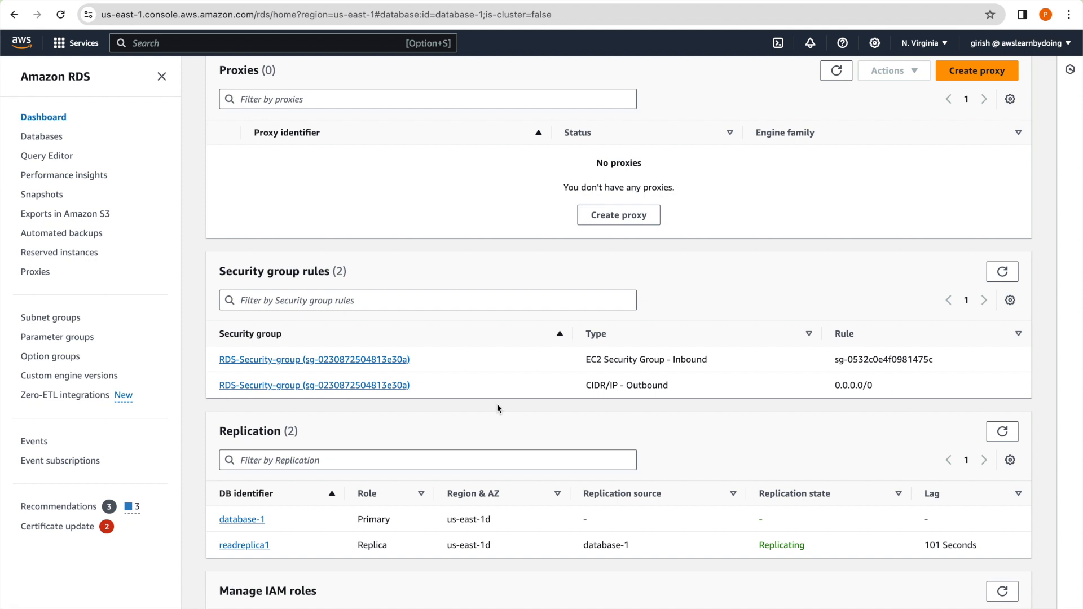
pyautogui.scroll(-3)
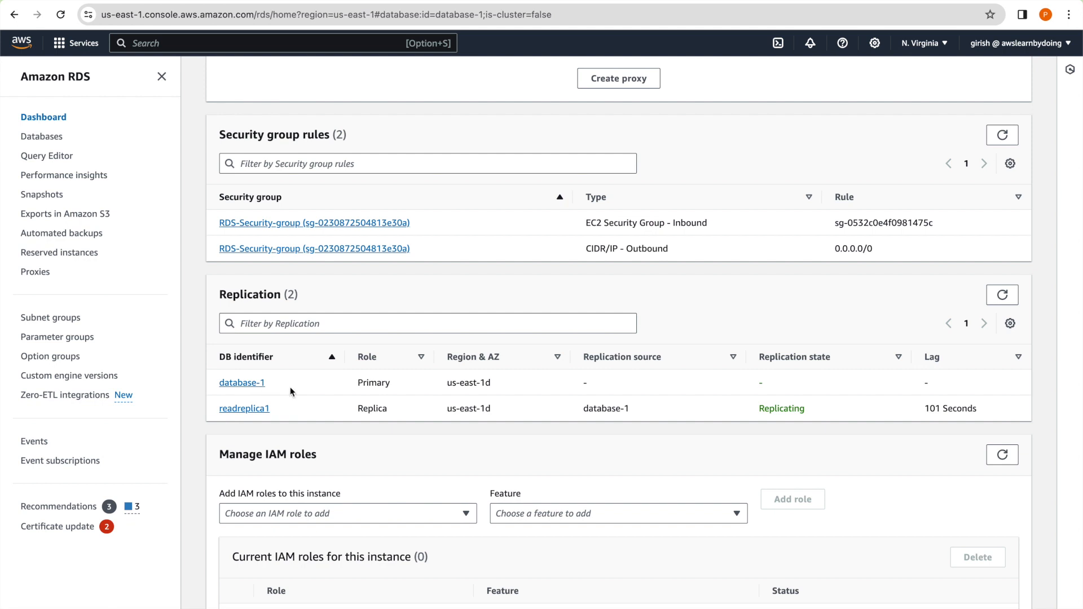
pyautogui.moveTo(262, 399)
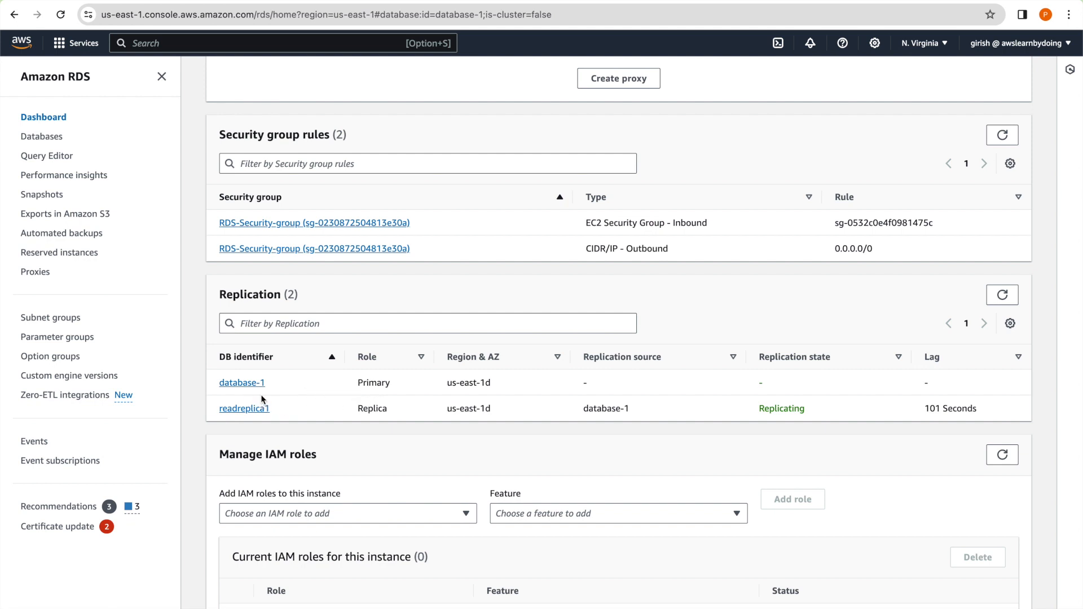
pyautogui.moveTo(360, 394)
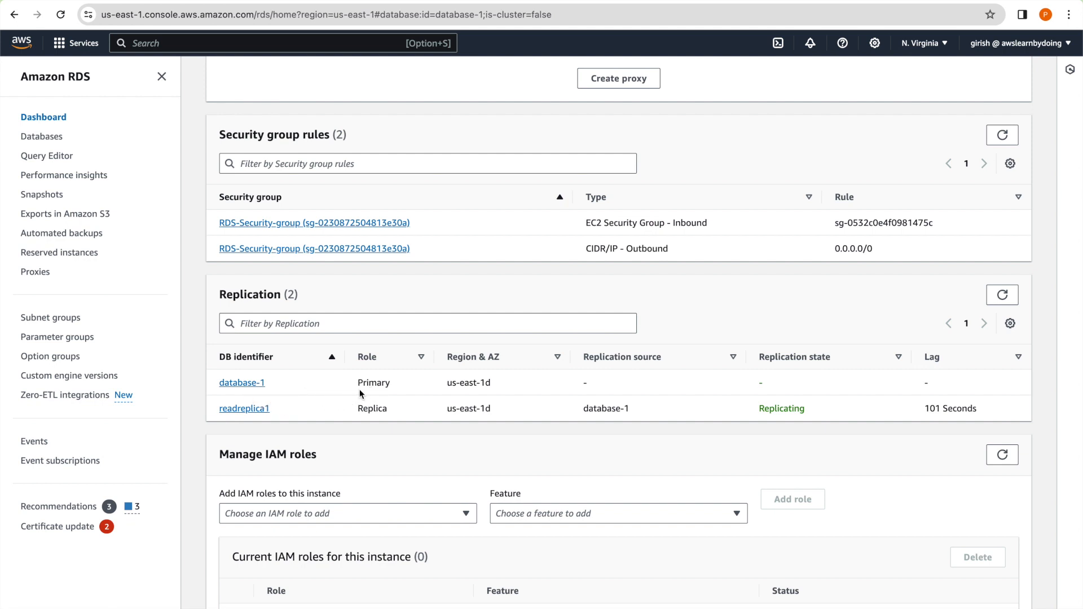
pyautogui.moveTo(399, 393)
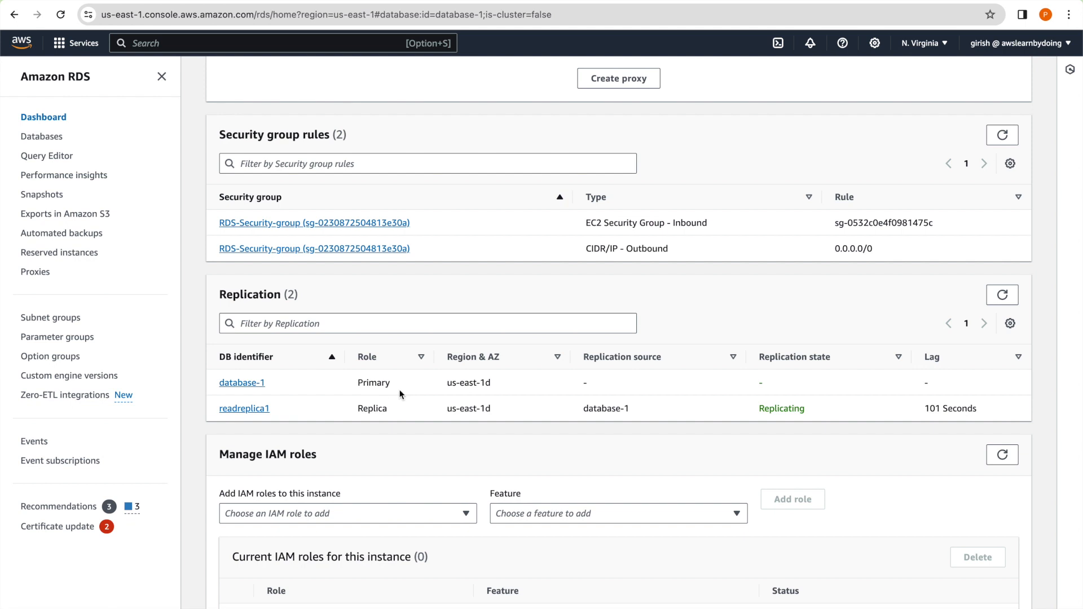
pyautogui.moveTo(481, 398)
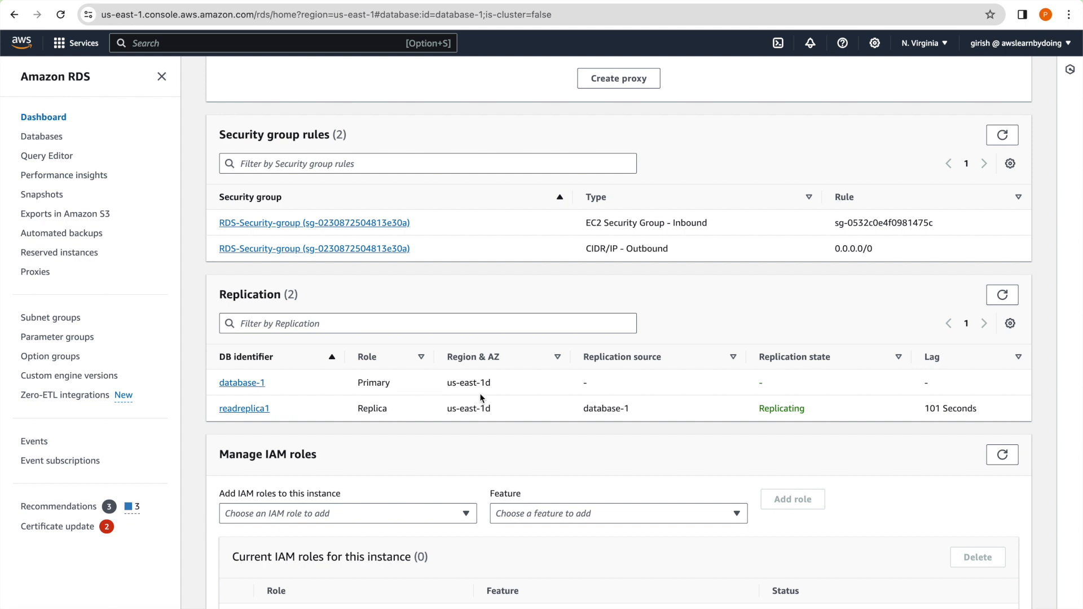
pyautogui.moveTo(244, 434)
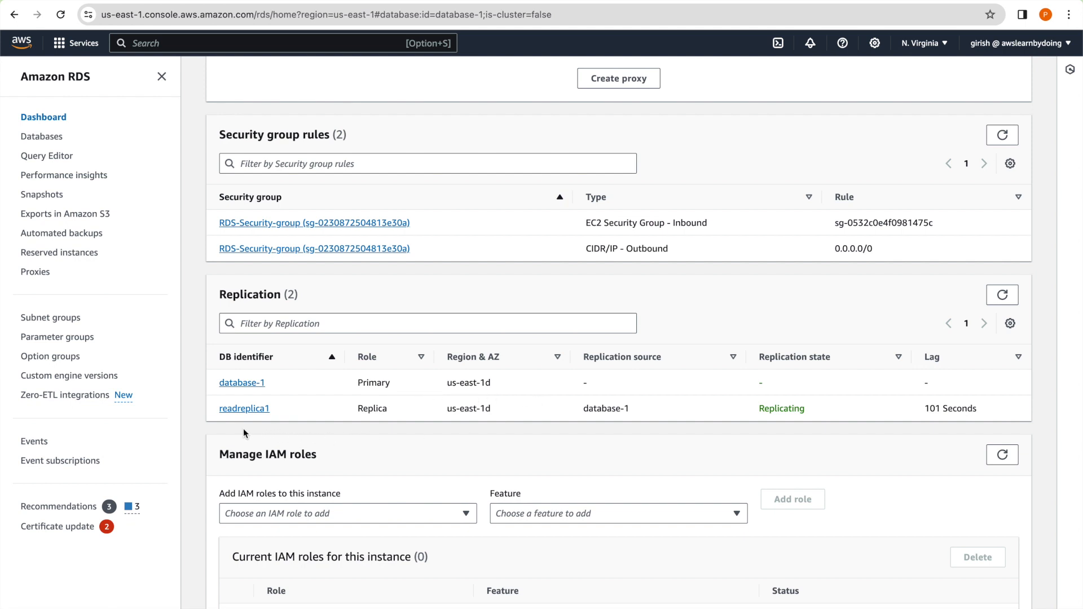
pyautogui.moveTo(674, 430)
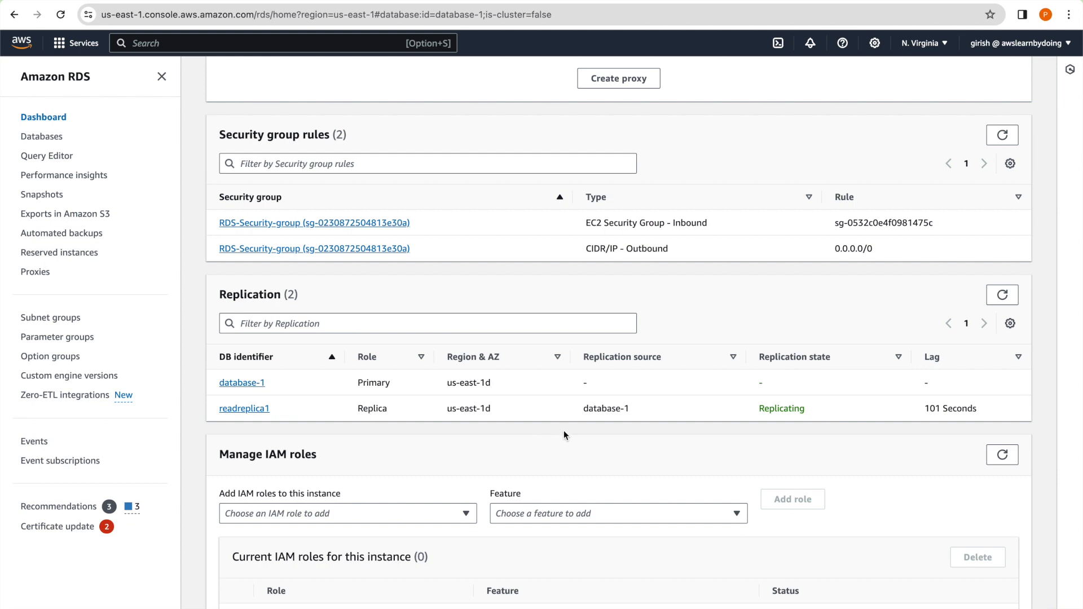
pyautogui.moveTo(529, 445)
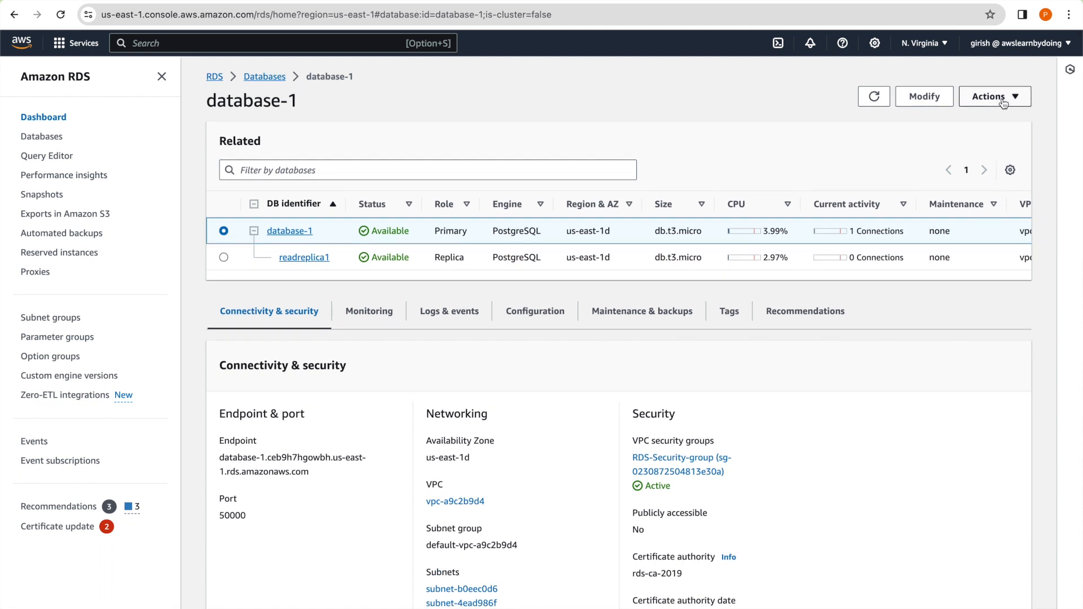
pyautogui.click(994, 96)
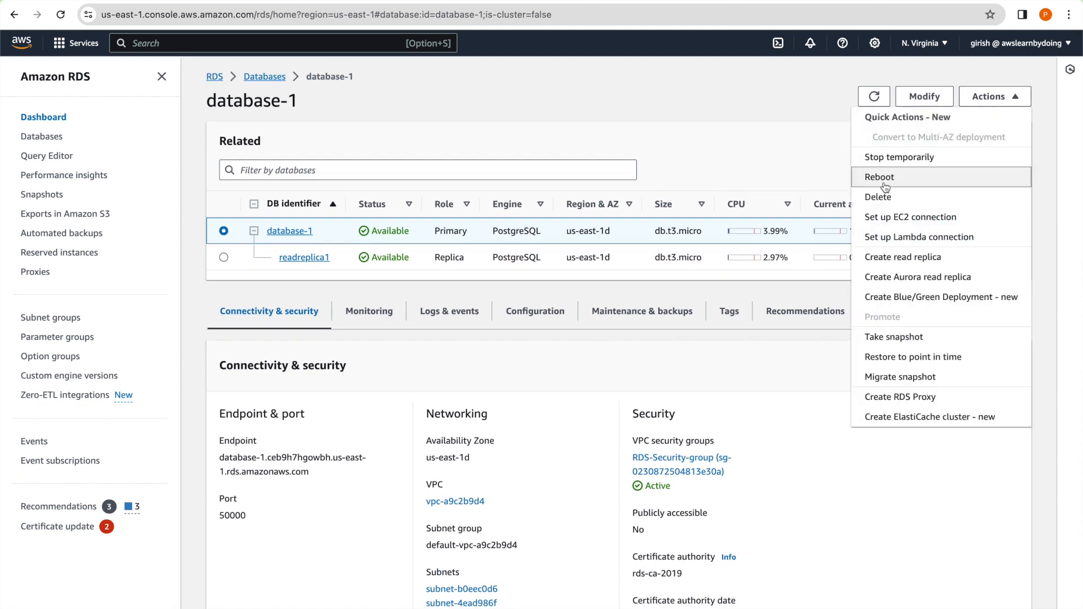
pyautogui.click(879, 177)
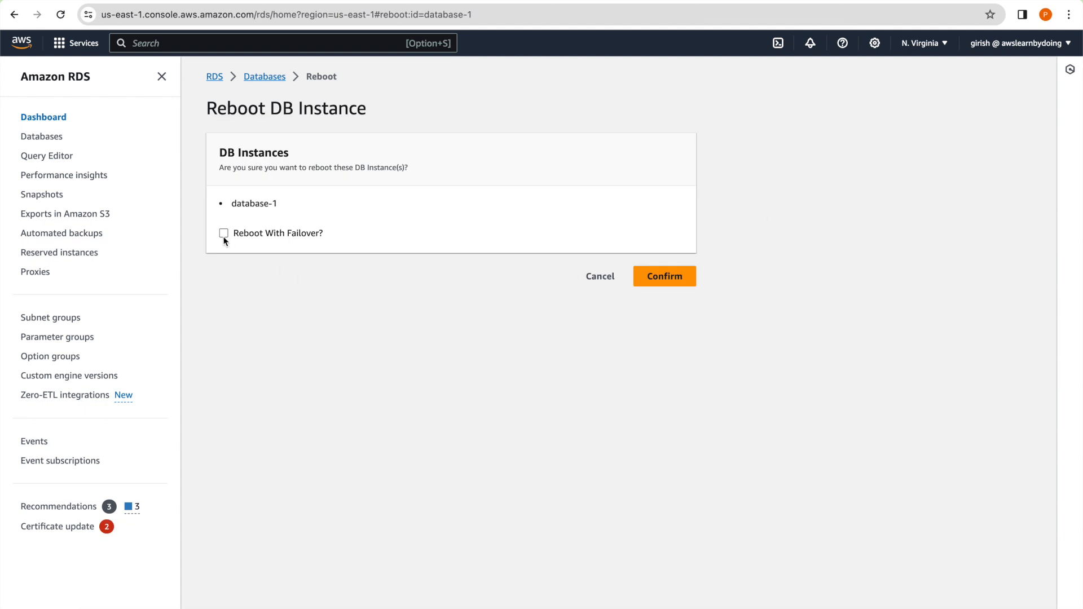
pyautogui.click(224, 232)
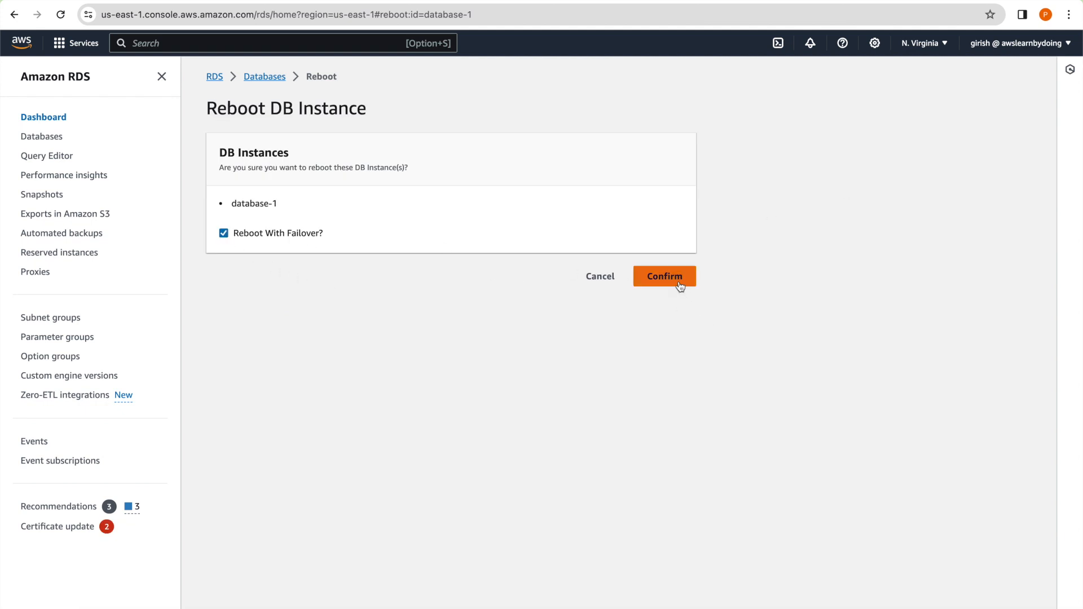
# Confirm the failover reboot so database-1 shows Rebooting.
pyautogui.click(663, 276)
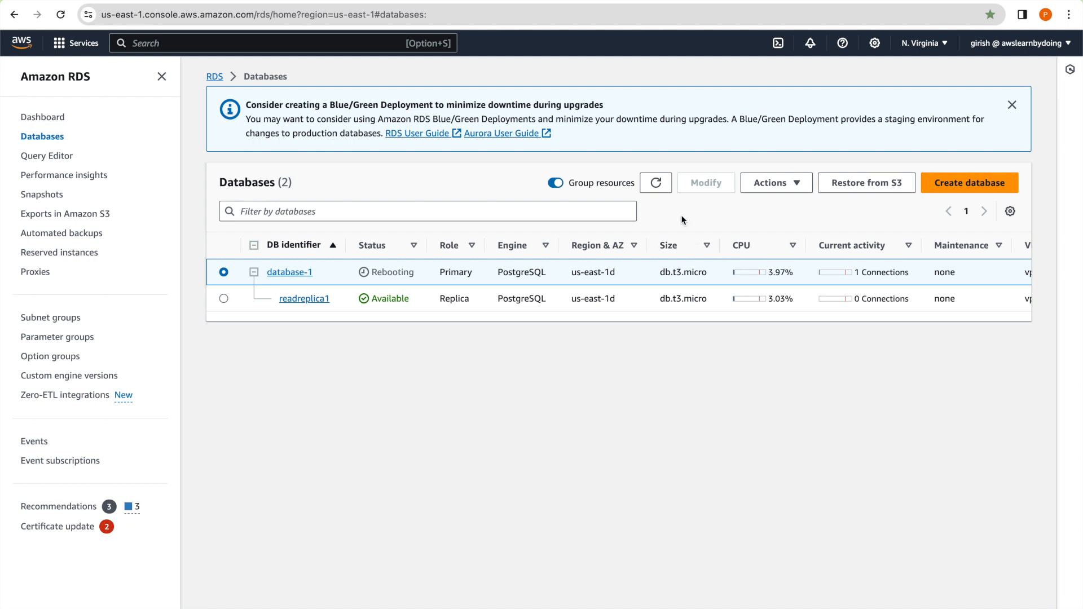
pyautogui.moveTo(654, 183)
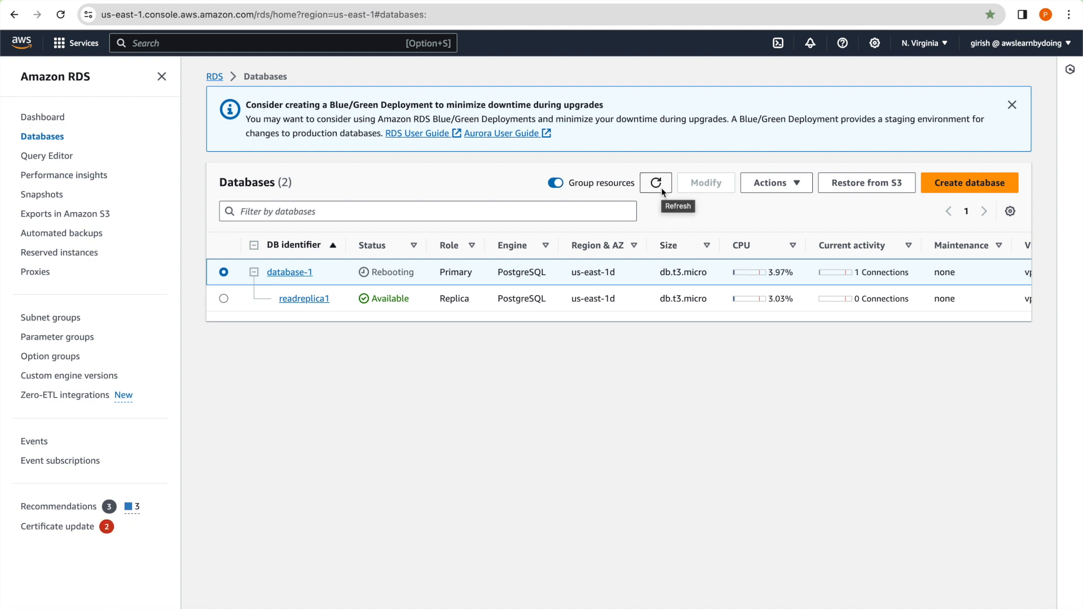
pyautogui.moveTo(668, 382)
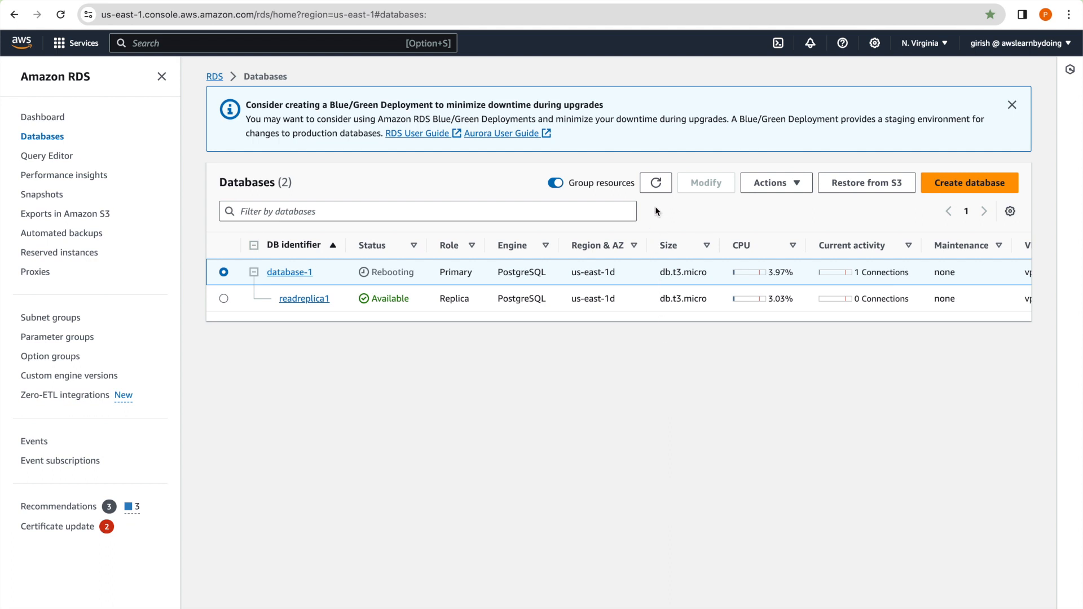
# Open database-1's details to verify it now runs in us-east-1c.
pyautogui.click(290, 272)
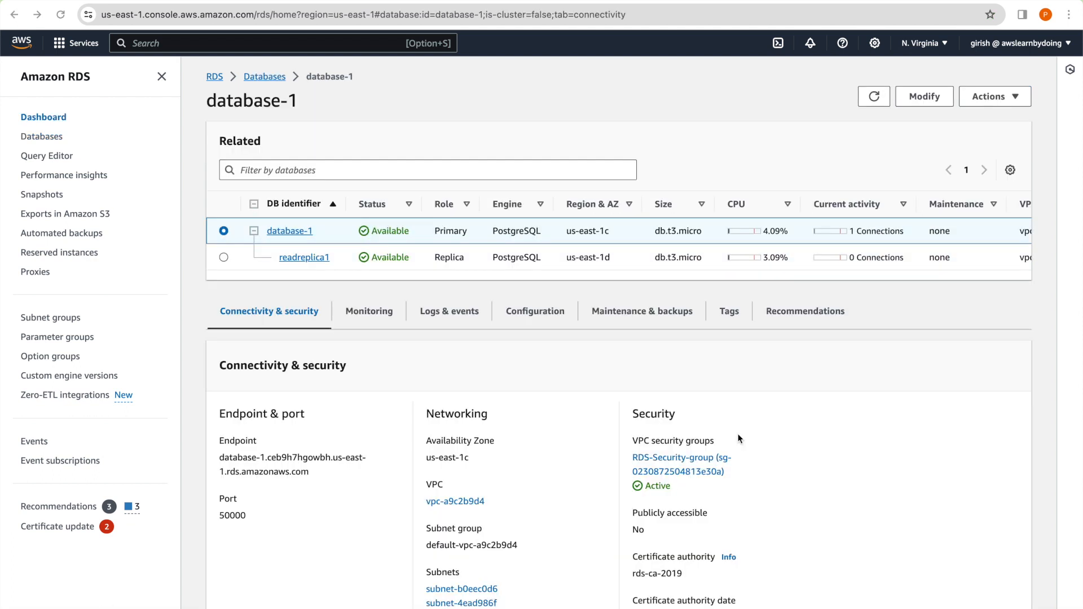
pyautogui.moveTo(723, 375)
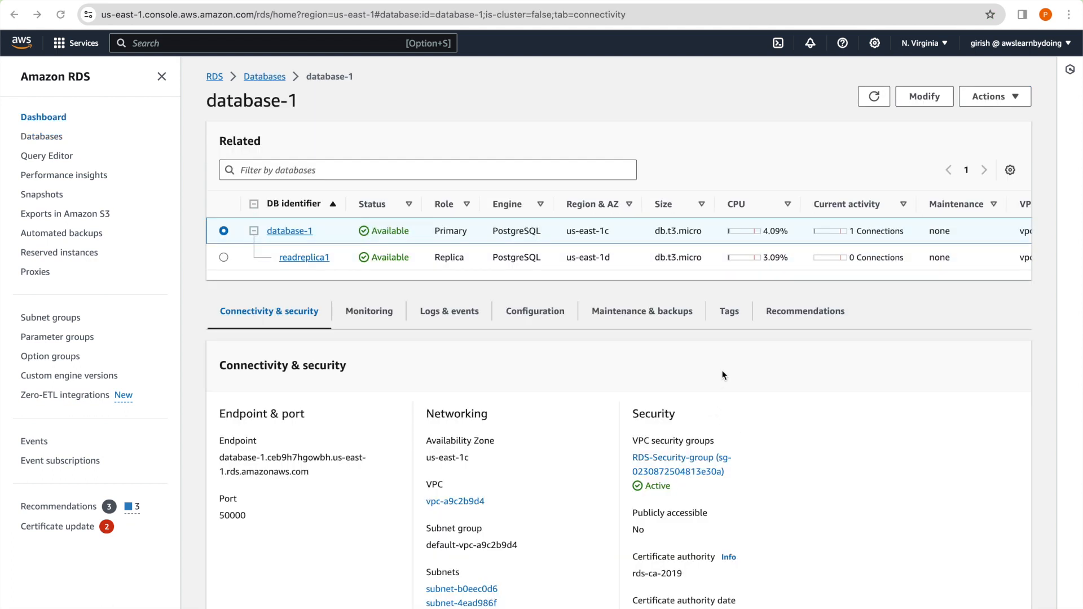
pyautogui.moveTo(603, 240)
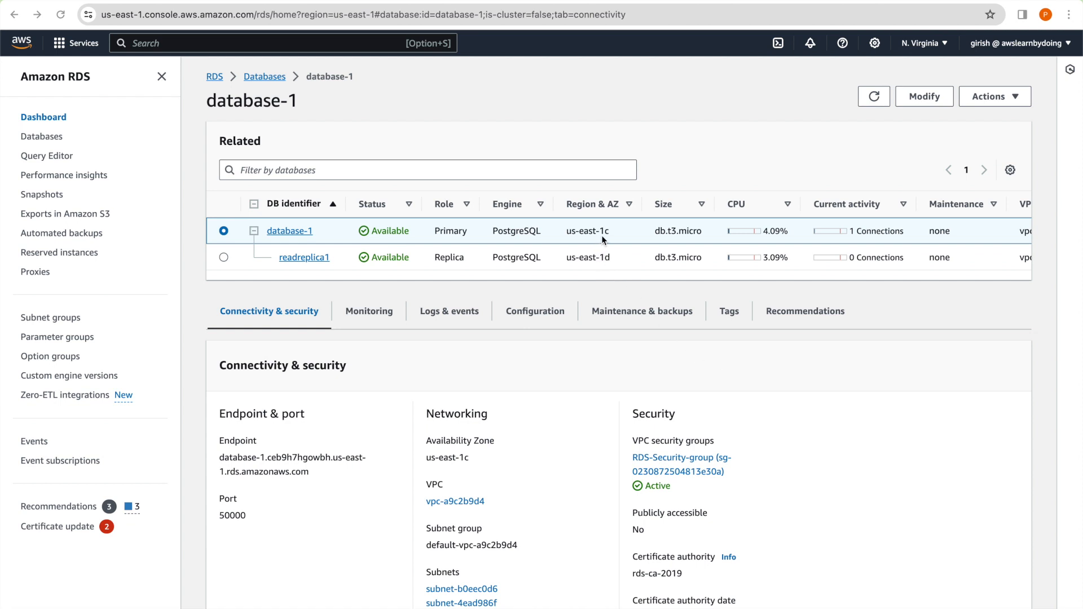
pyautogui.moveTo(603, 246)
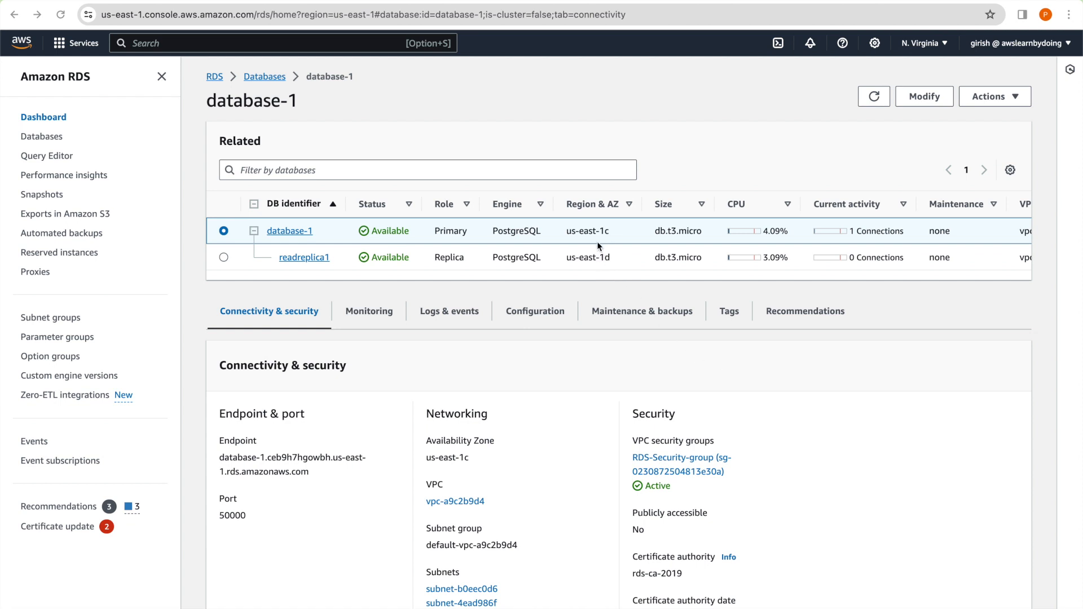
pyautogui.moveTo(607, 242)
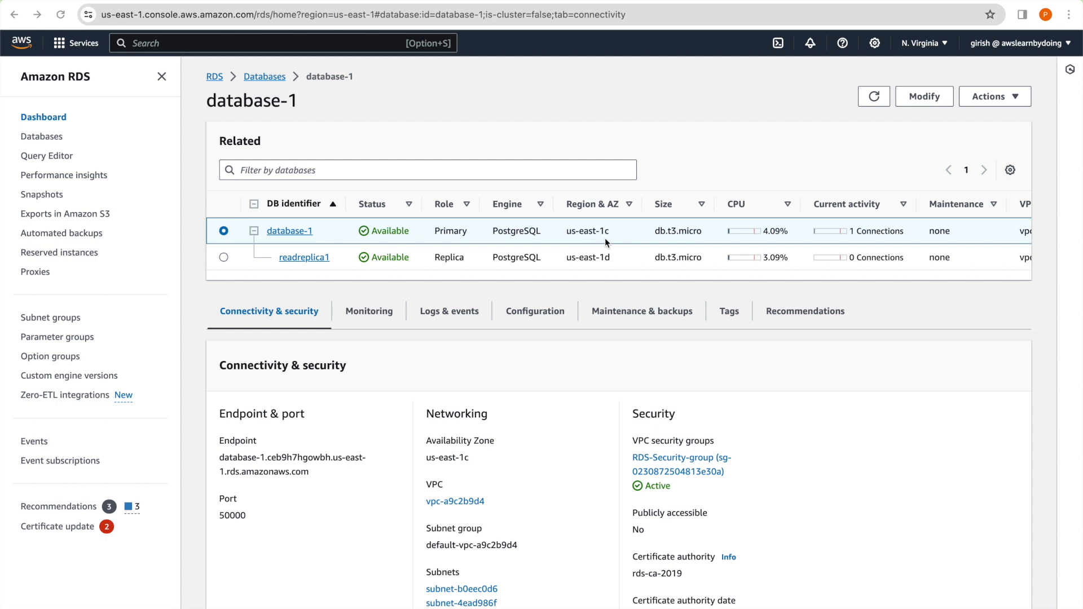
pyautogui.moveTo(596, 292)
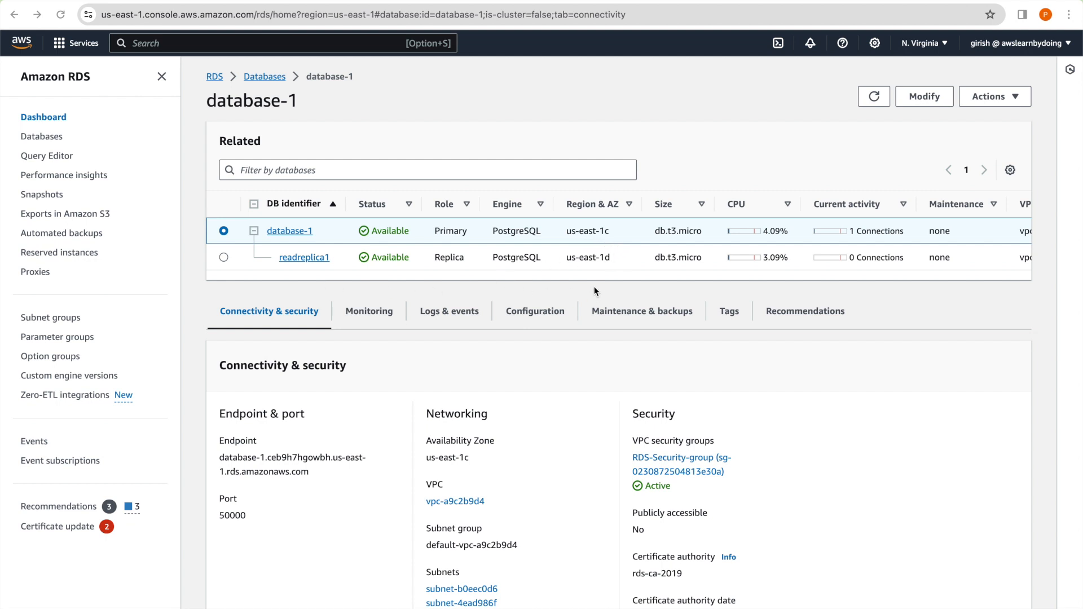
pyautogui.moveTo(620, 279)
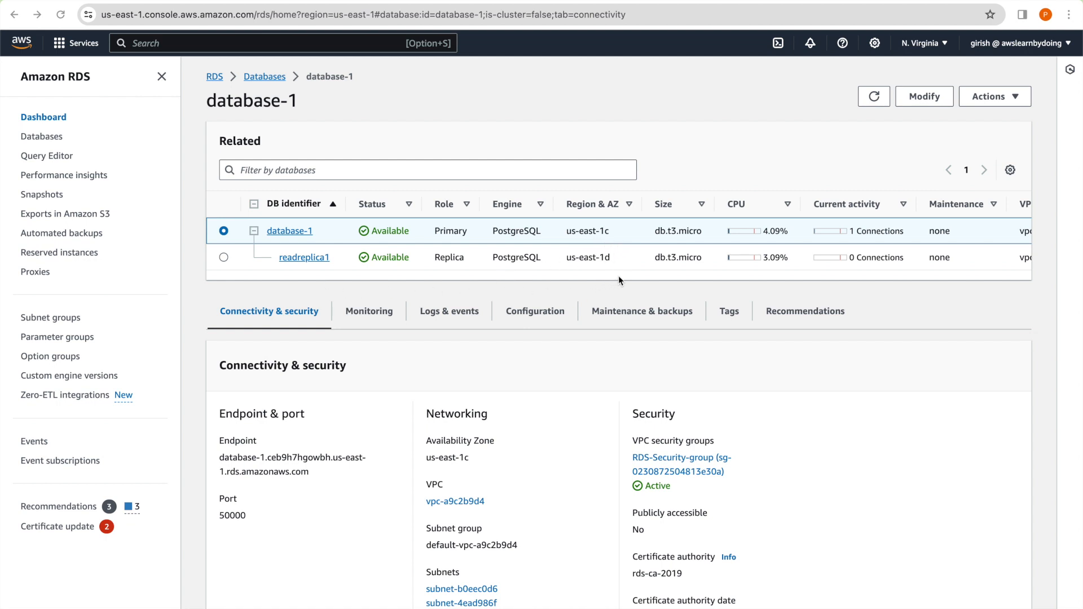
pyautogui.moveTo(607, 281)
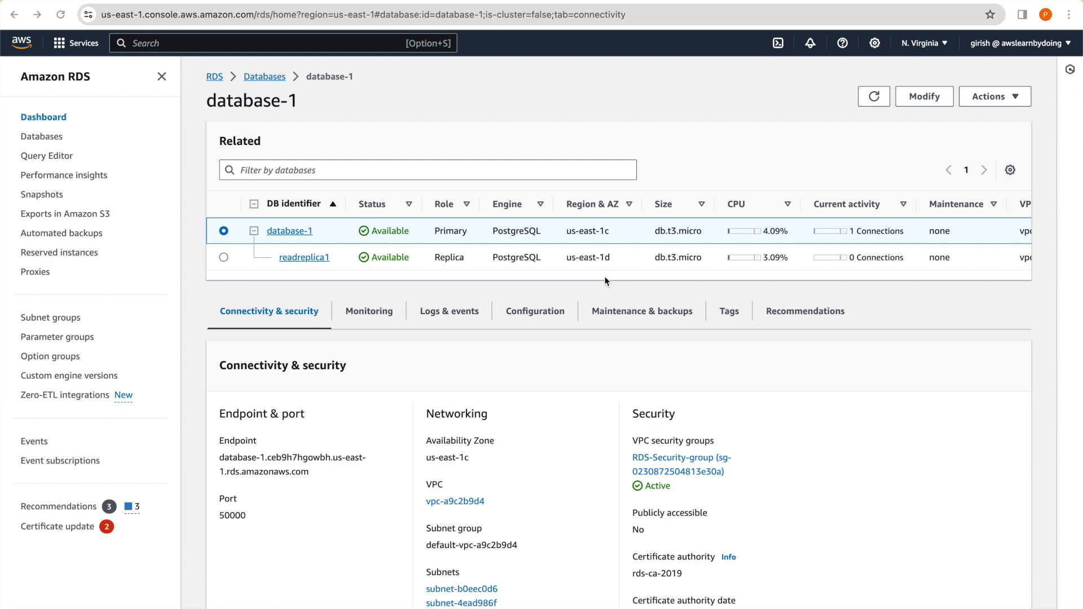
pyautogui.moveTo(628, 356)
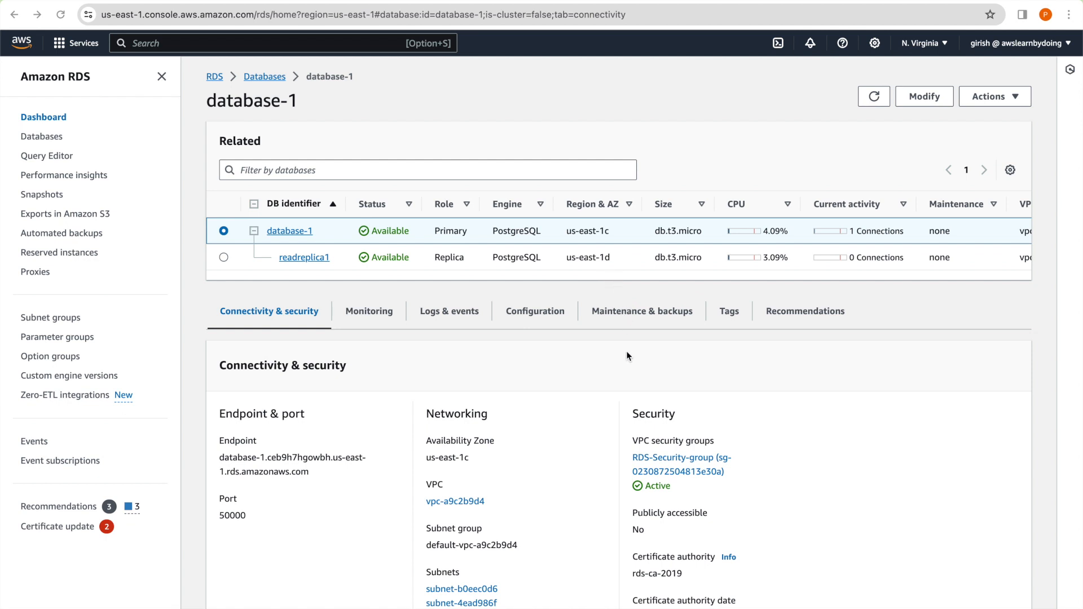
pyautogui.moveTo(481, 248)
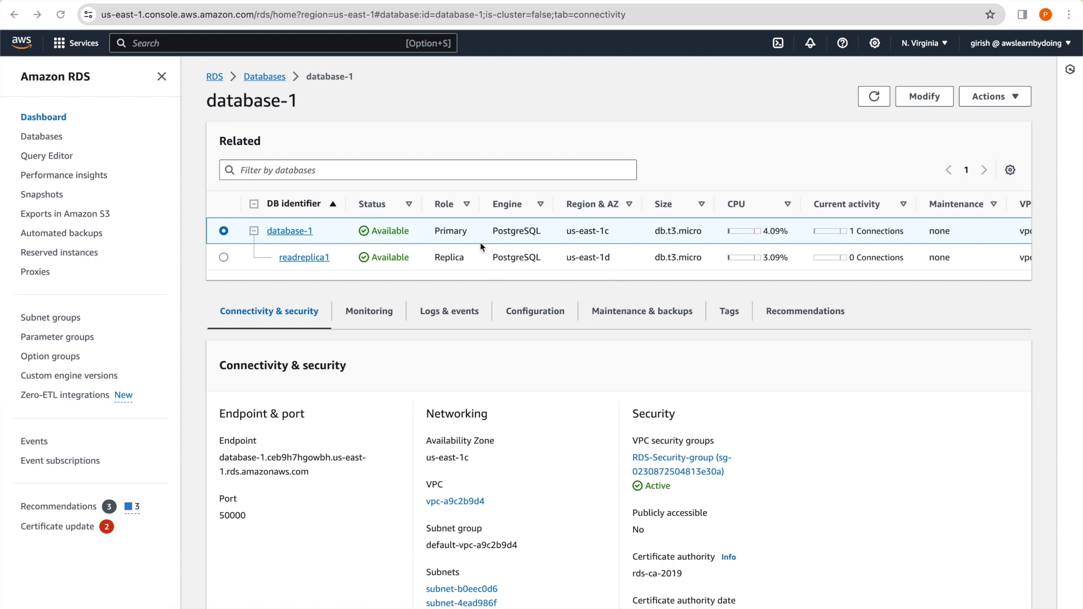
pyautogui.moveTo(581, 241)
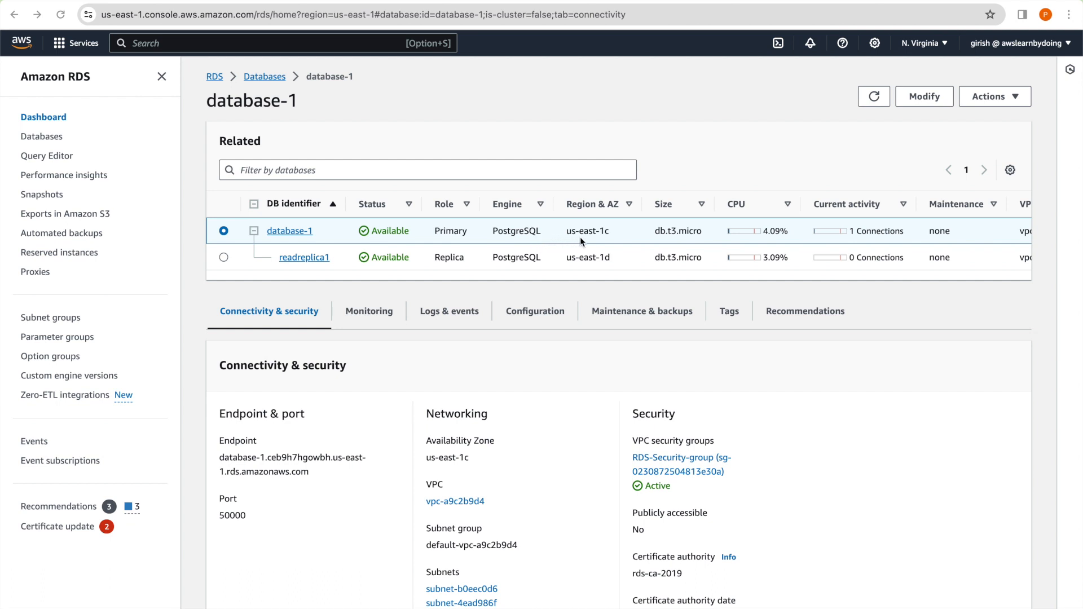
pyautogui.moveTo(602, 233)
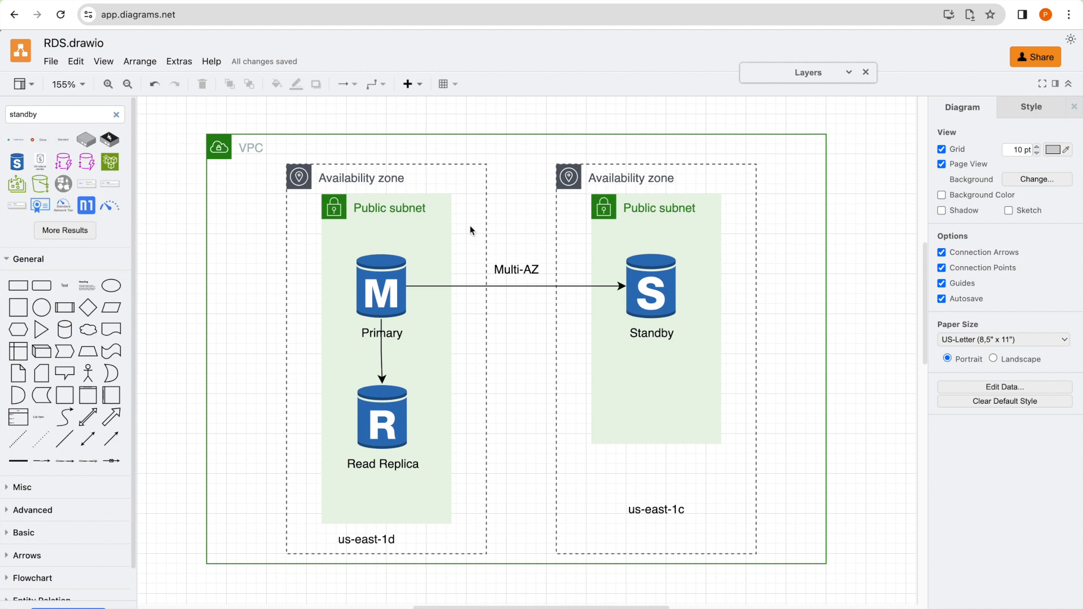
pyautogui.moveTo(694, 344)
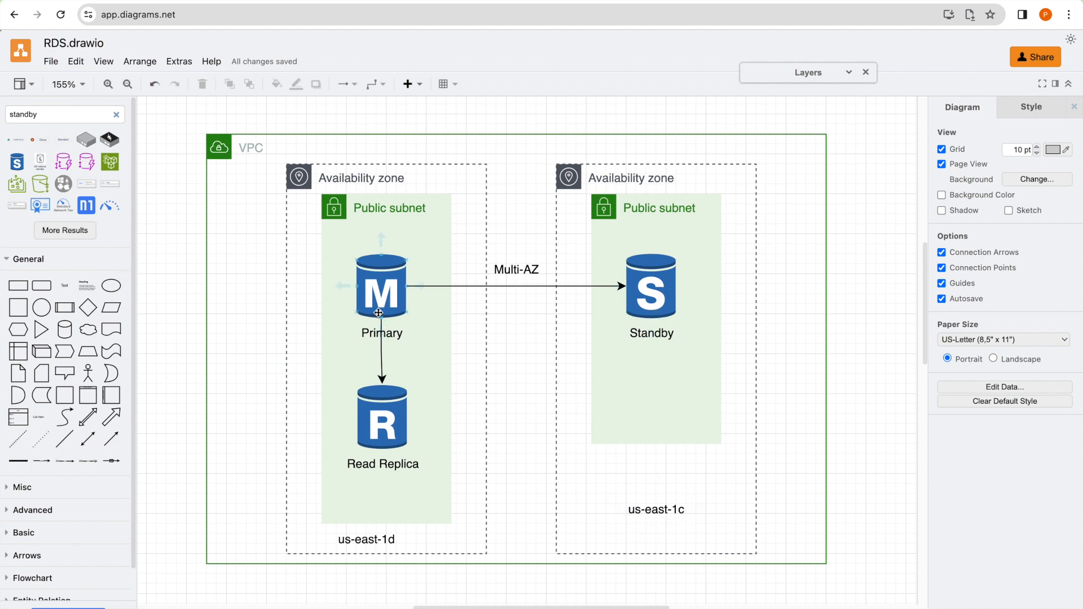
pyautogui.moveTo(395, 348)
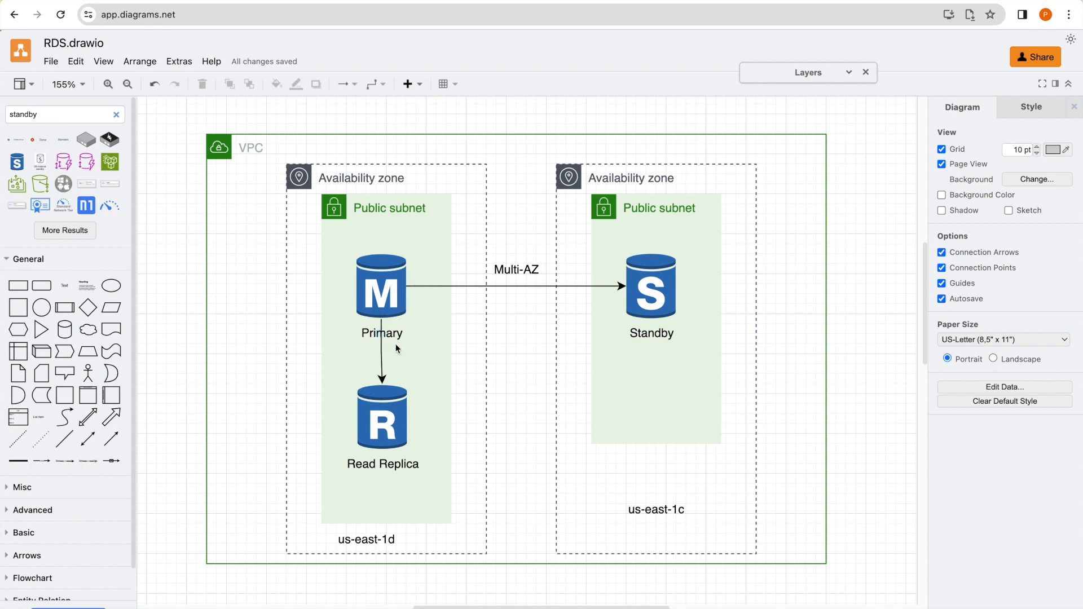
pyautogui.click(382, 418)
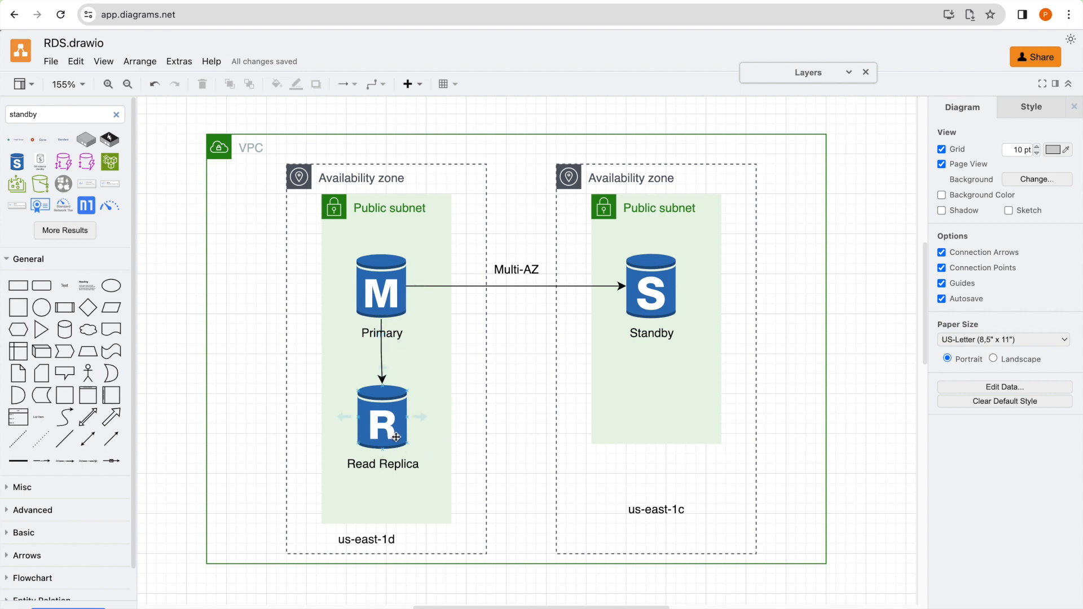
pyautogui.moveTo(437, 440)
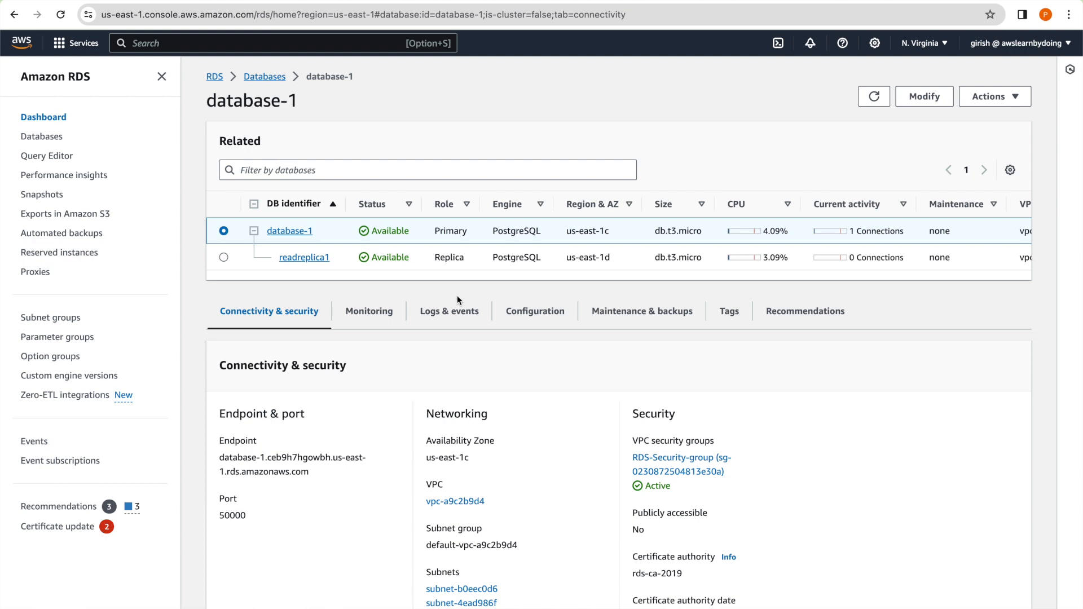
pyautogui.moveTo(533, 427)
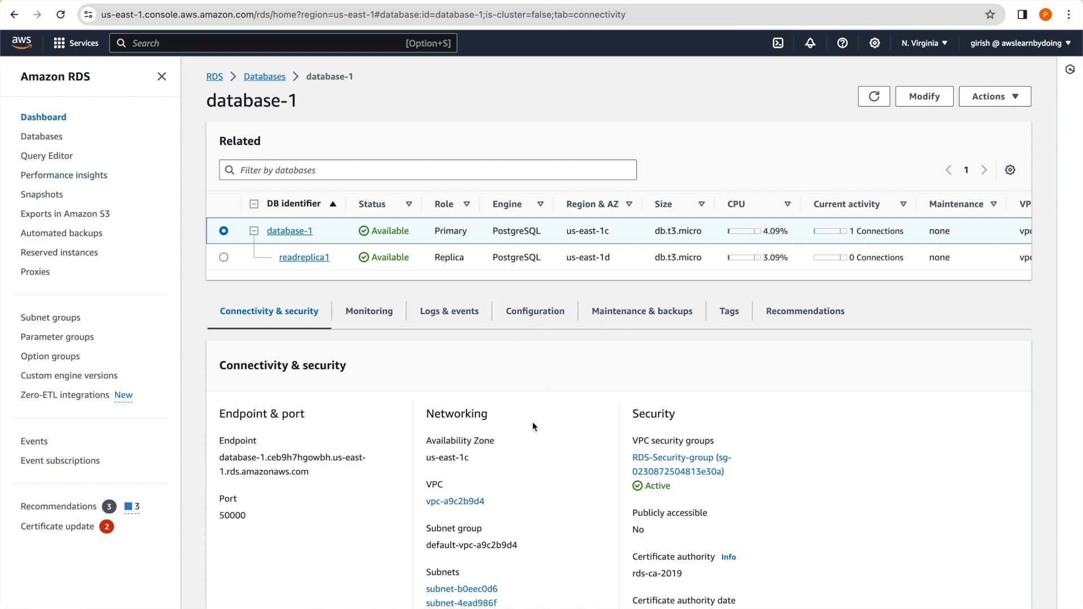
# Refresh database-1's Replication section to show readreplica1 replicating with 294 seconds lag.
pyautogui.scroll(-3)
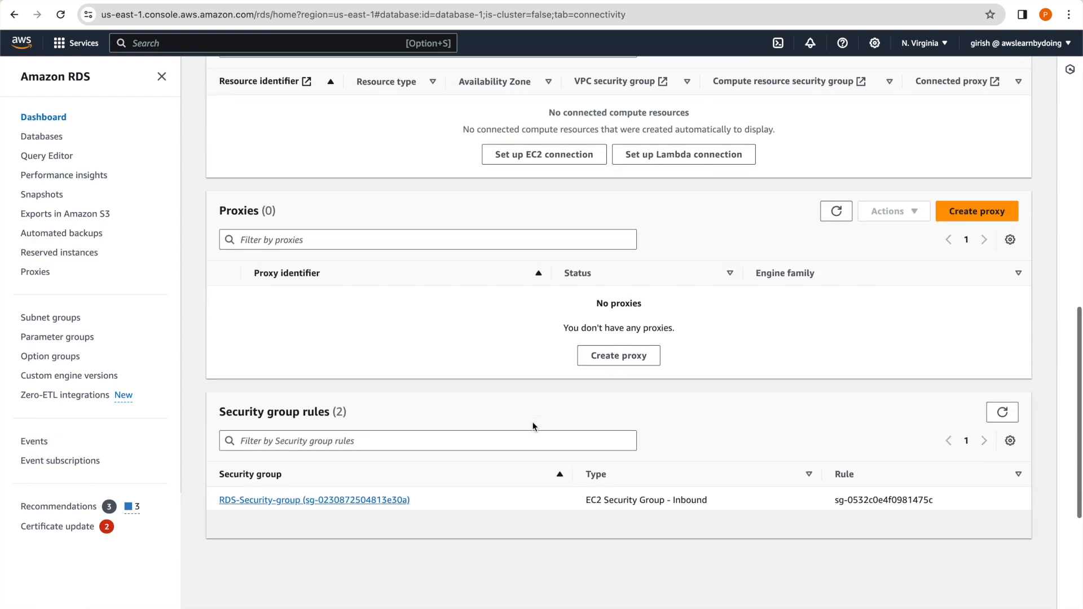
pyautogui.scroll(-3)
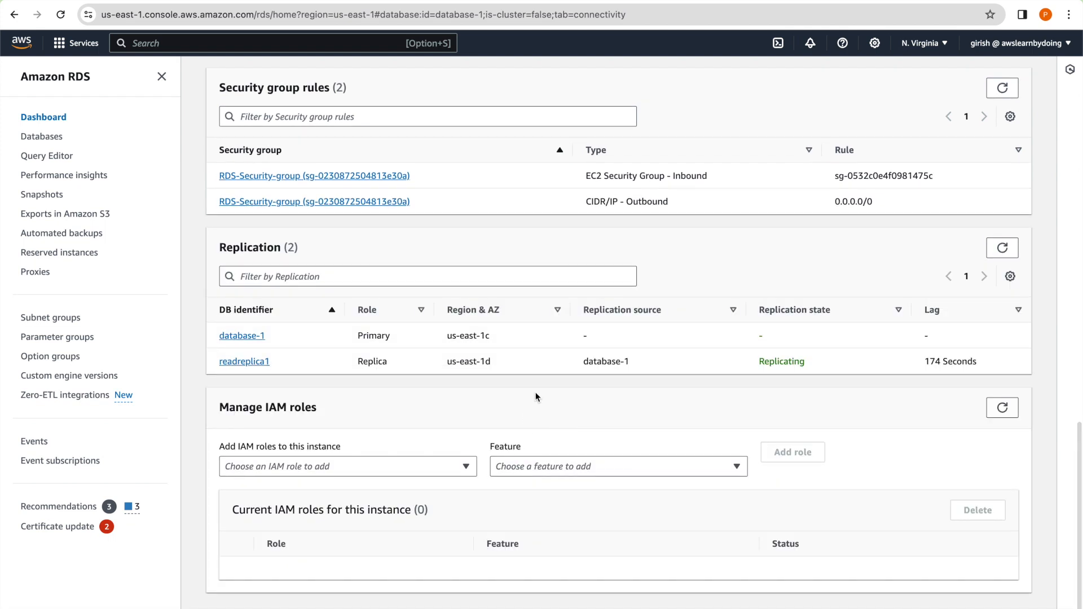
pyautogui.moveTo(308, 354)
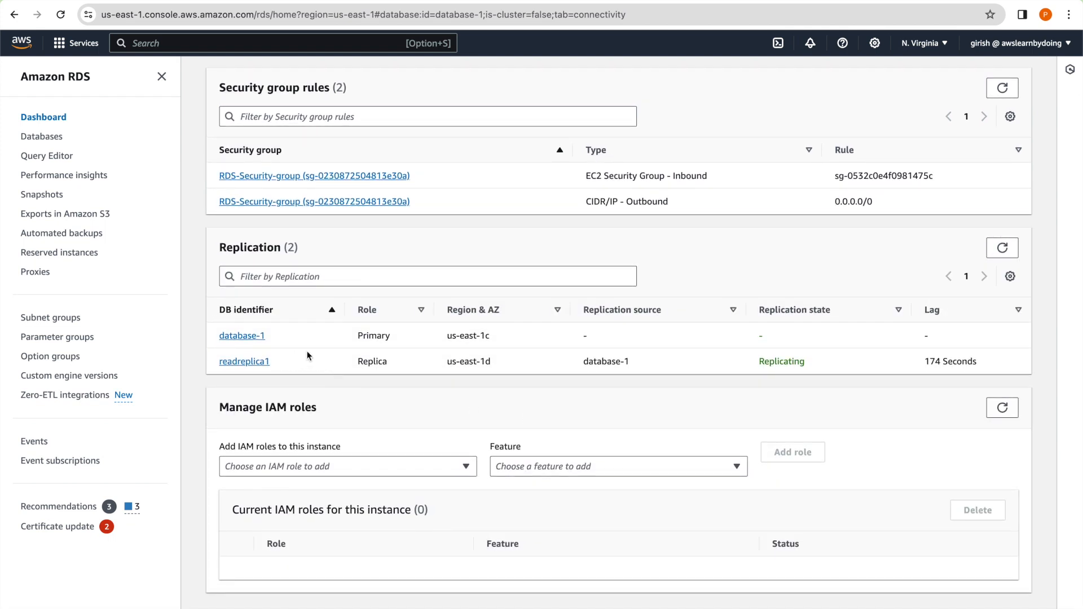
pyautogui.moveTo(225, 416)
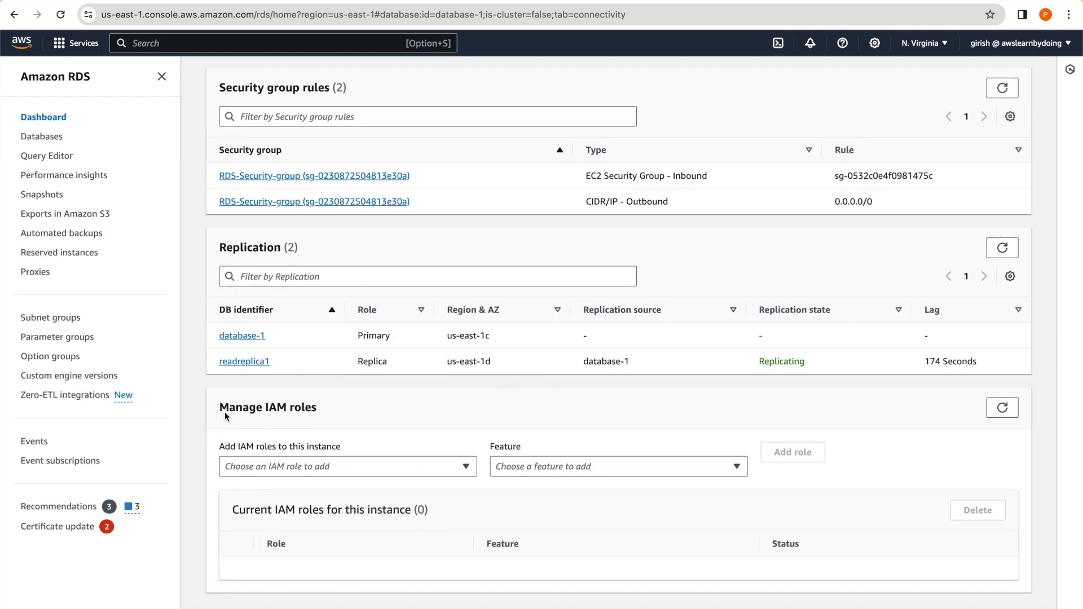
pyautogui.moveTo(639, 378)
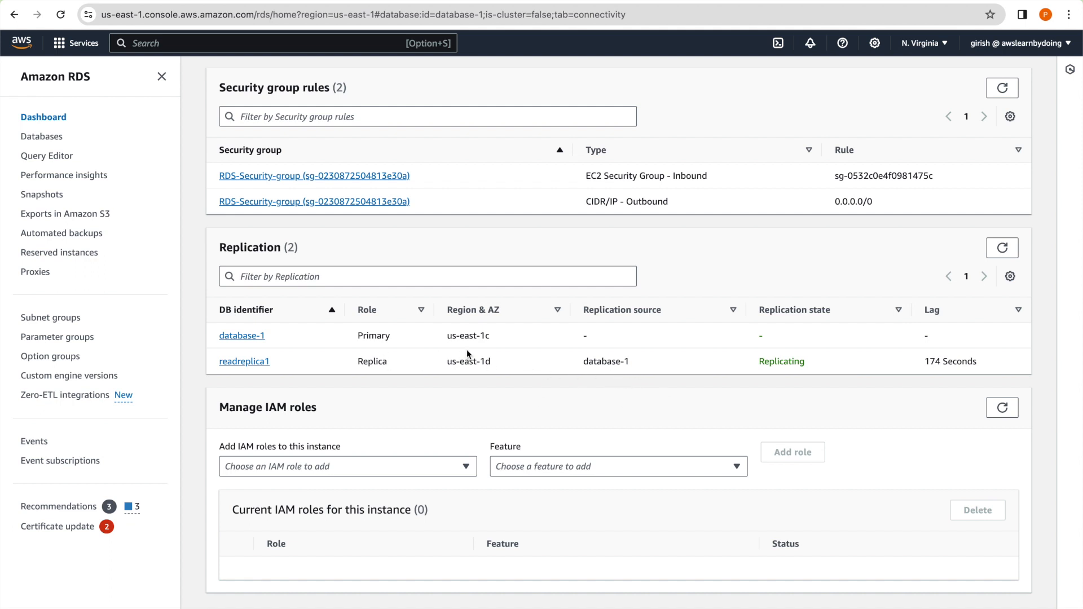
pyautogui.moveTo(486, 357)
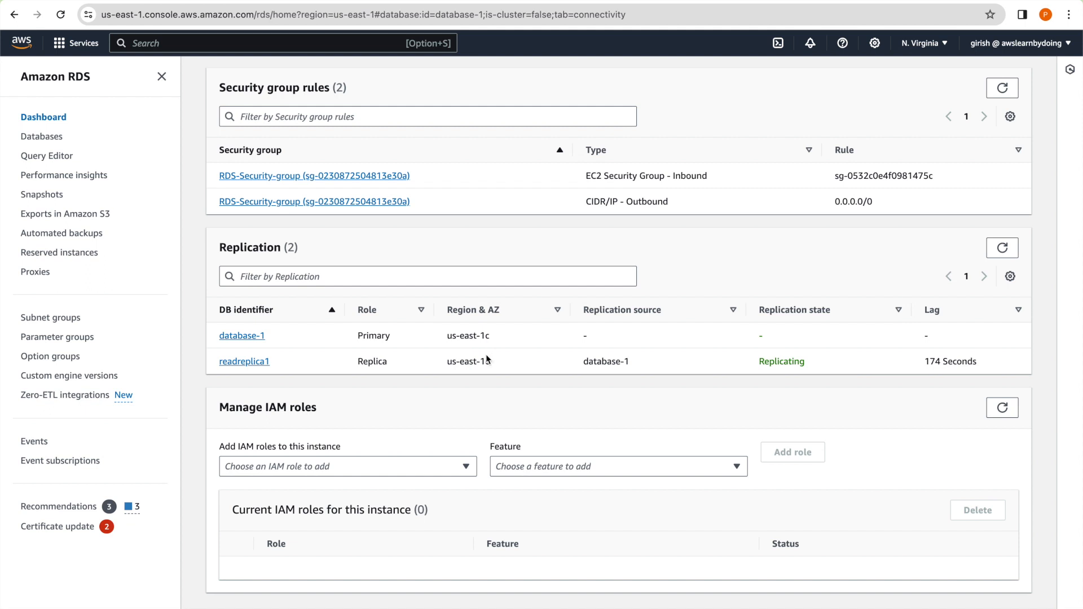
pyautogui.click(1002, 247)
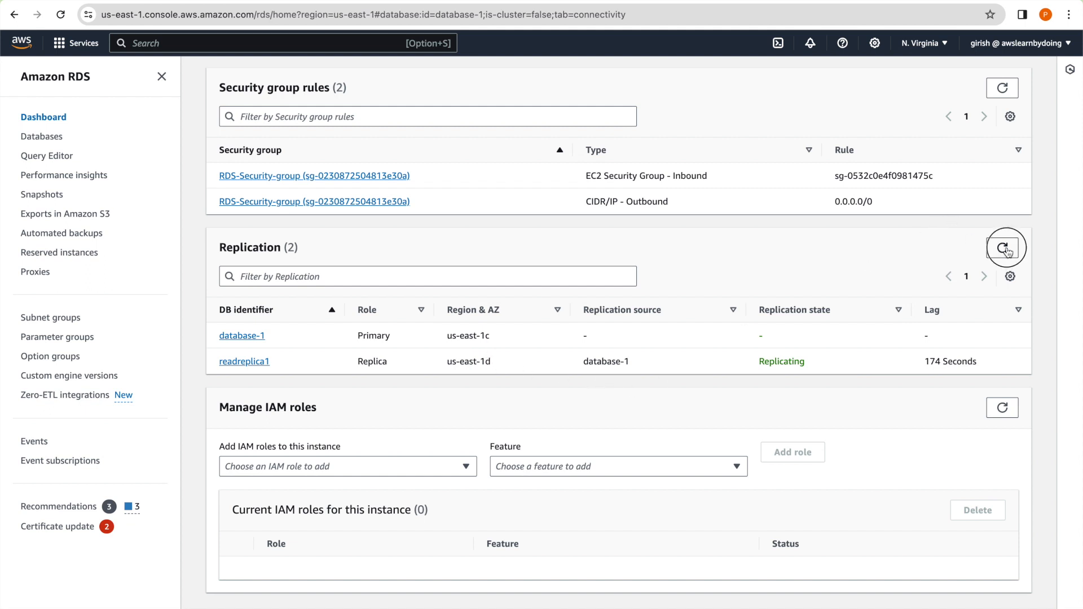
pyautogui.click(1002, 247)
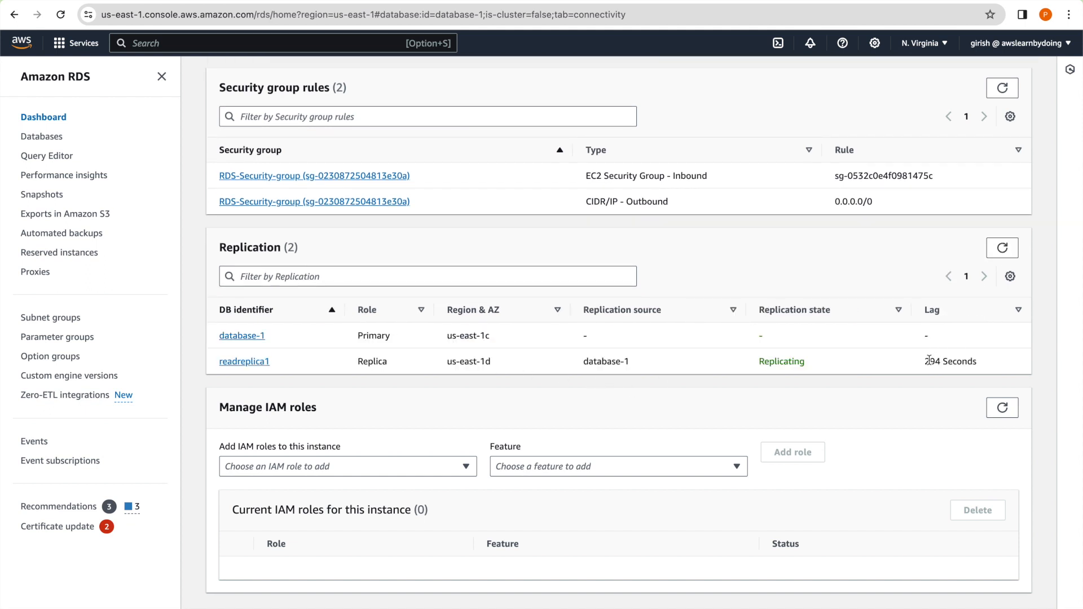
pyautogui.moveTo(938, 372)
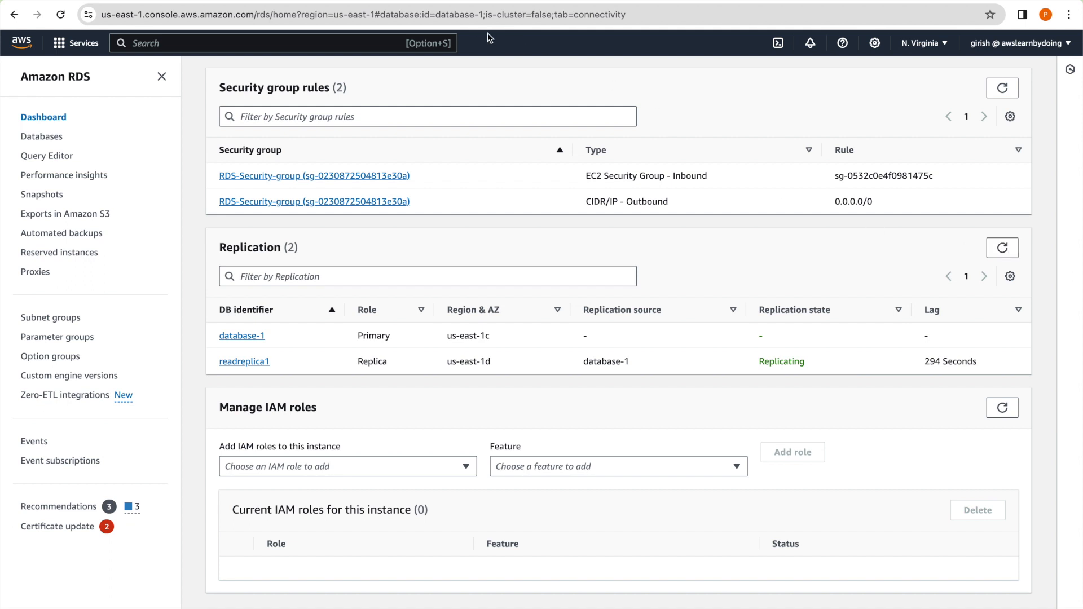
pyautogui.moveTo(509, 147)
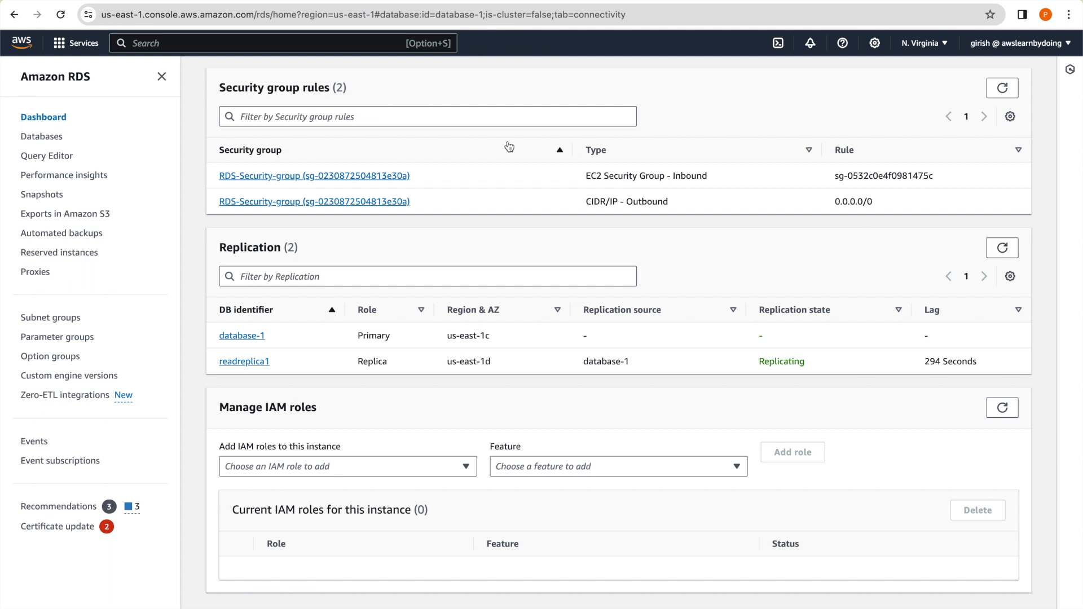
# Show database-1's configuration and highlight PostgreSQL engine version 15.4.
pyautogui.scroll(-3)
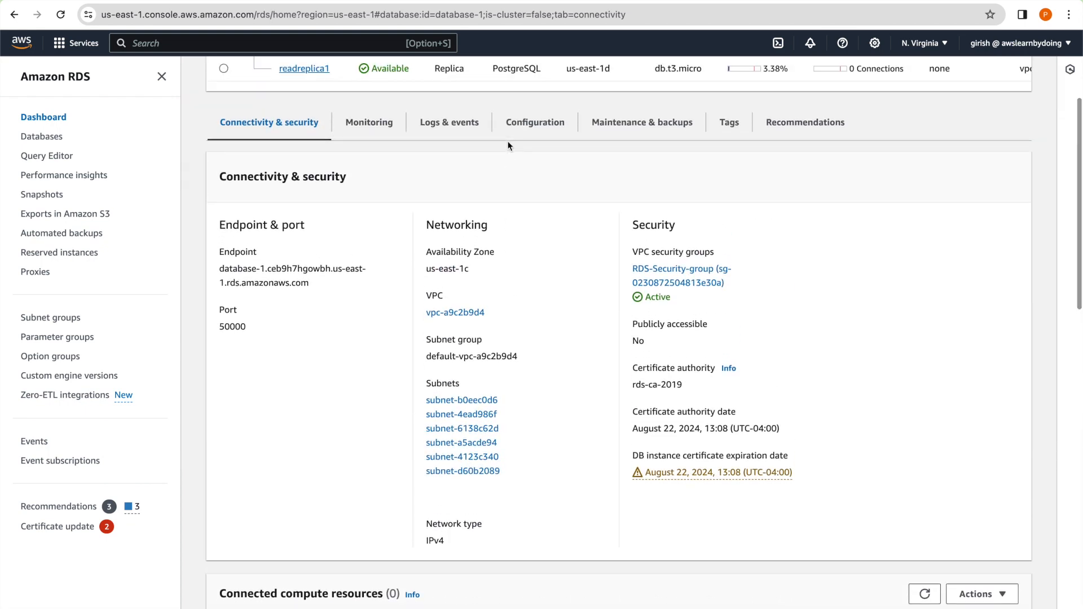
pyautogui.click(535, 123)
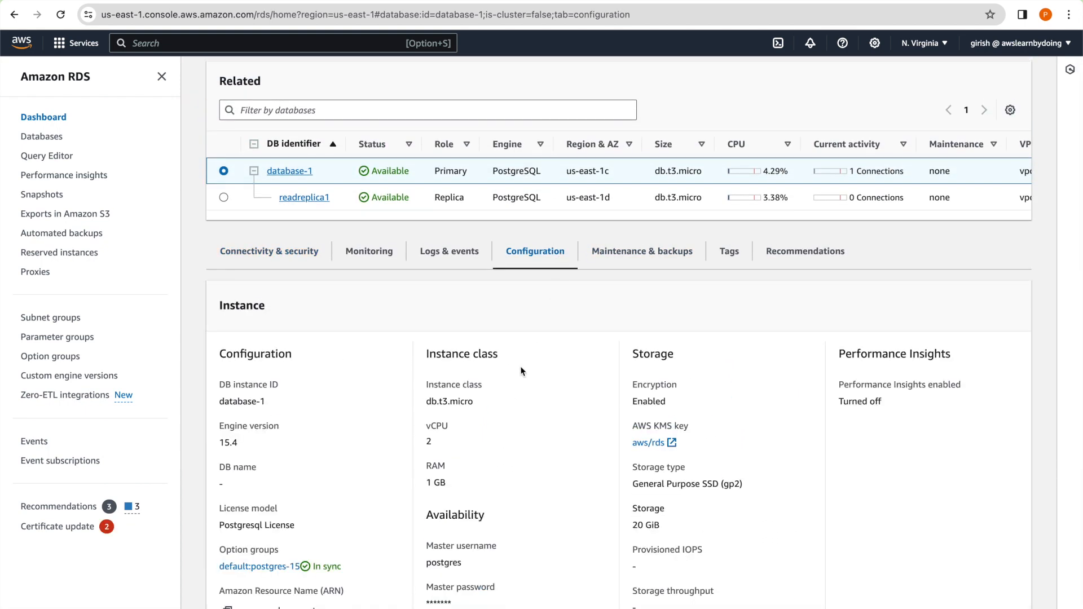
pyautogui.doubleClick(224, 443)
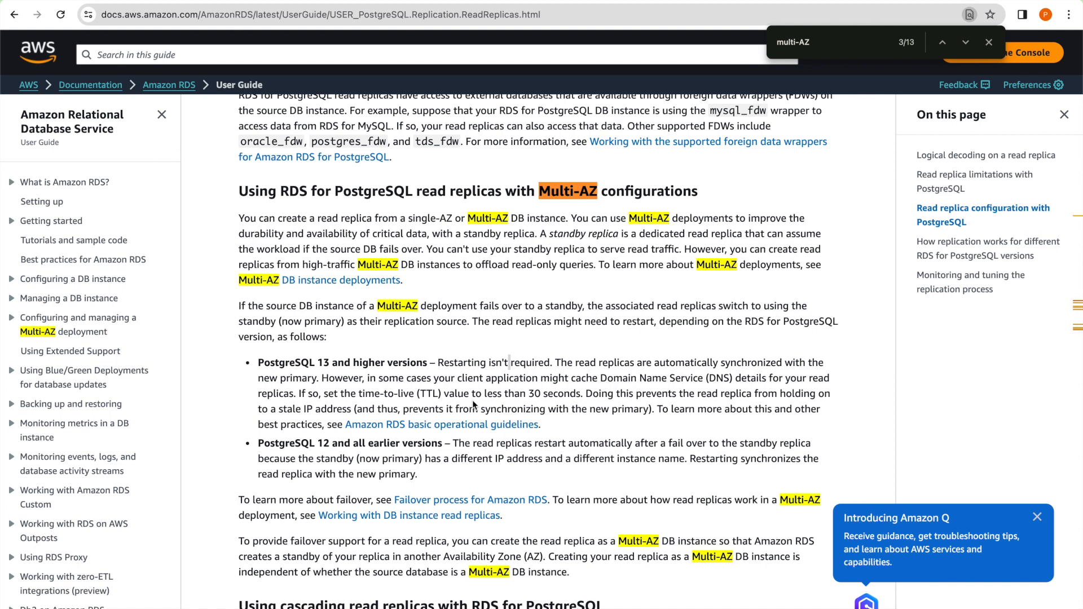
pyautogui.moveTo(366, 315)
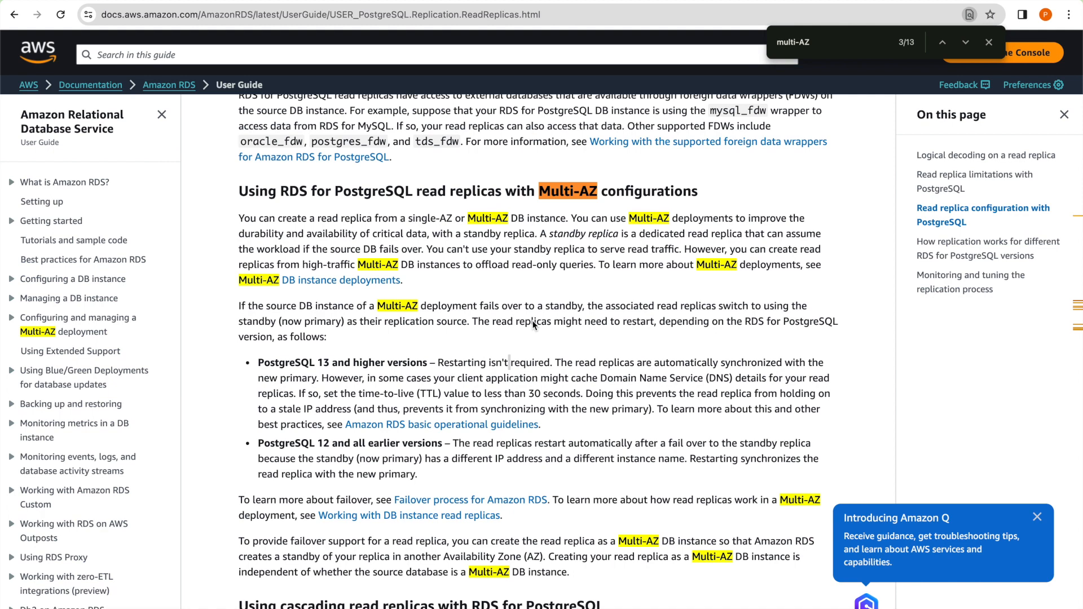
pyautogui.moveTo(529, 339)
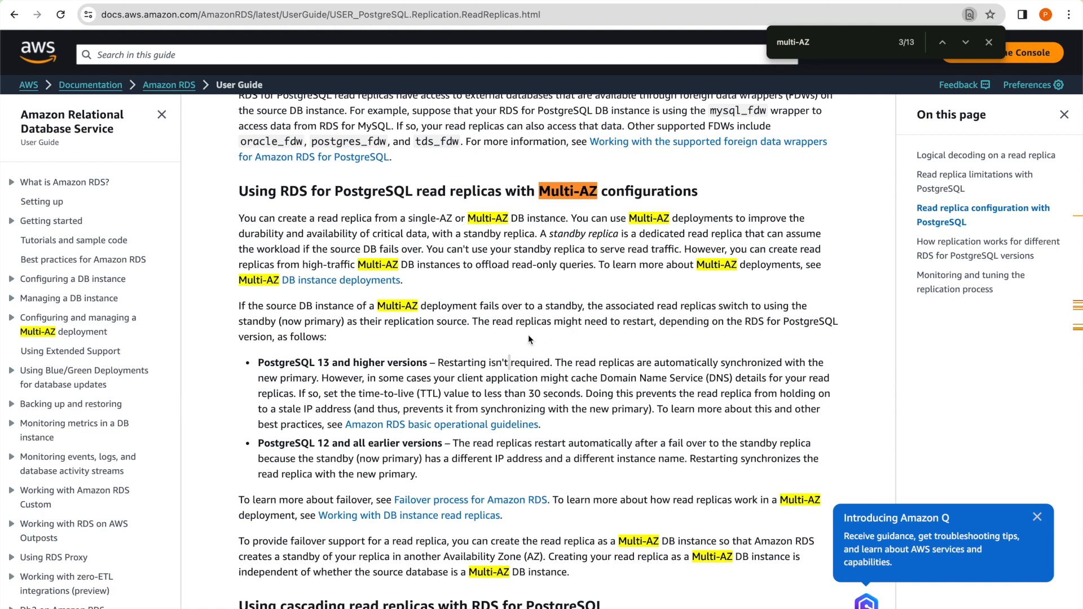
pyautogui.moveTo(532, 340)
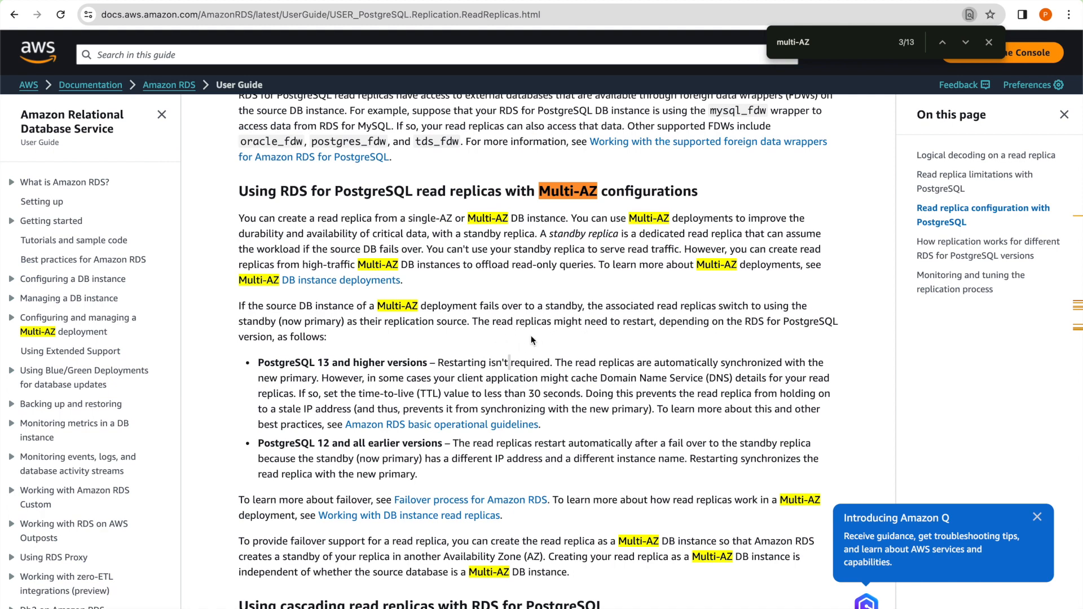
pyautogui.moveTo(667, 333)
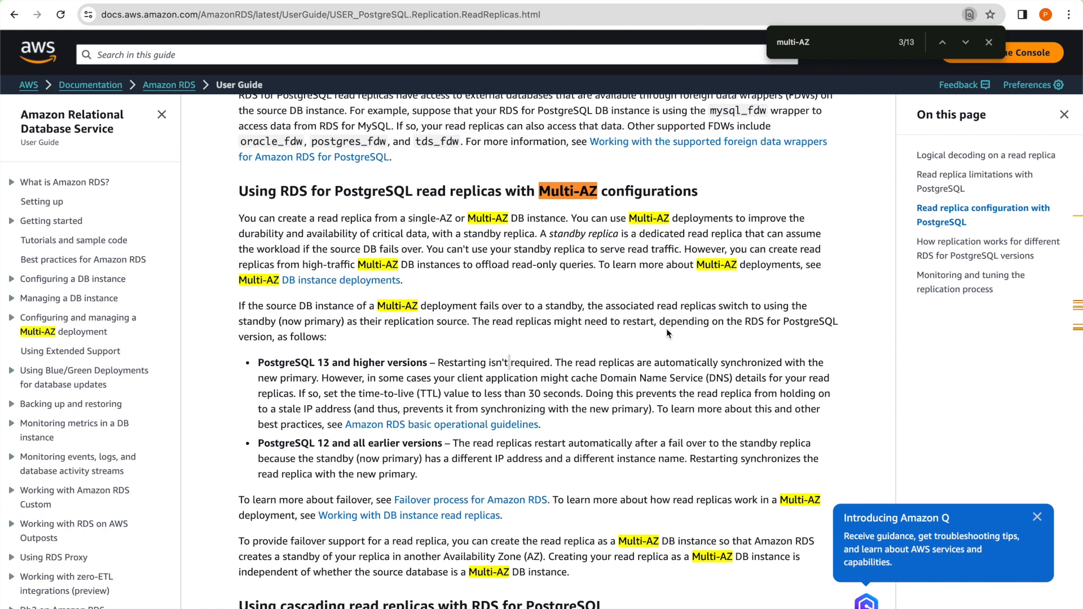
pyautogui.moveTo(821, 332)
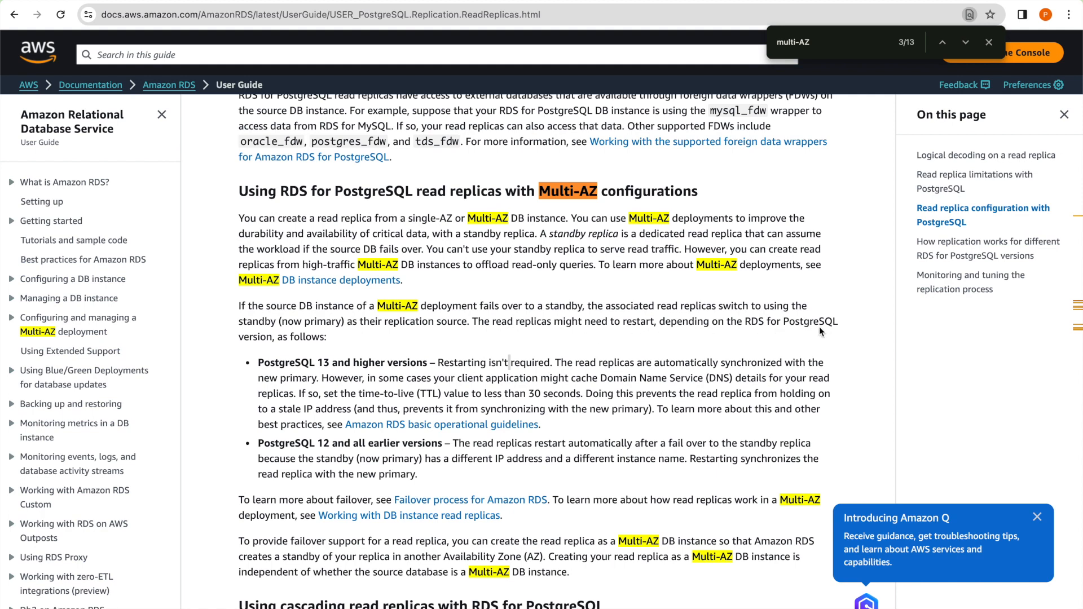
pyautogui.moveTo(266, 371)
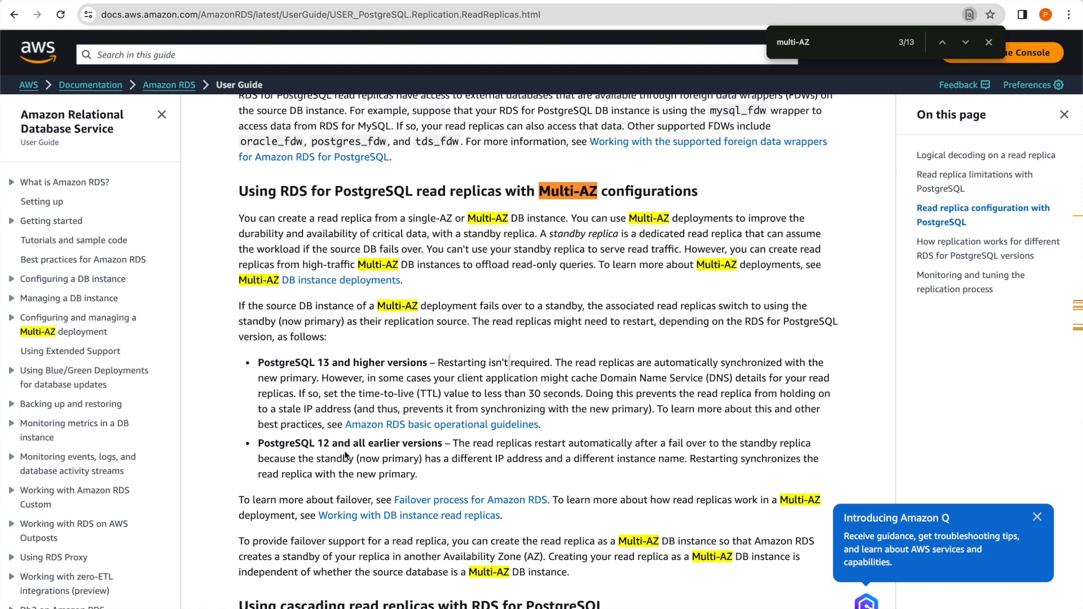
pyautogui.moveTo(580, 455)
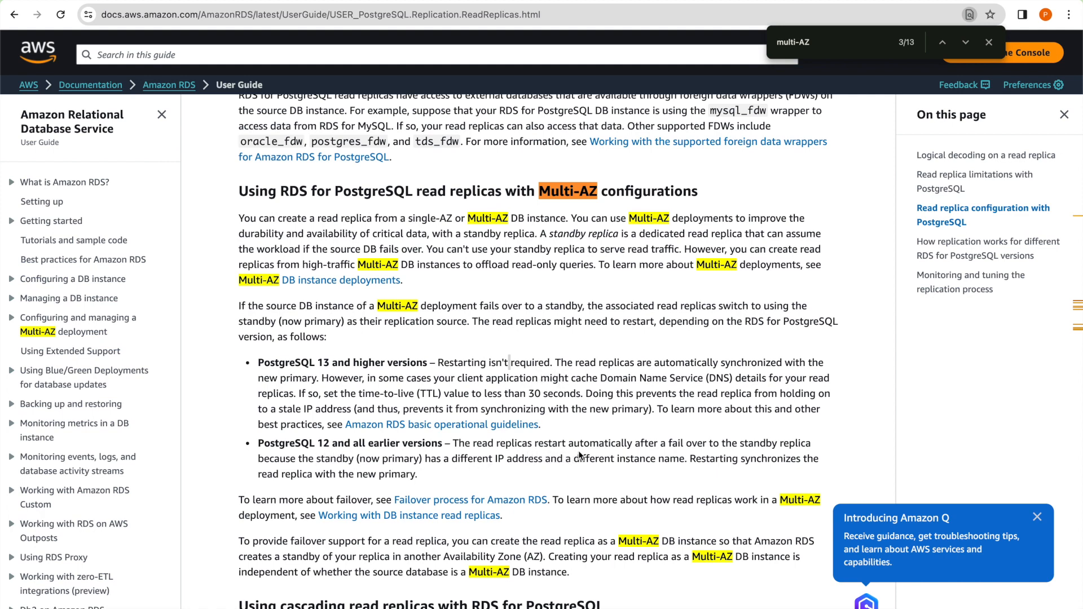
pyautogui.moveTo(587, 453)
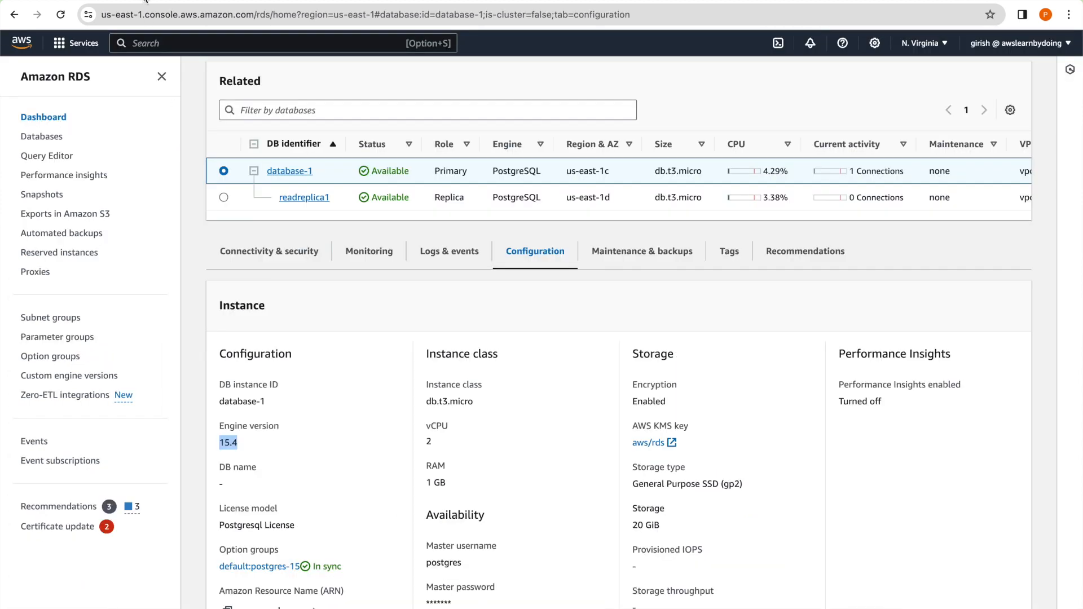
pyautogui.moveTo(282, 274)
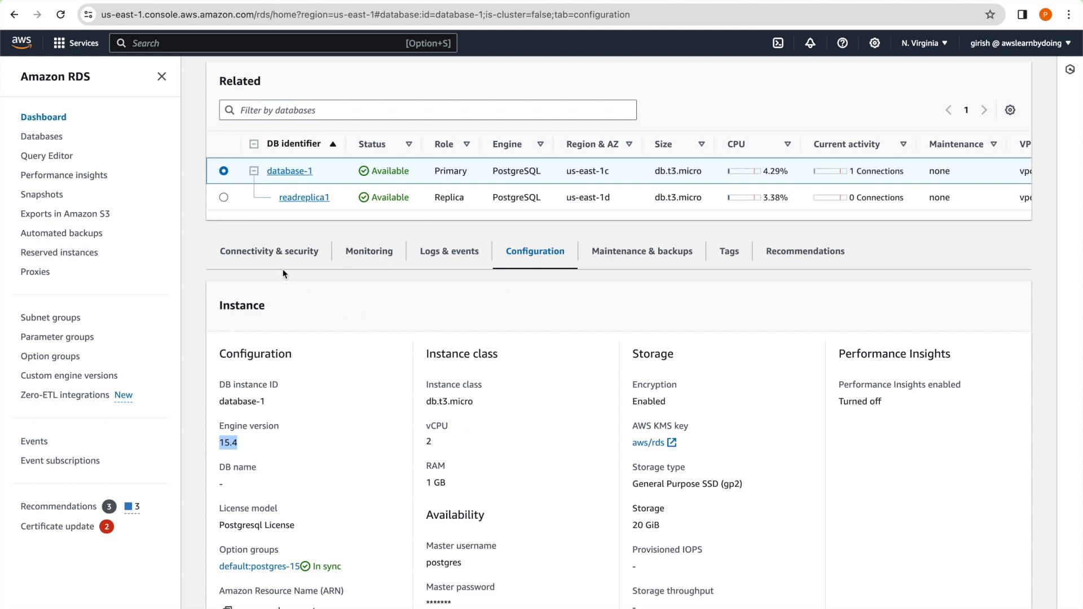
# View readreplica1's details and actions list without choosing, then return to database-1.
pyautogui.click(268, 250)
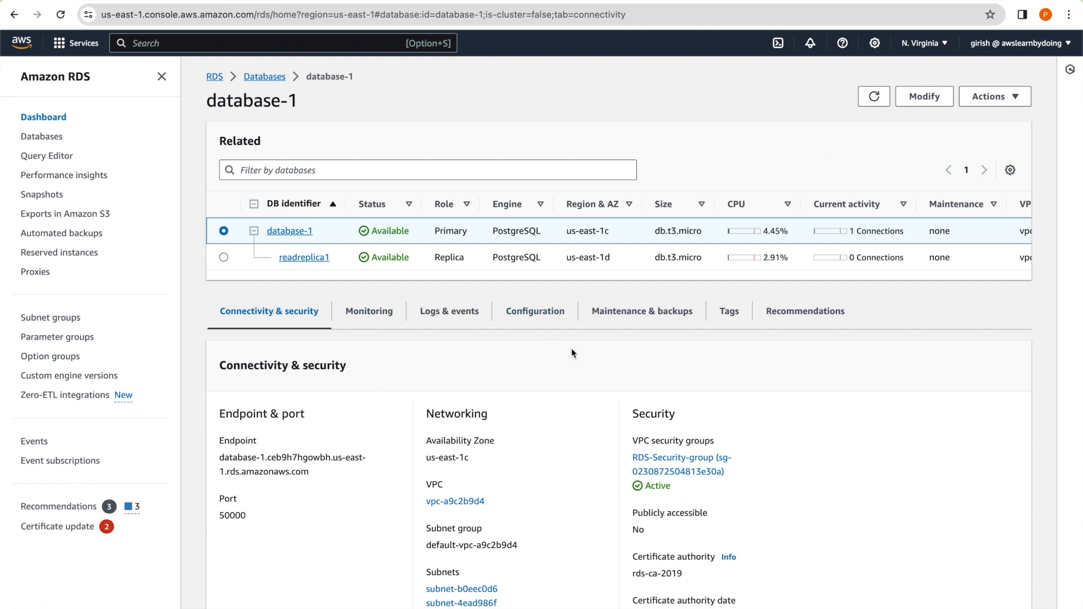
pyautogui.moveTo(280, 273)
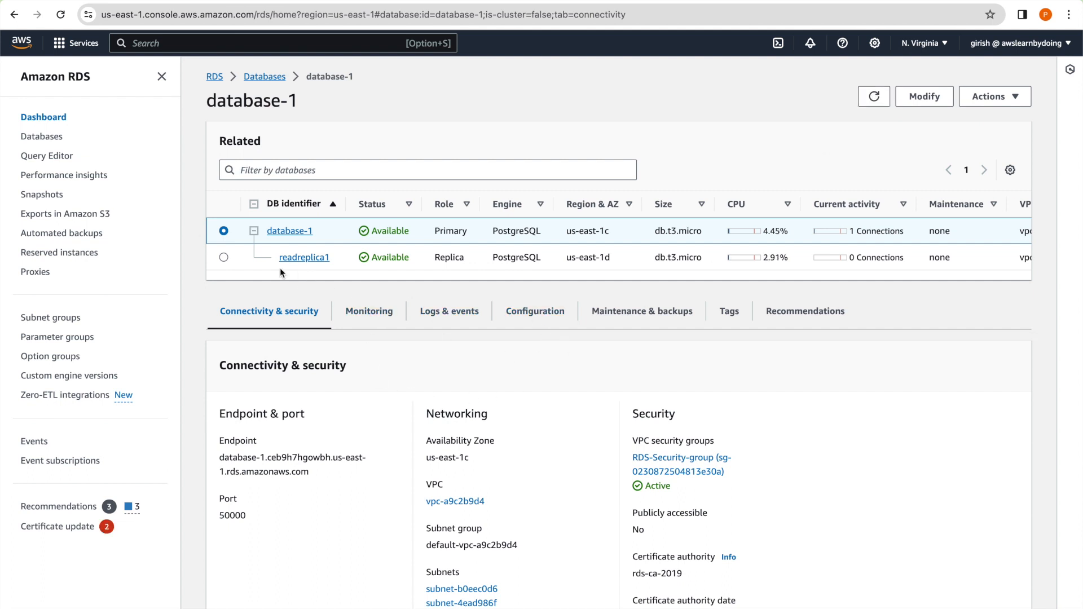
pyautogui.click(224, 257)
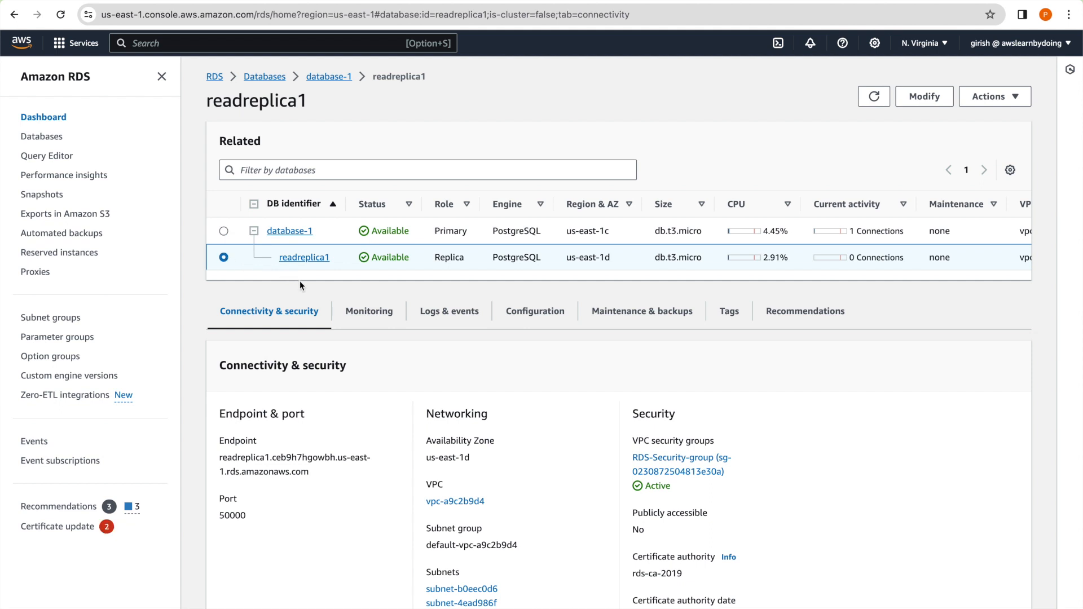
pyautogui.click(993, 96)
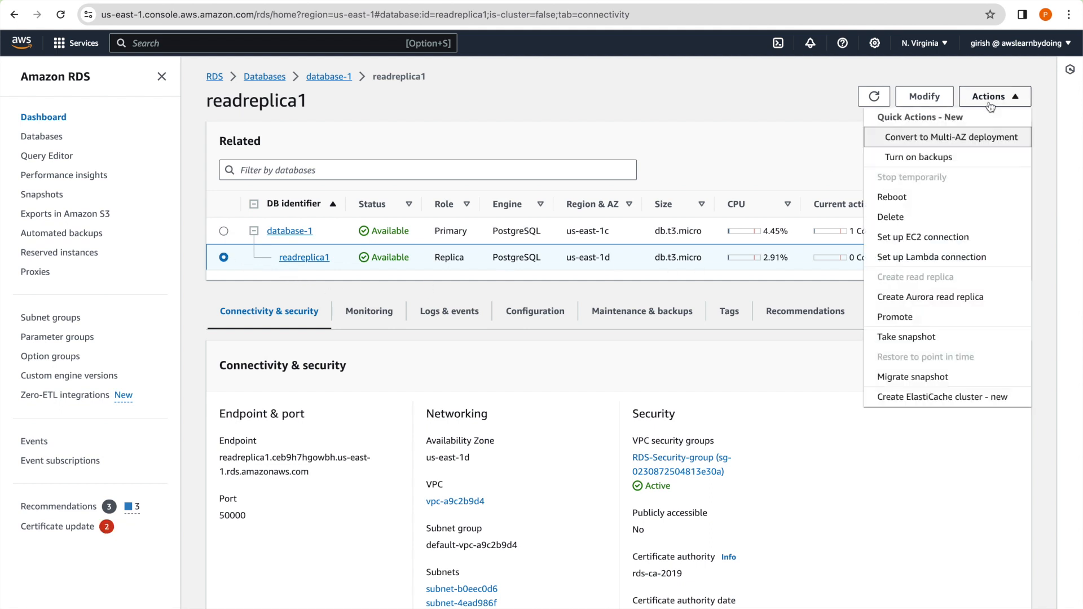
pyautogui.moveTo(951, 147)
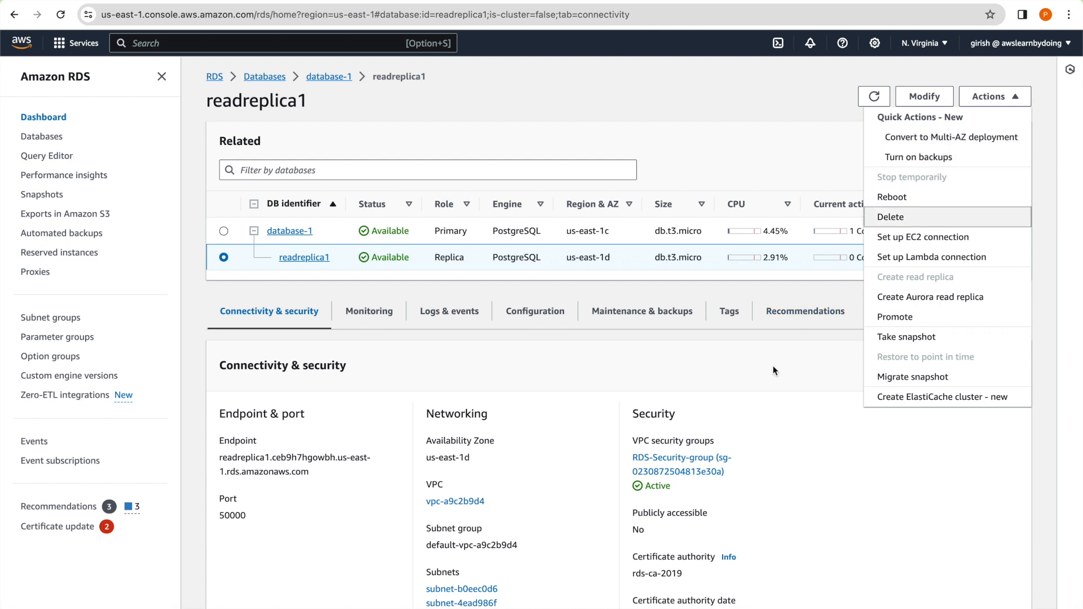
pyautogui.click(993, 96)
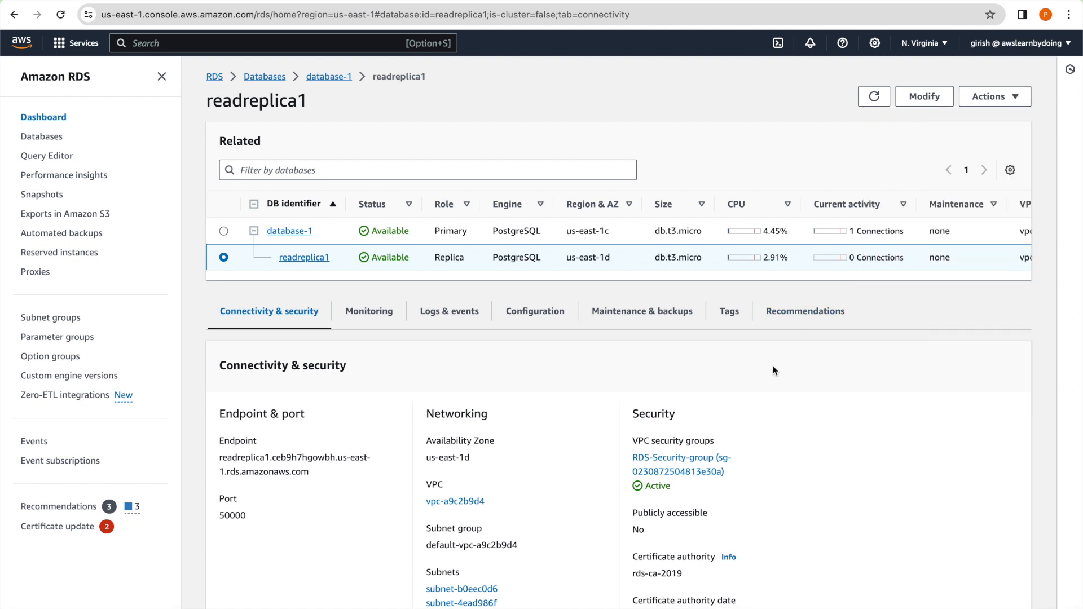
pyautogui.moveTo(304, 257)
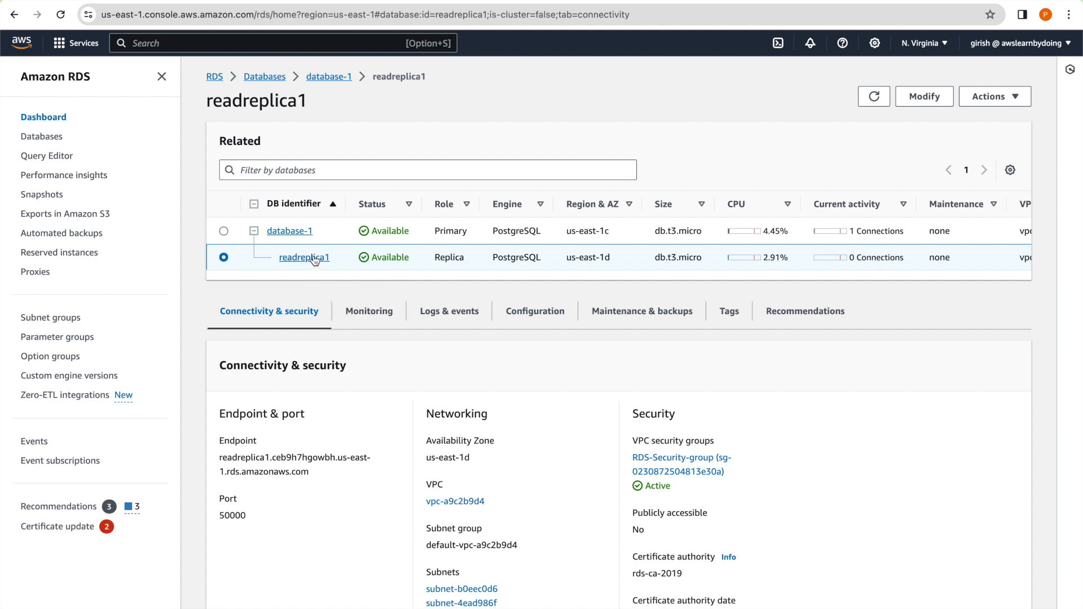
pyautogui.moveTo(319, 238)
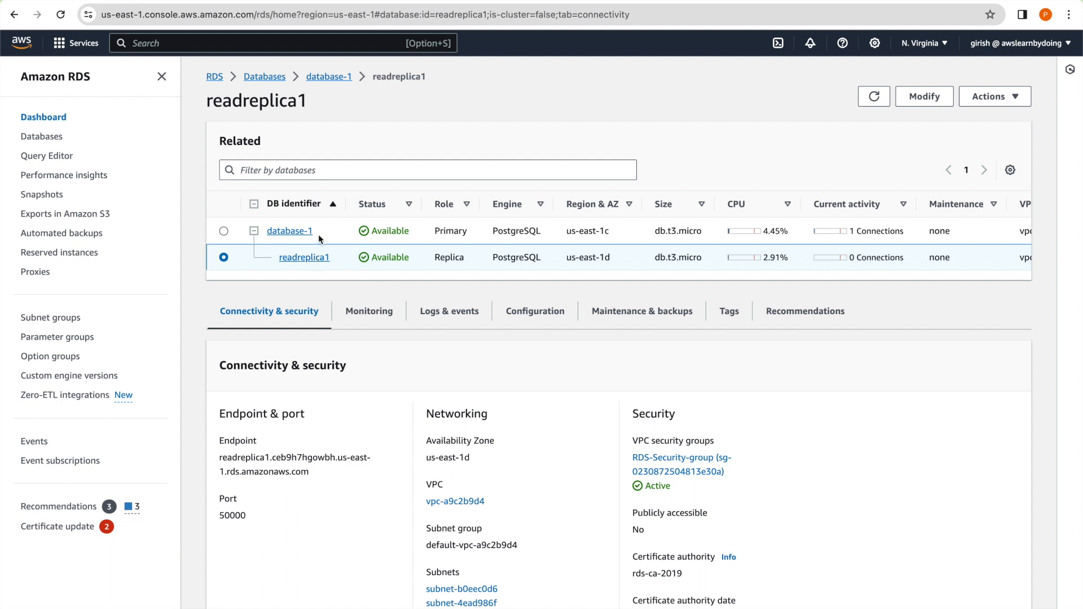
pyautogui.moveTo(290, 235)
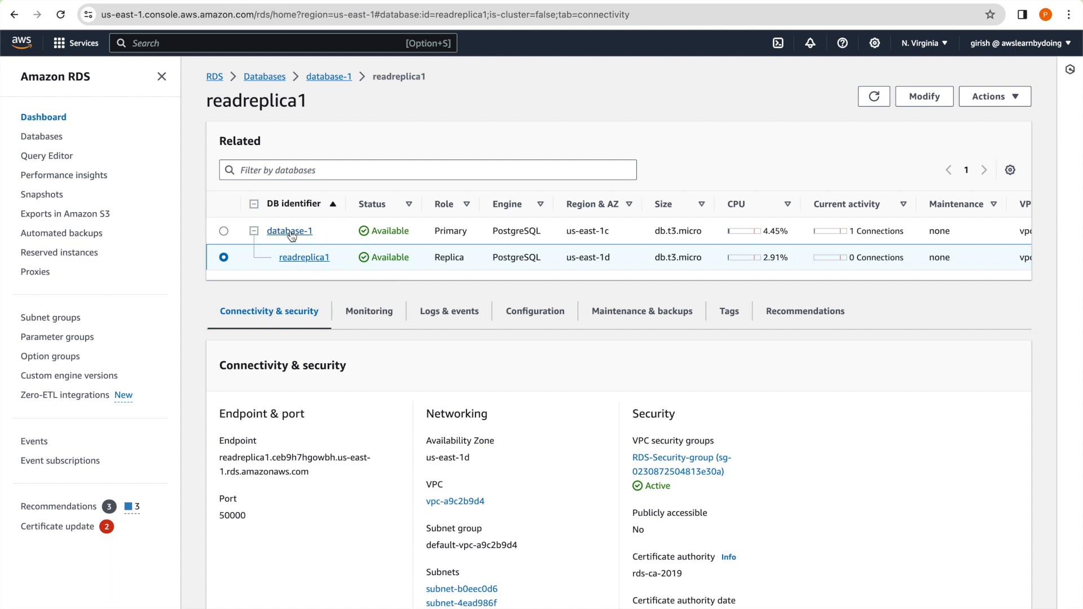
pyautogui.moveTo(341, 243)
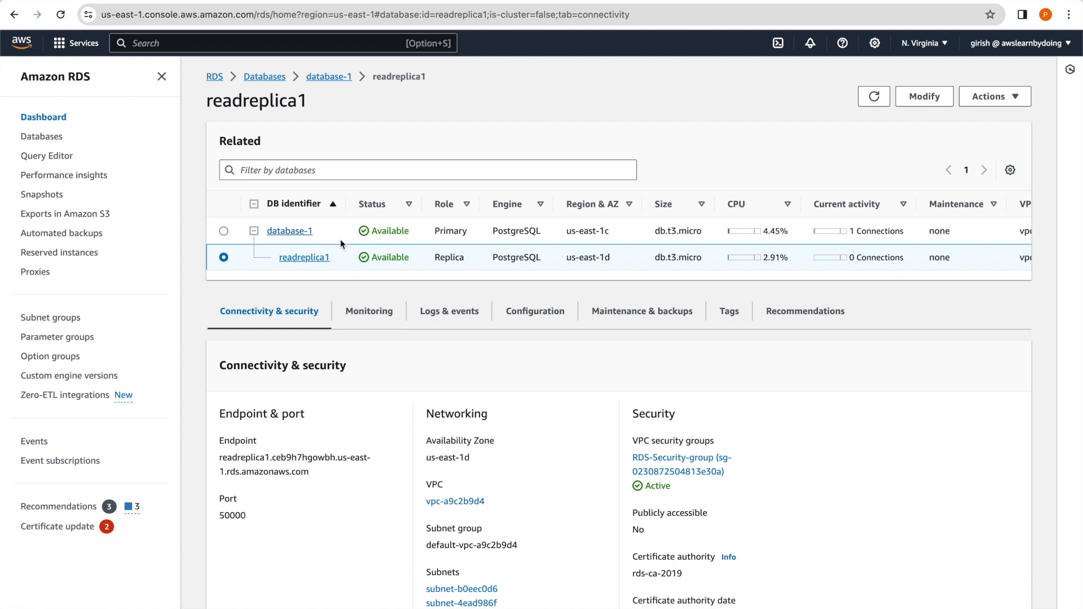
pyautogui.click(223, 231)
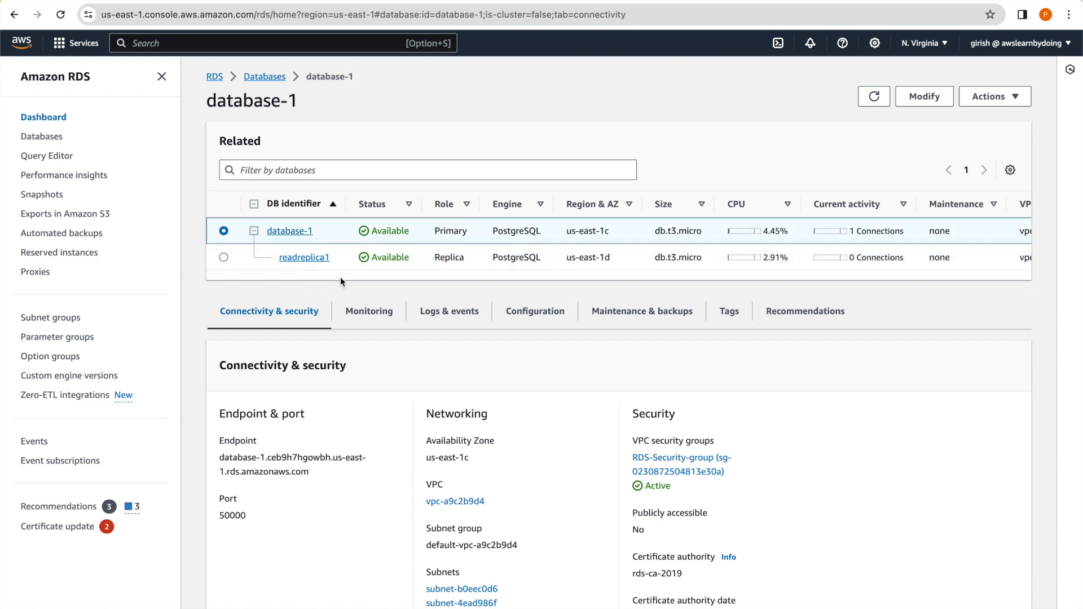
pyautogui.moveTo(411, 289)
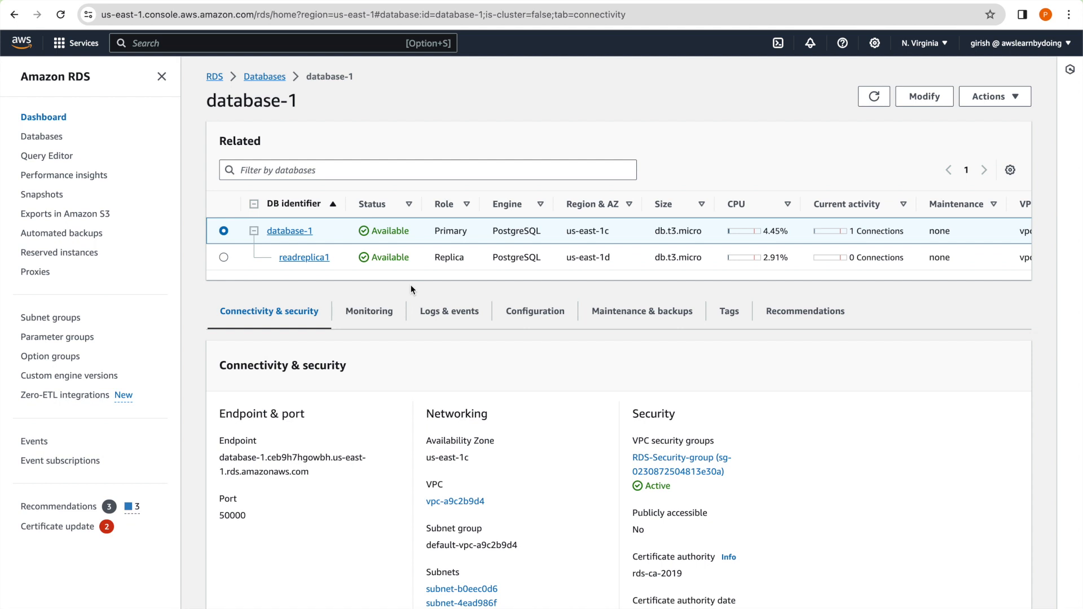
pyautogui.moveTo(579, 256)
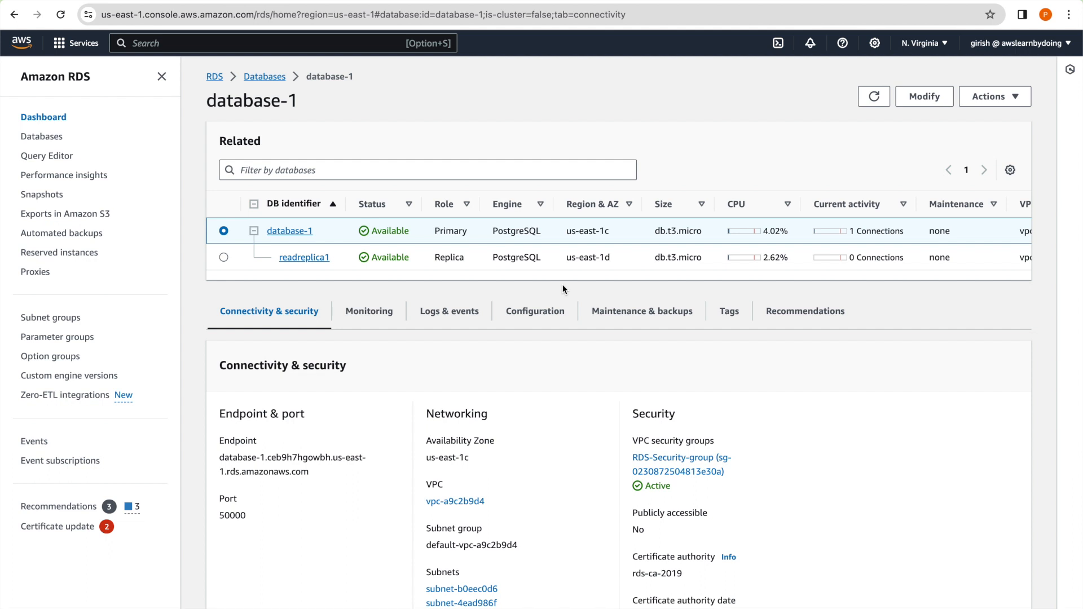
pyautogui.moveTo(989, 193)
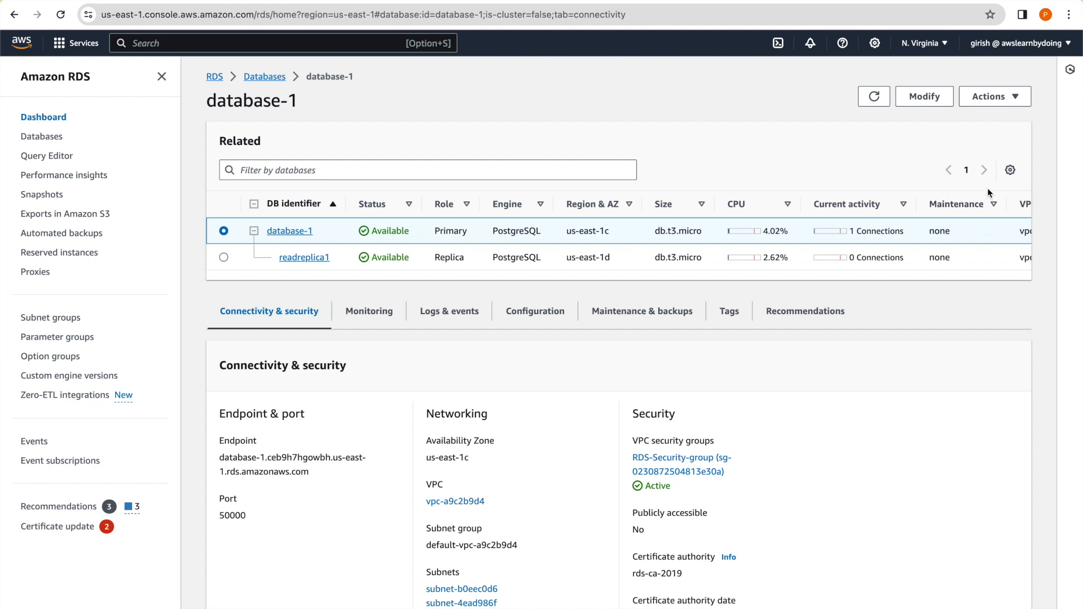
# Delete database-1 with no final snapshot or retained backups, confirming with 'delete me'.
pyautogui.click(989, 95)
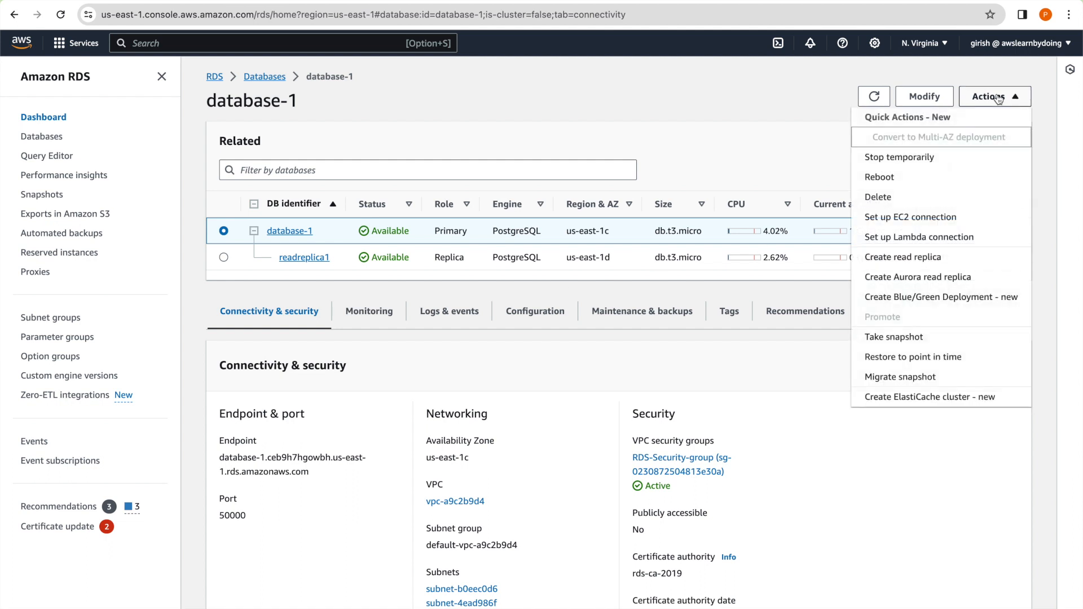
pyautogui.moveTo(877, 197)
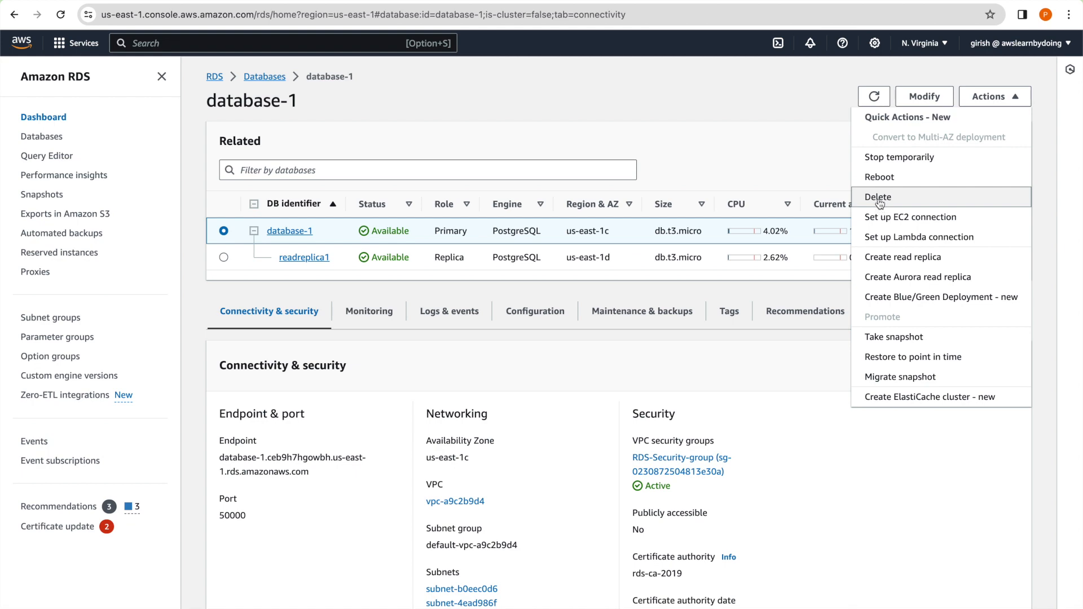
pyautogui.click(877, 197)
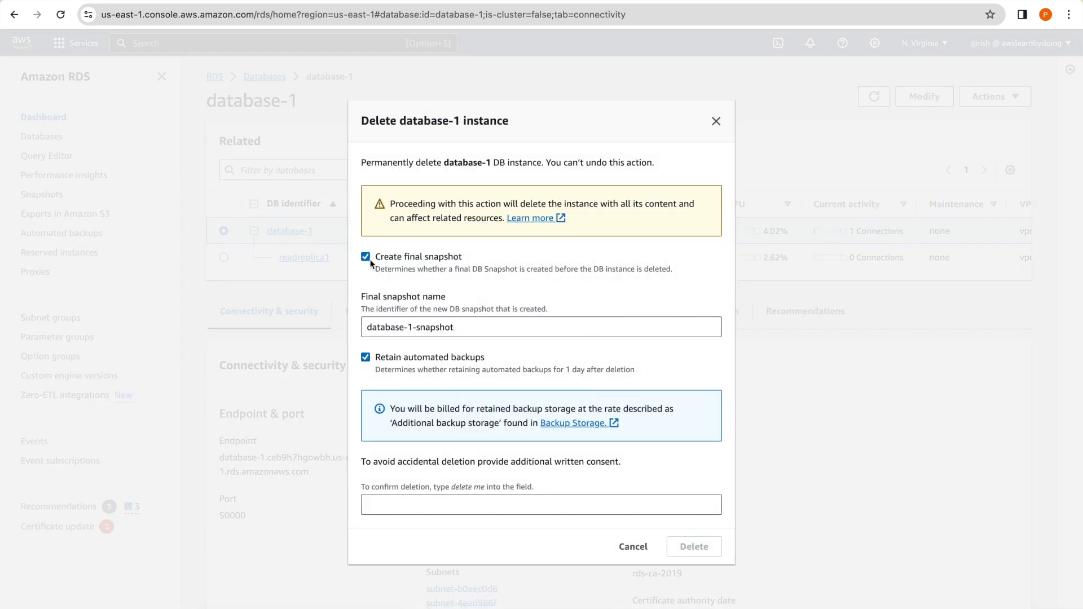
pyautogui.click(366, 256)
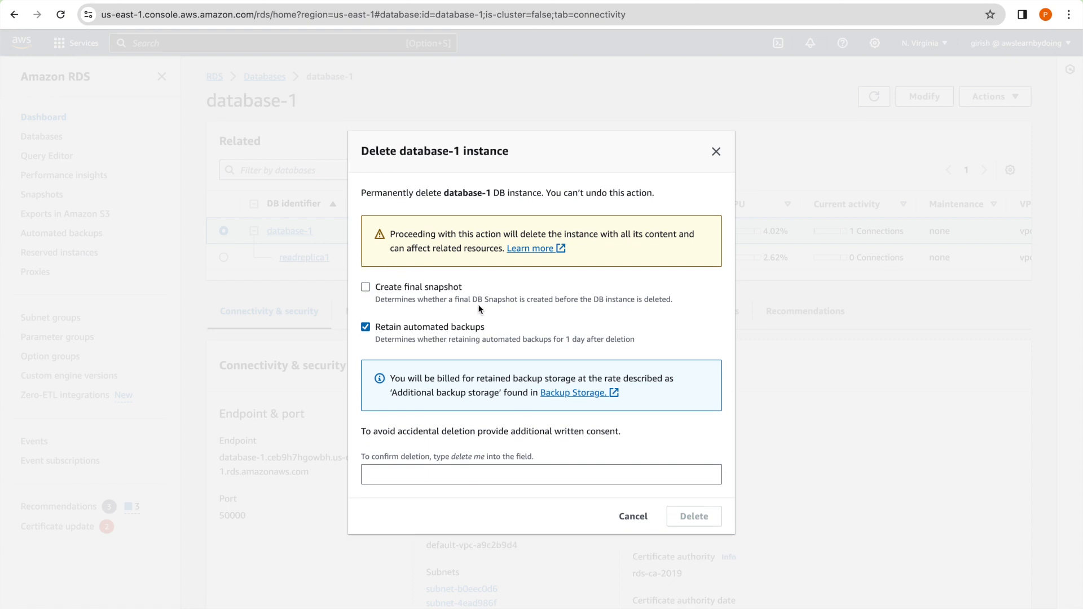
pyautogui.click(366, 327)
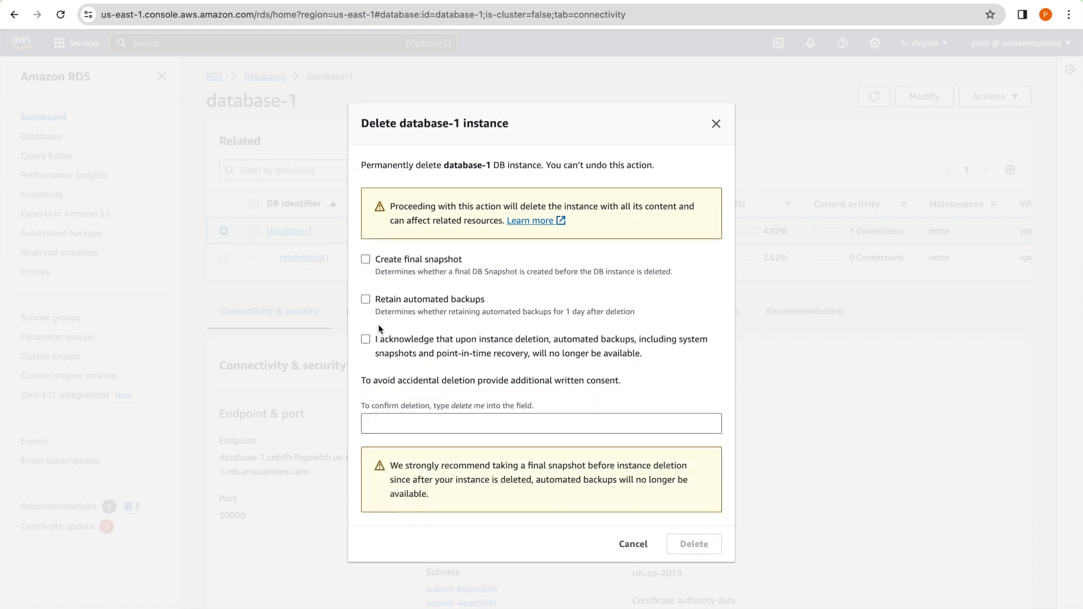
pyautogui.click(366, 339)
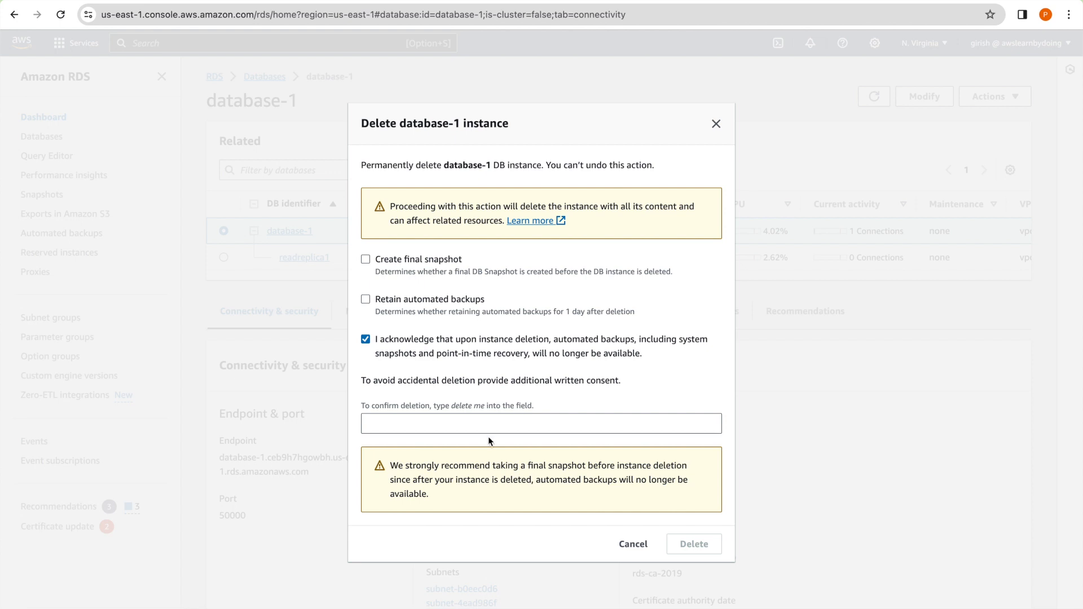
pyautogui.click(541, 424)
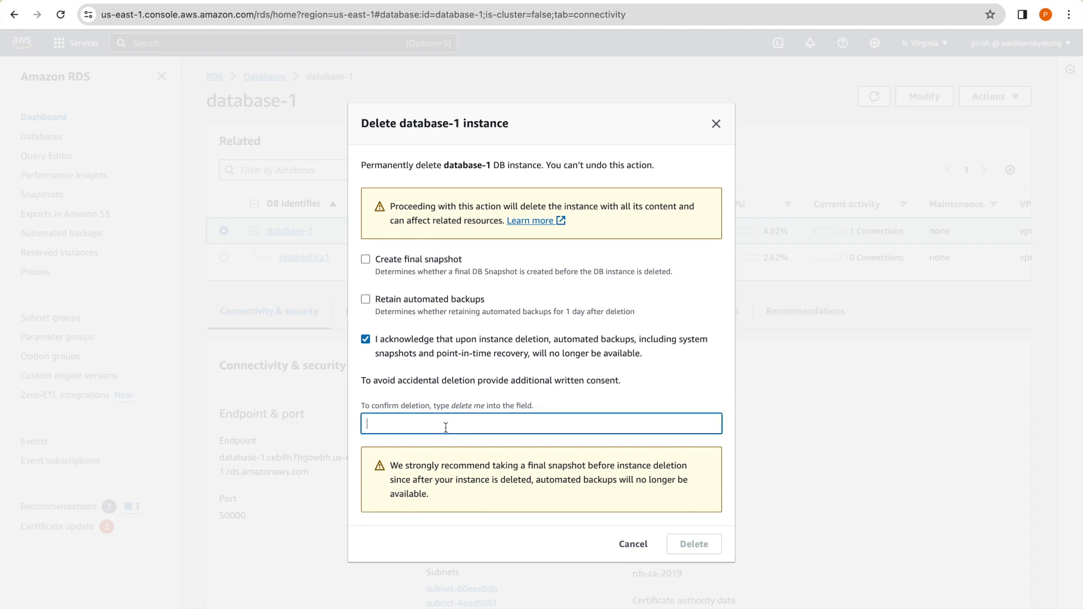
pyautogui.write('d')
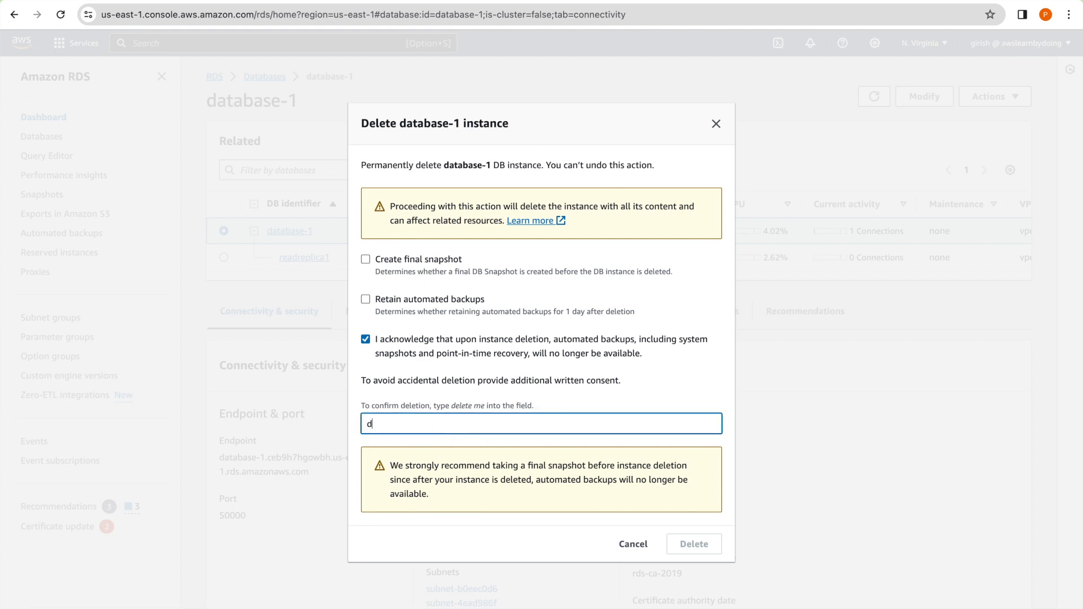
pyautogui.write('delete me')
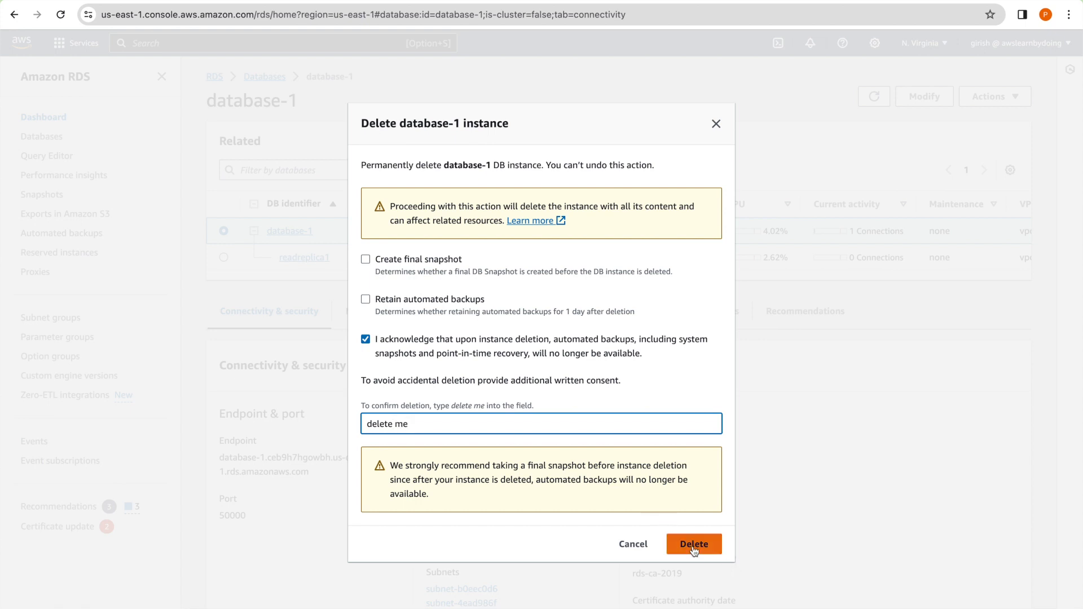
pyautogui.click(693, 544)
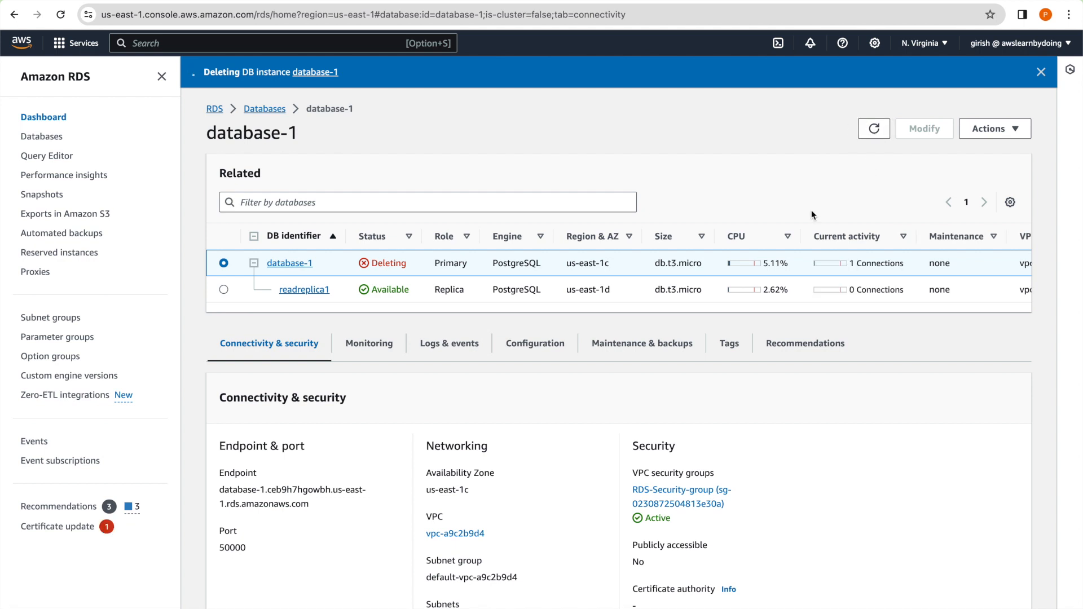
# Return to the Databases list to follow database-1's deletion progress.
pyautogui.click(264, 109)
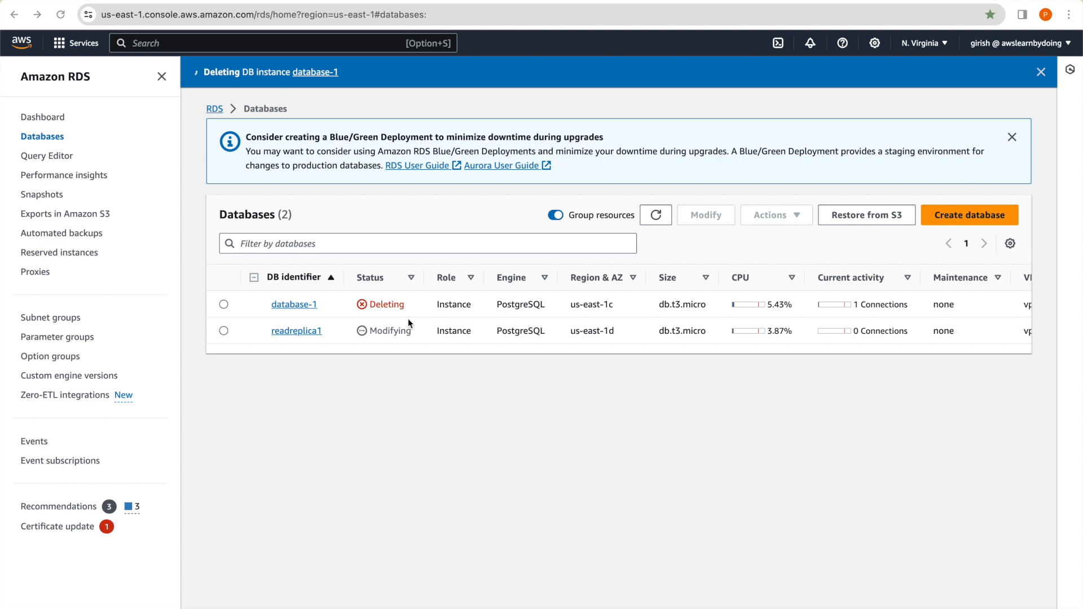
pyautogui.moveTo(366, 356)
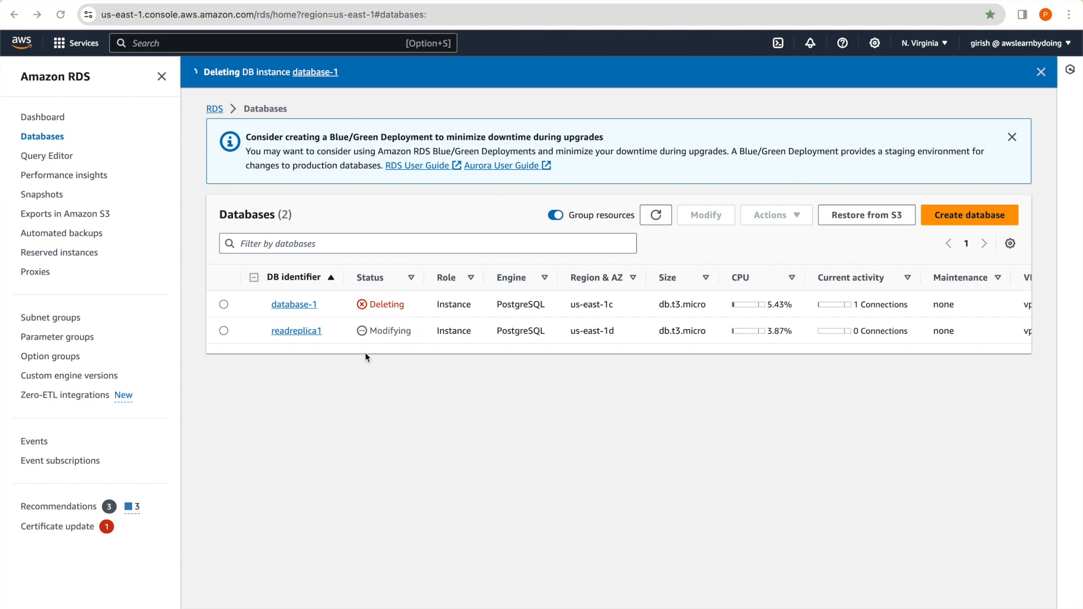
pyautogui.moveTo(403, 378)
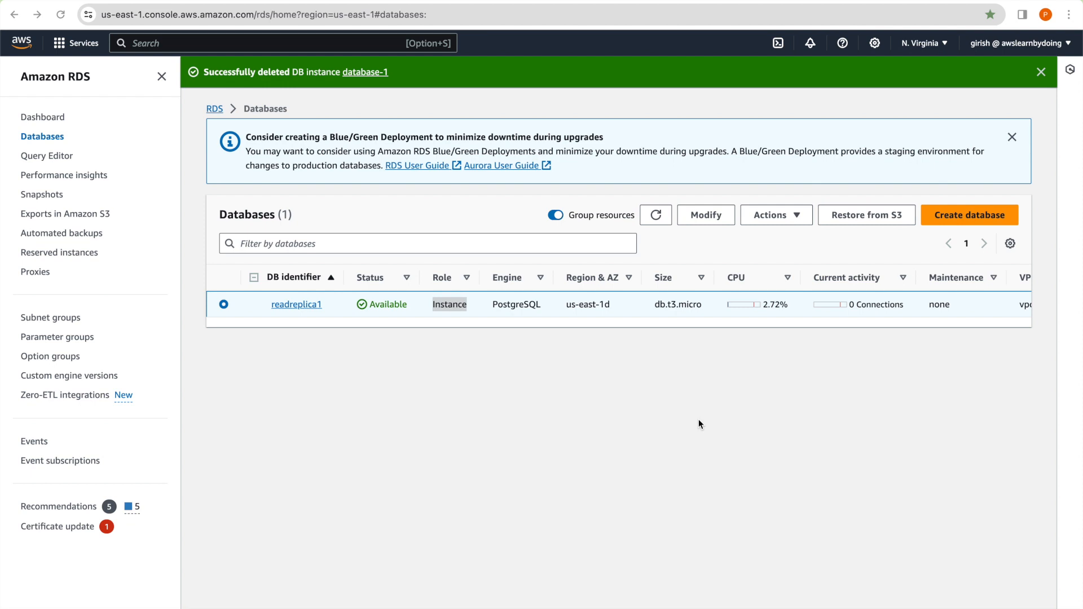
# Reopen the RDS.drawio diagram and scroll to the failover and primary-deletion answers.
pyautogui.doubleClick(449, 304)
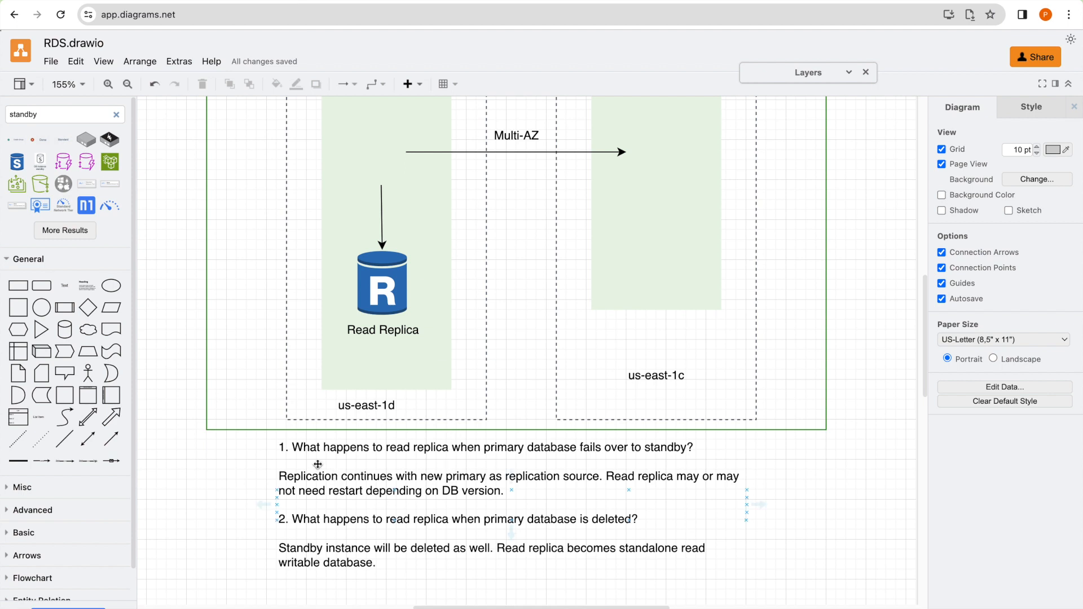
pyautogui.moveTo(517, 462)
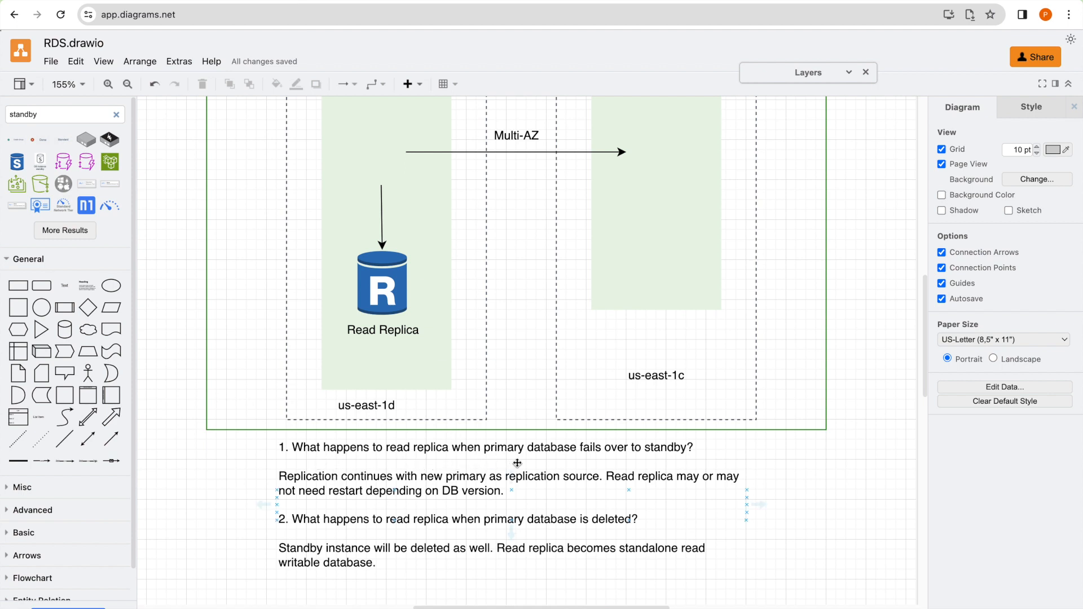
pyautogui.moveTo(658, 458)
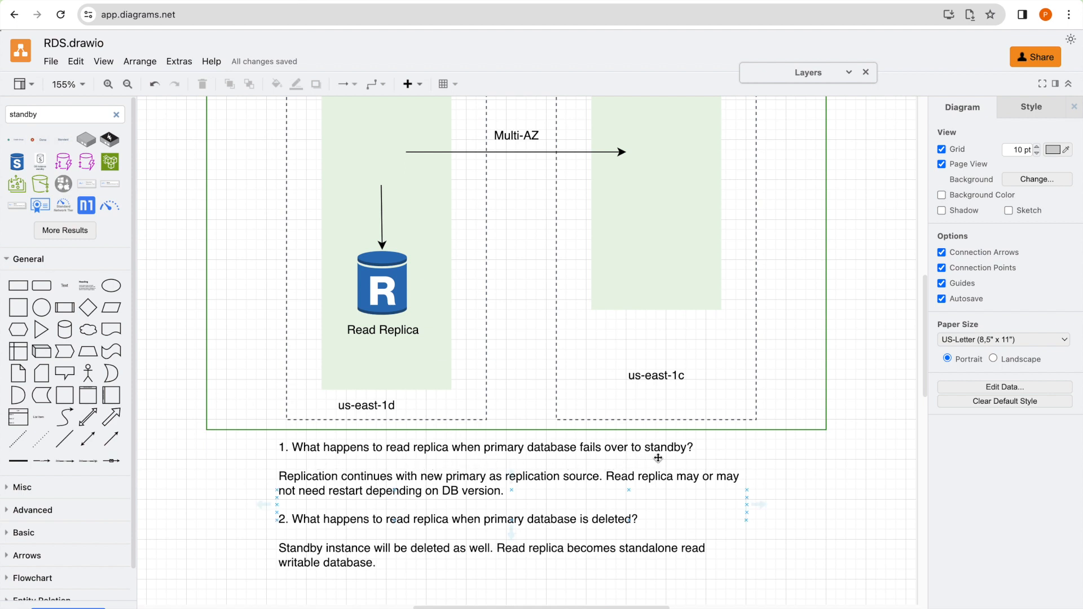
pyautogui.moveTo(330, 490)
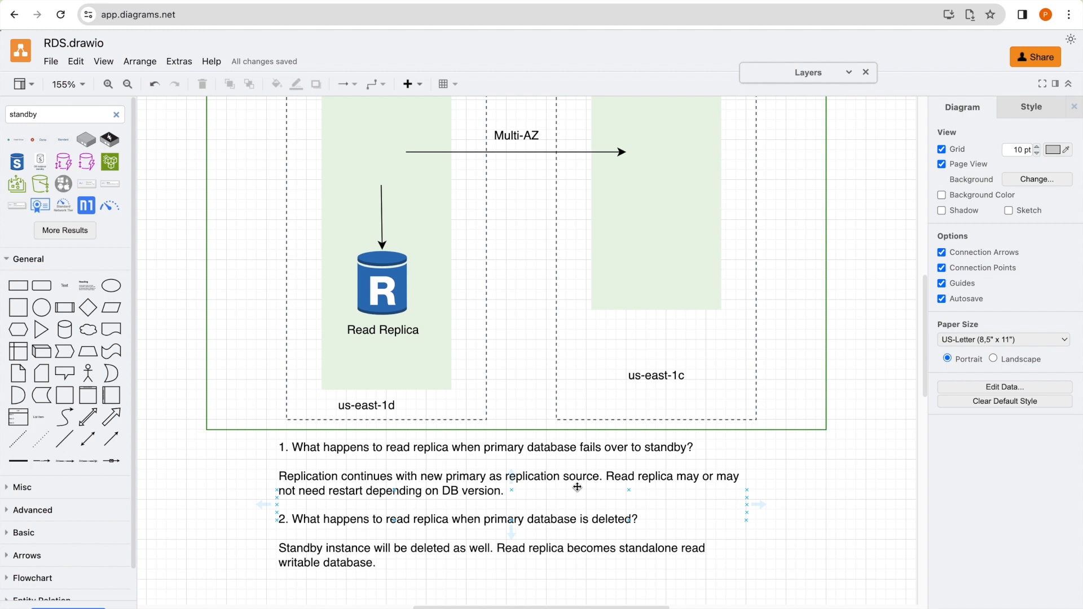
pyautogui.moveTo(688, 499)
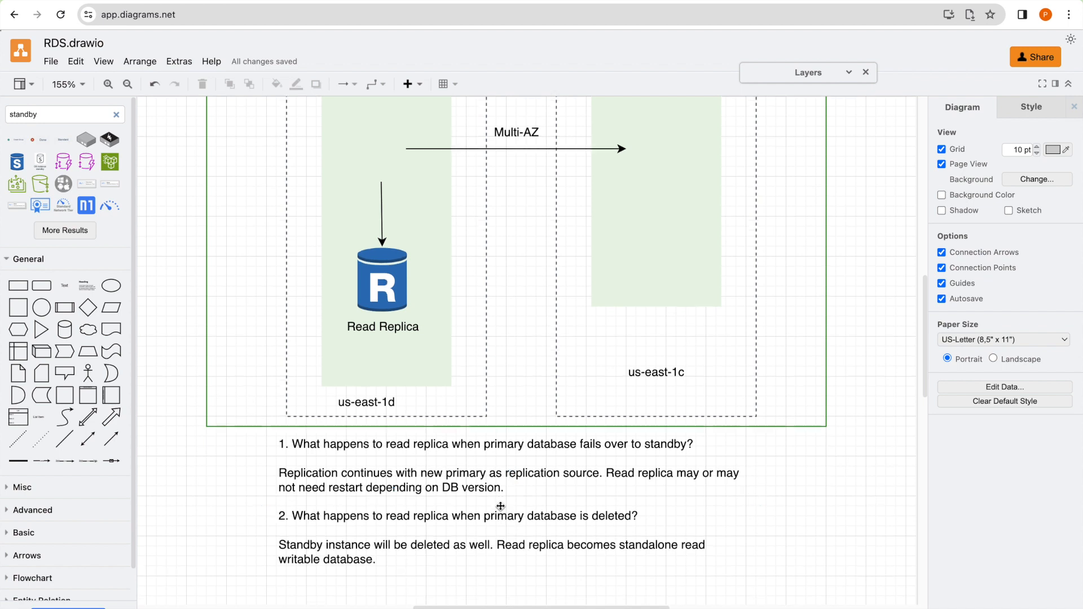
pyautogui.scroll(-3)
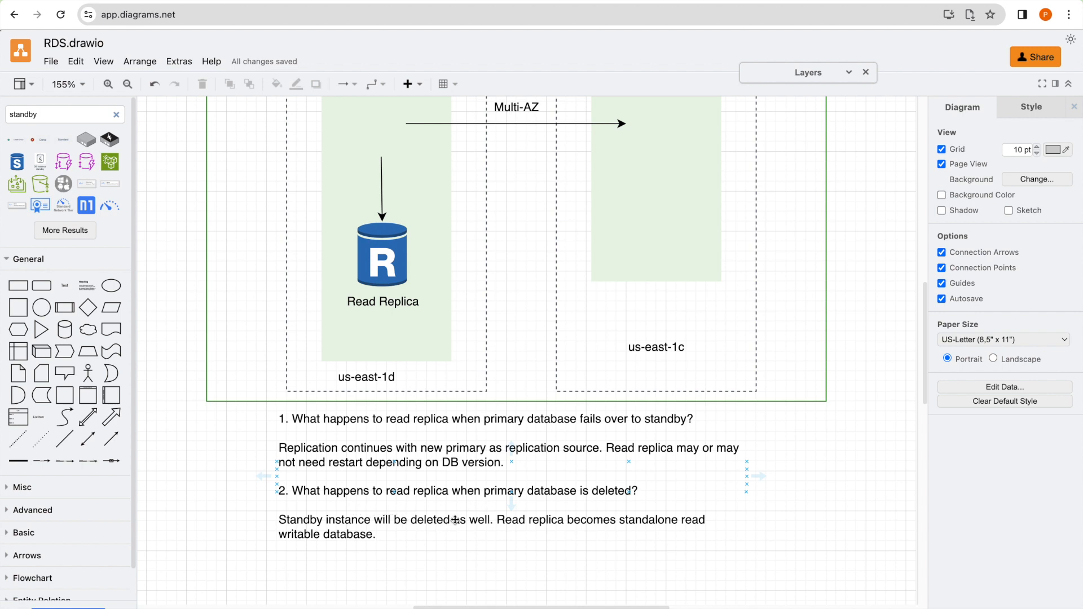
pyautogui.moveTo(590, 507)
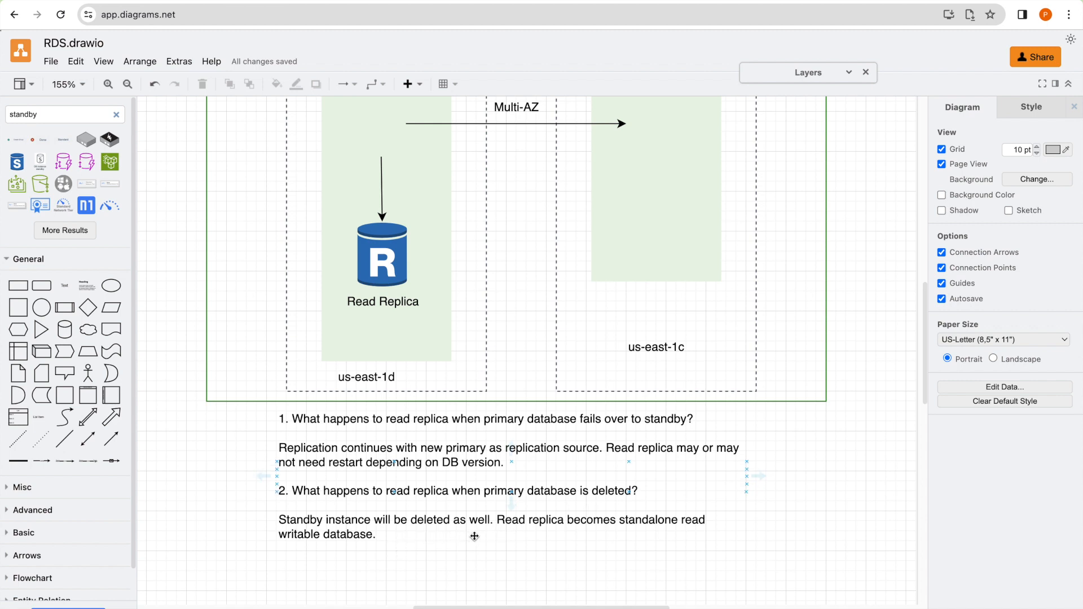
pyautogui.moveTo(637, 540)
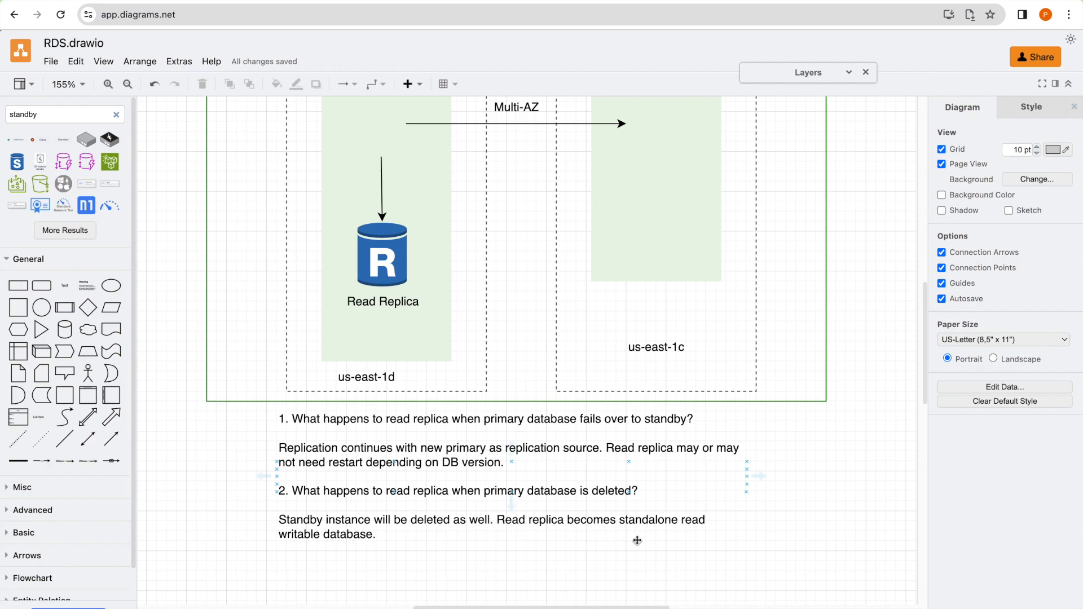